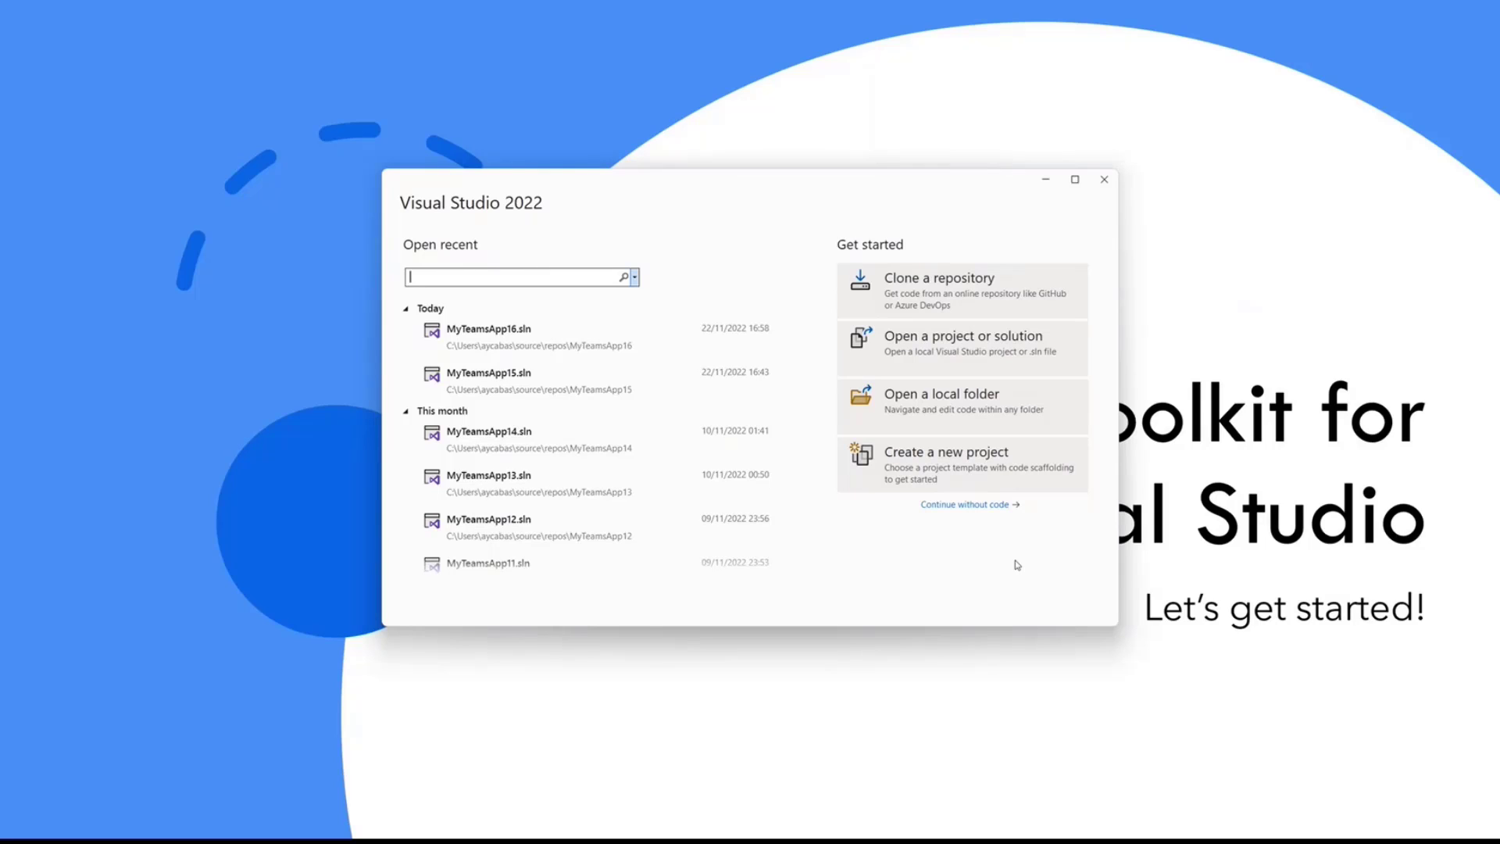
# Start a new project from the Microsoft Teams App template, found by searching 'teams'
pyautogui.click(960, 465)
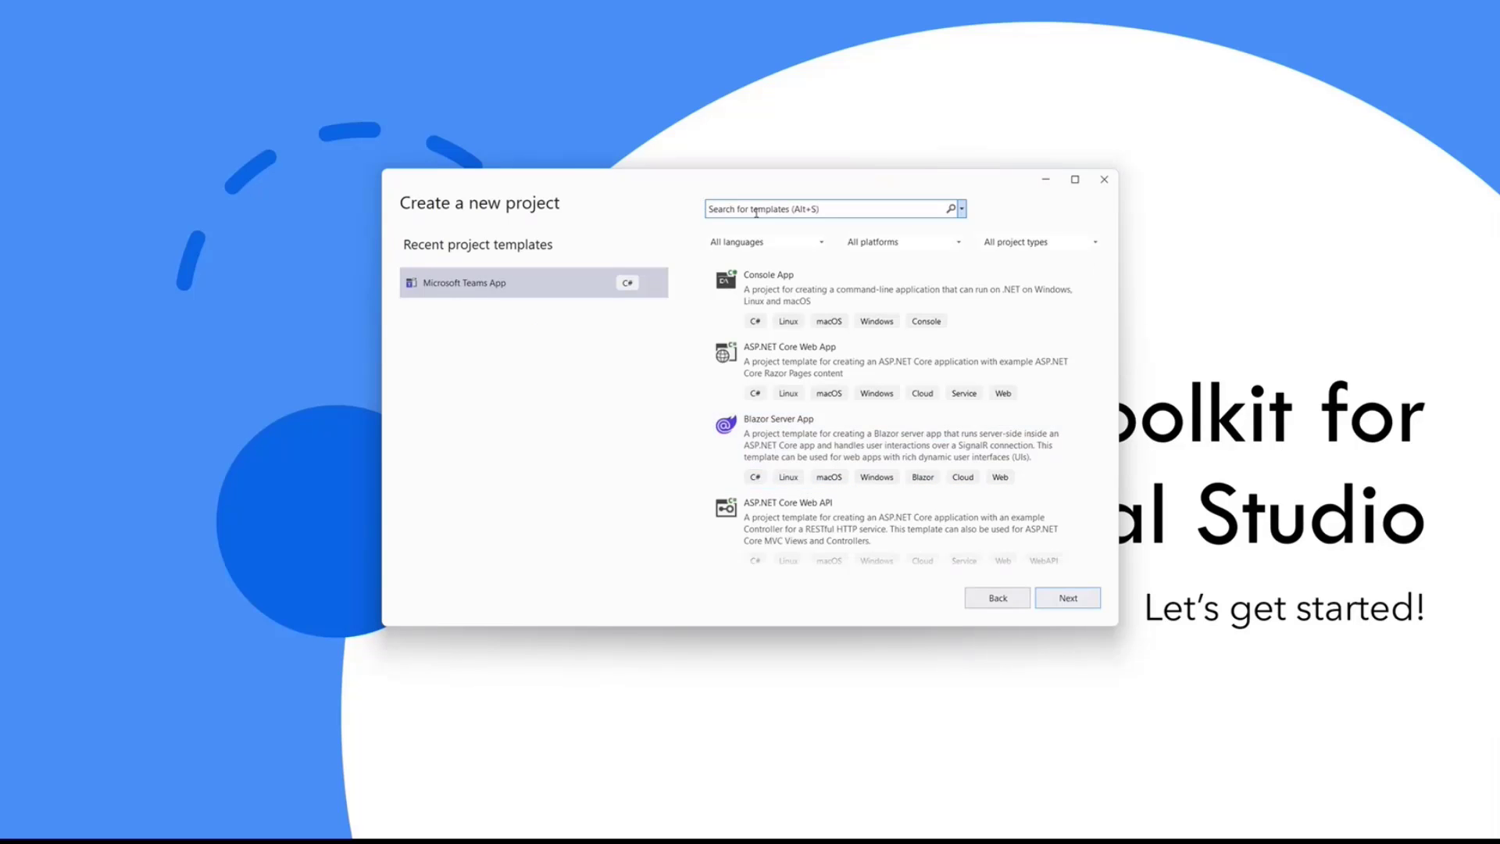
pyautogui.write('teams')
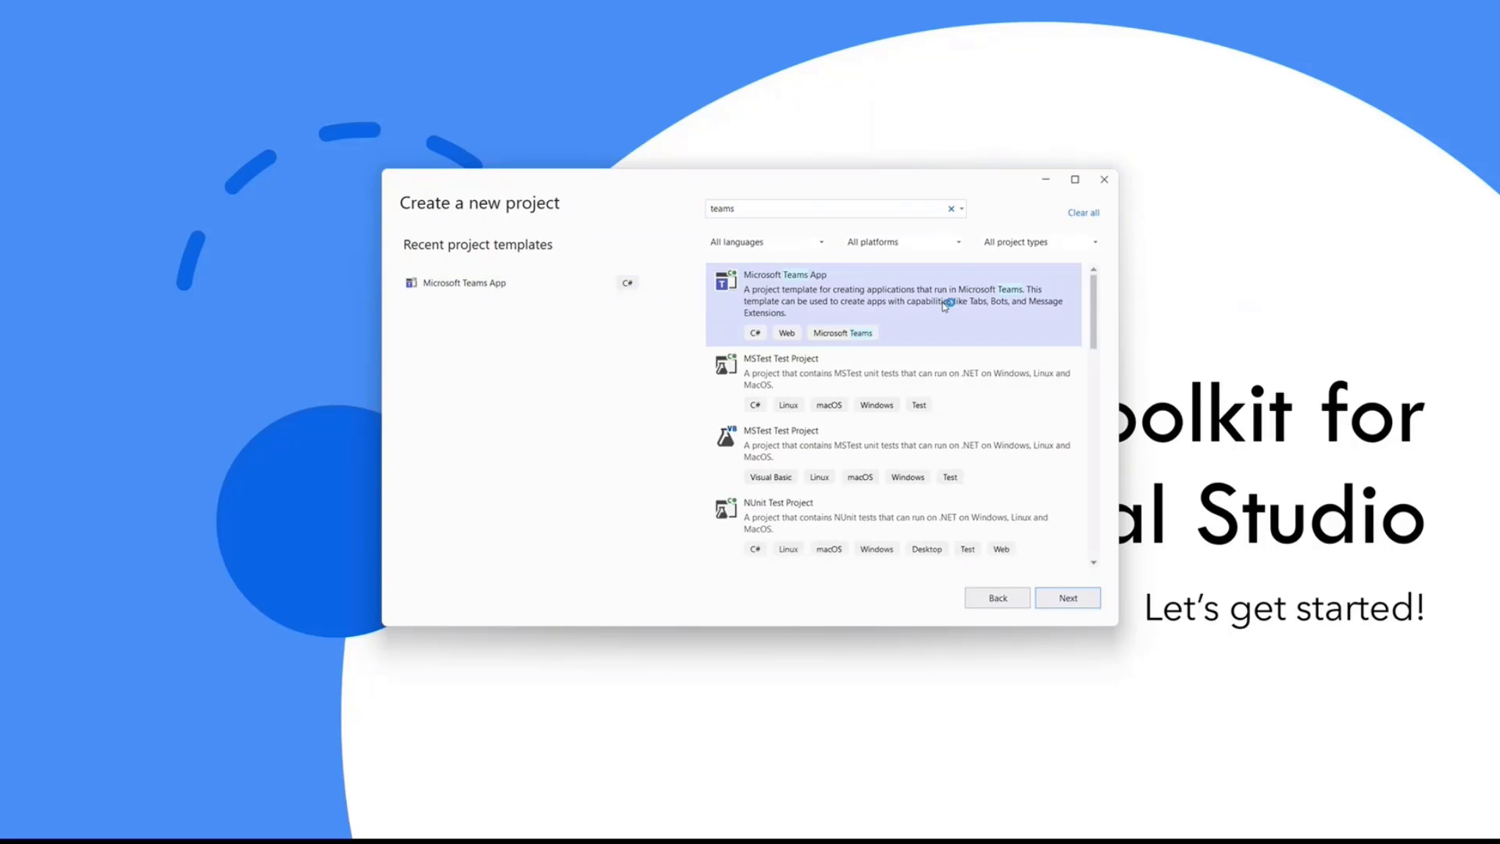
pyautogui.moveTo(950, 310)
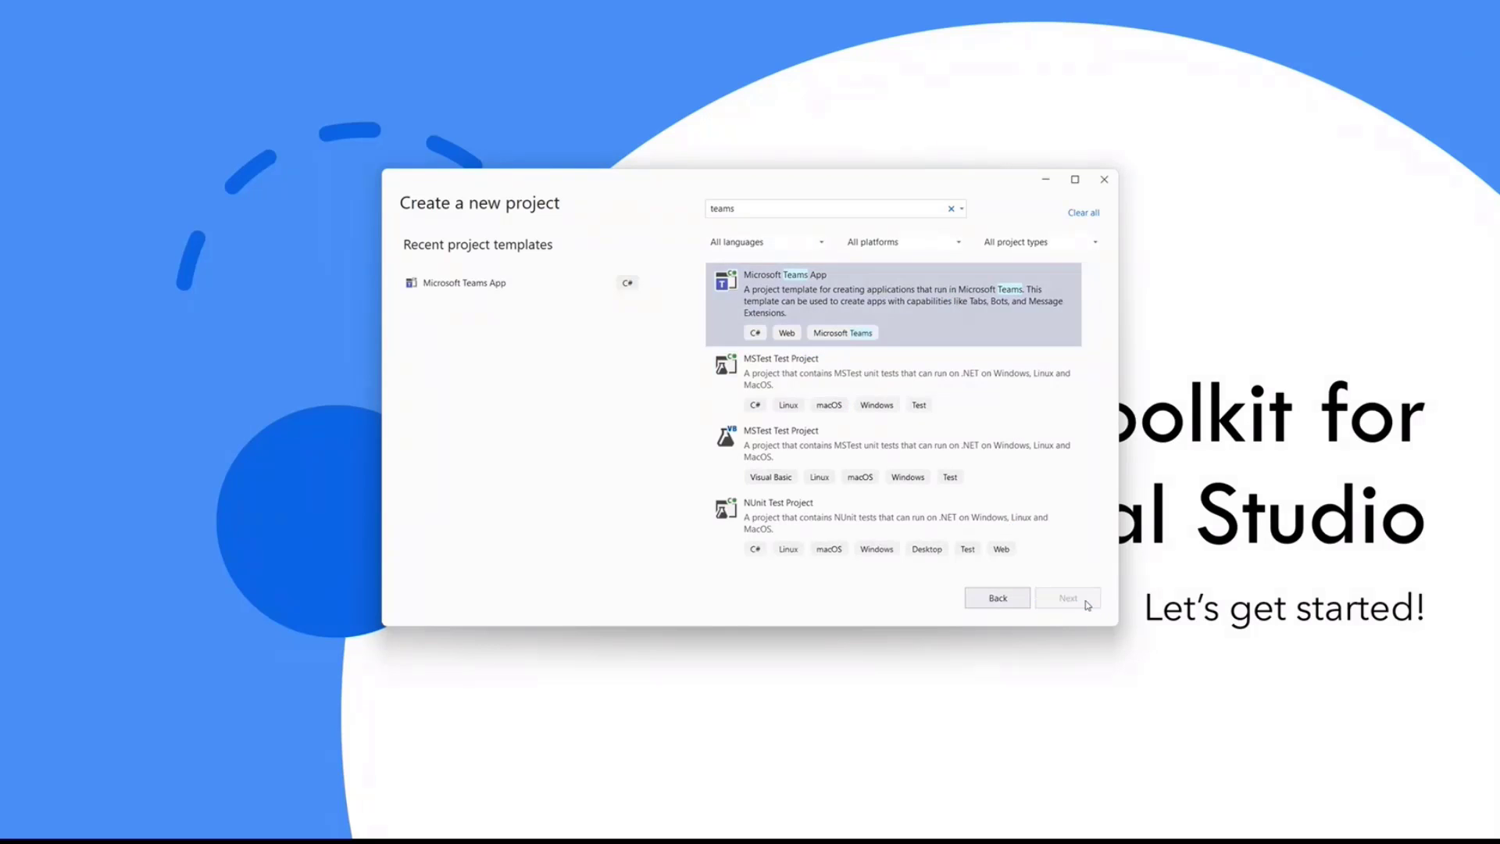
pyautogui.click(1068, 597)
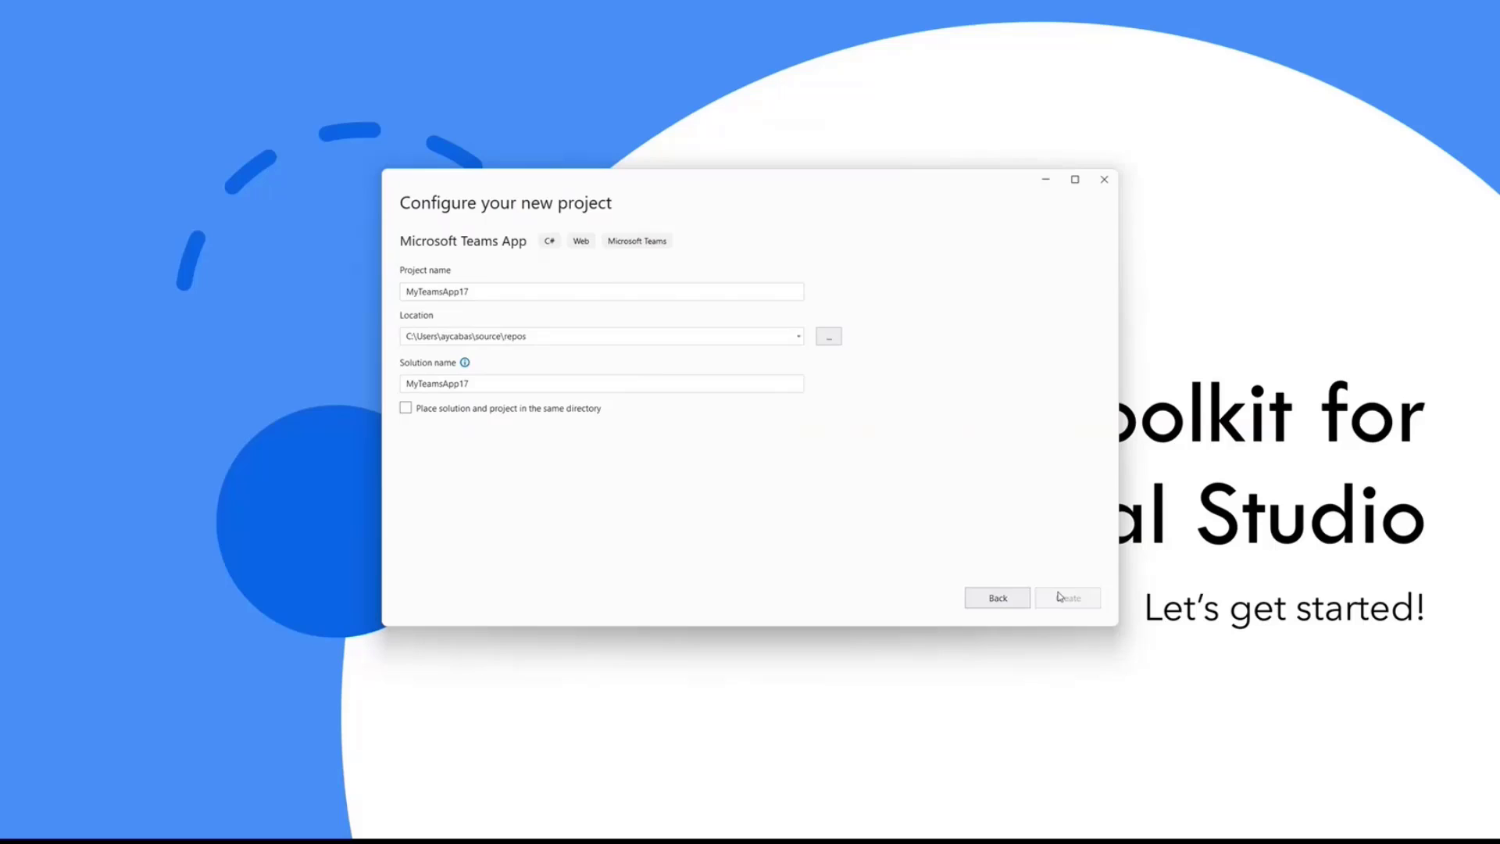
# Confirm the MyTeamsApp17 project configuration to reach the Teams application types
pyautogui.click(1067, 597)
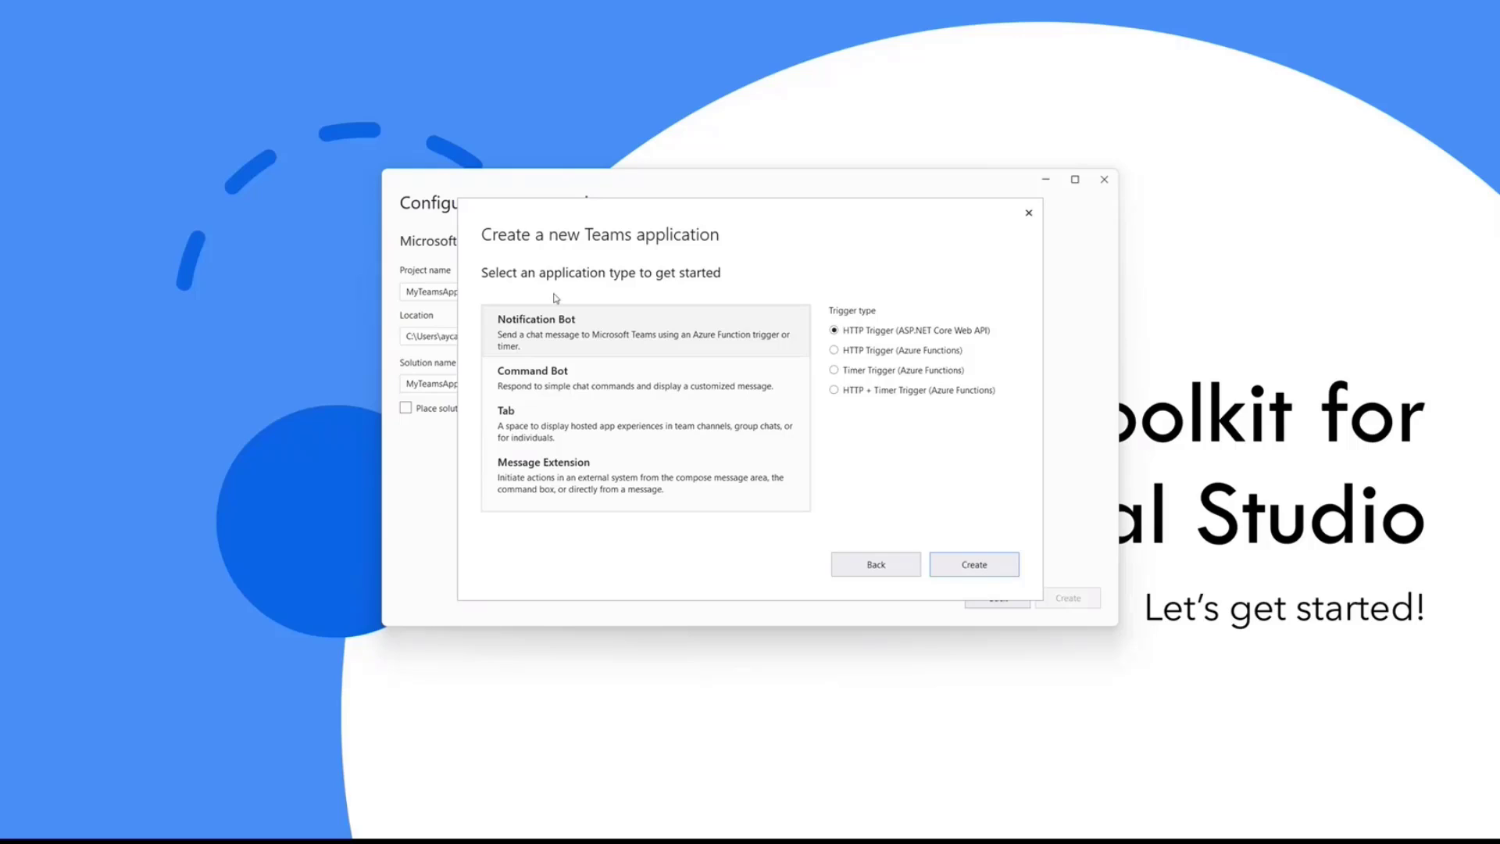
pyautogui.moveTo(640, 355)
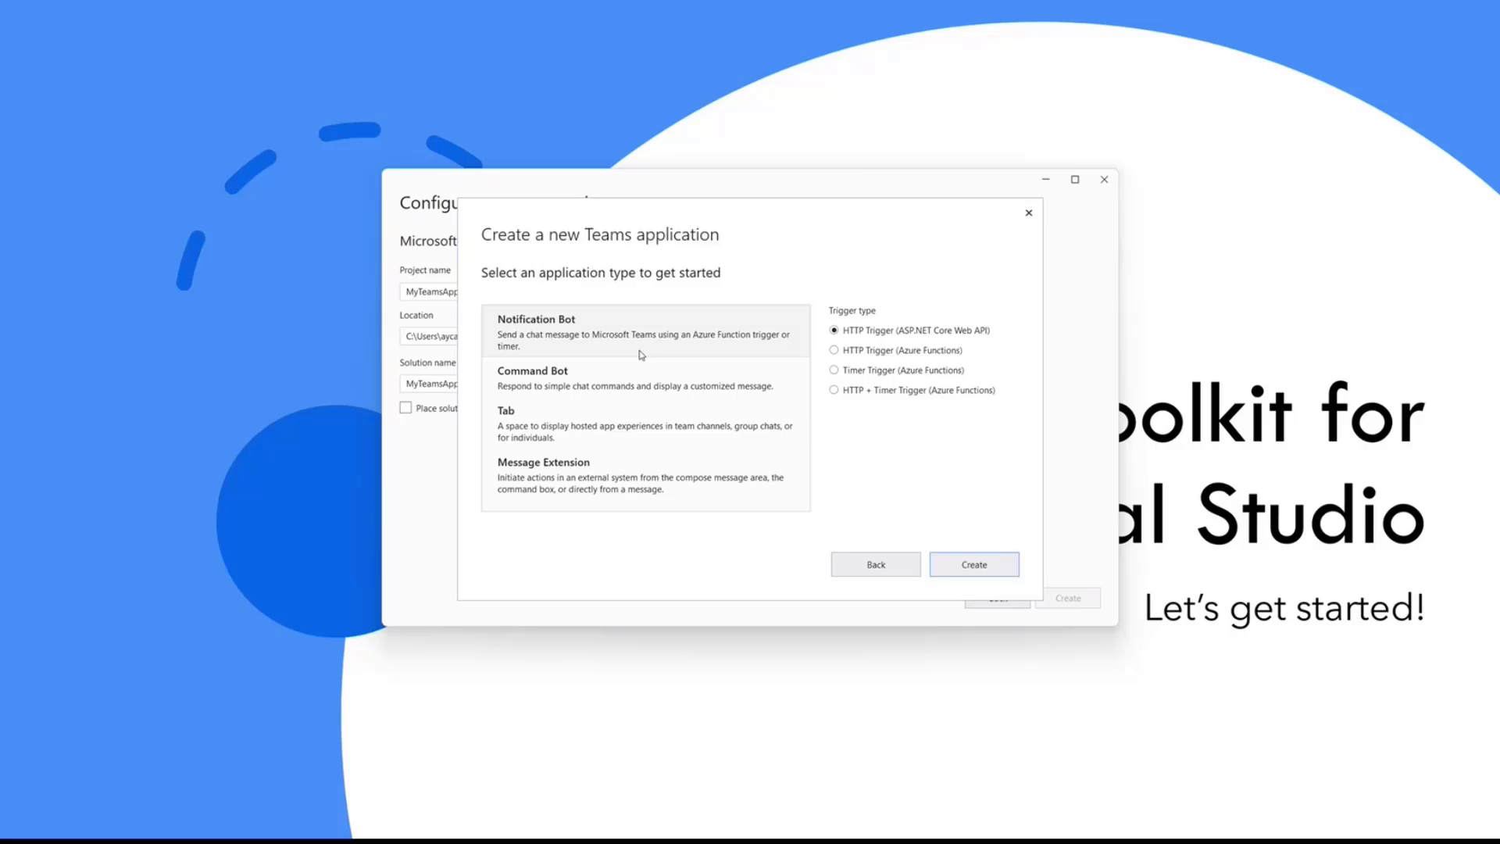
pyautogui.moveTo(873, 344)
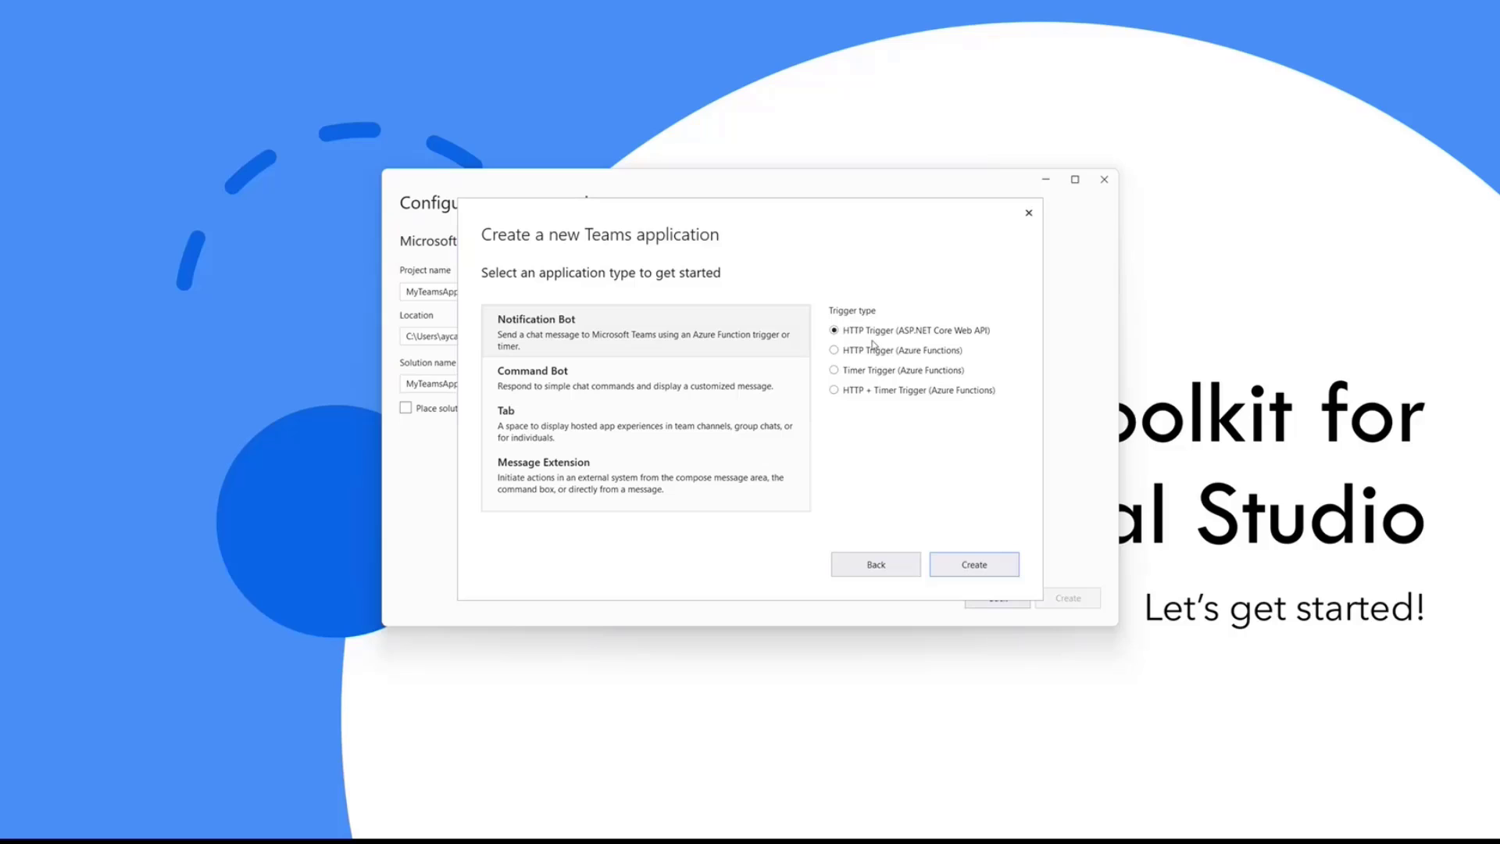
pyautogui.moveTo(911, 346)
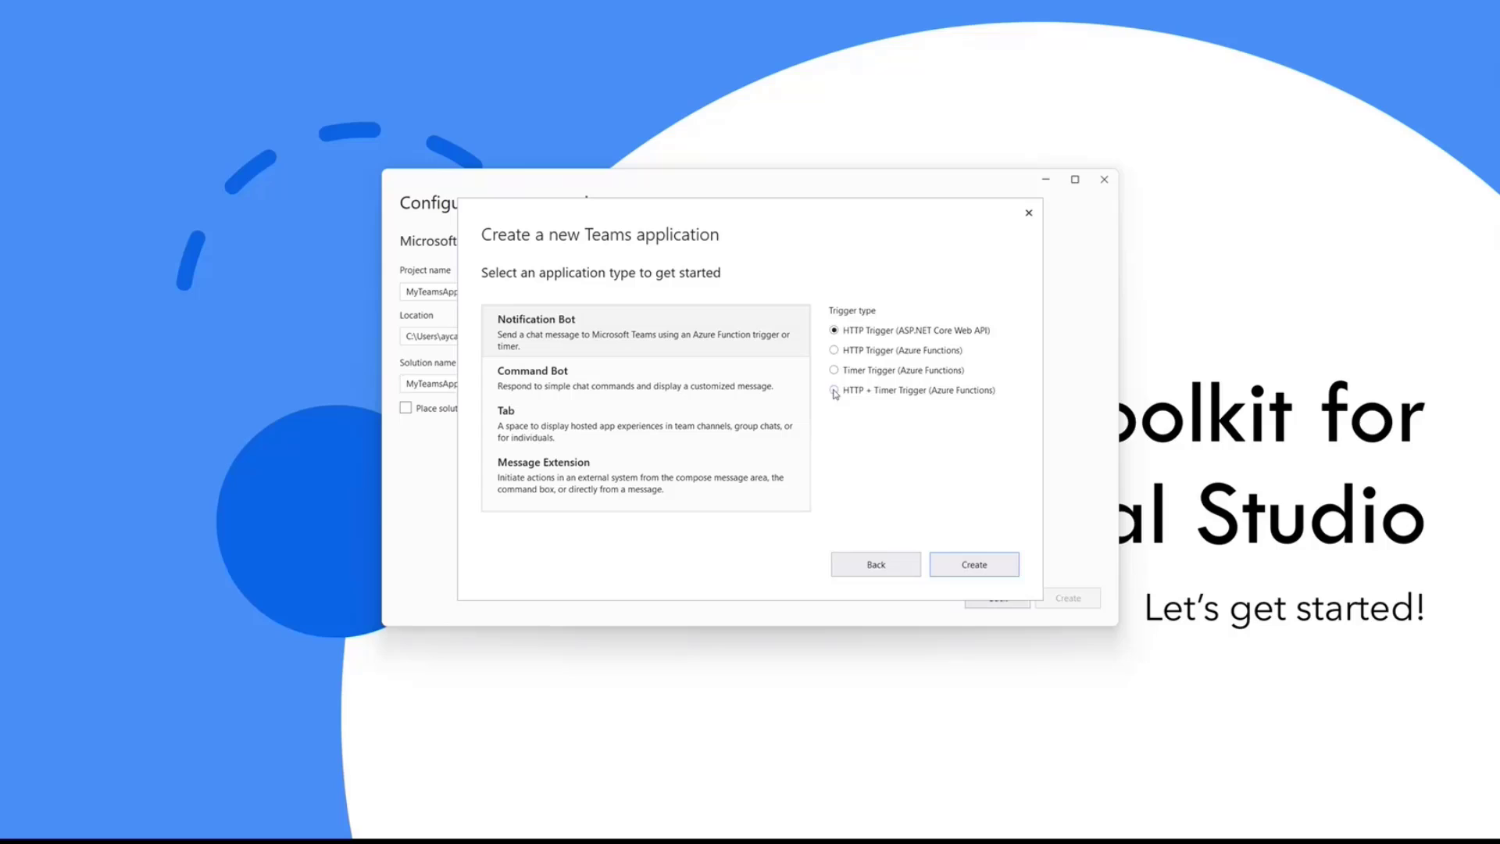
pyautogui.moveTo(898, 399)
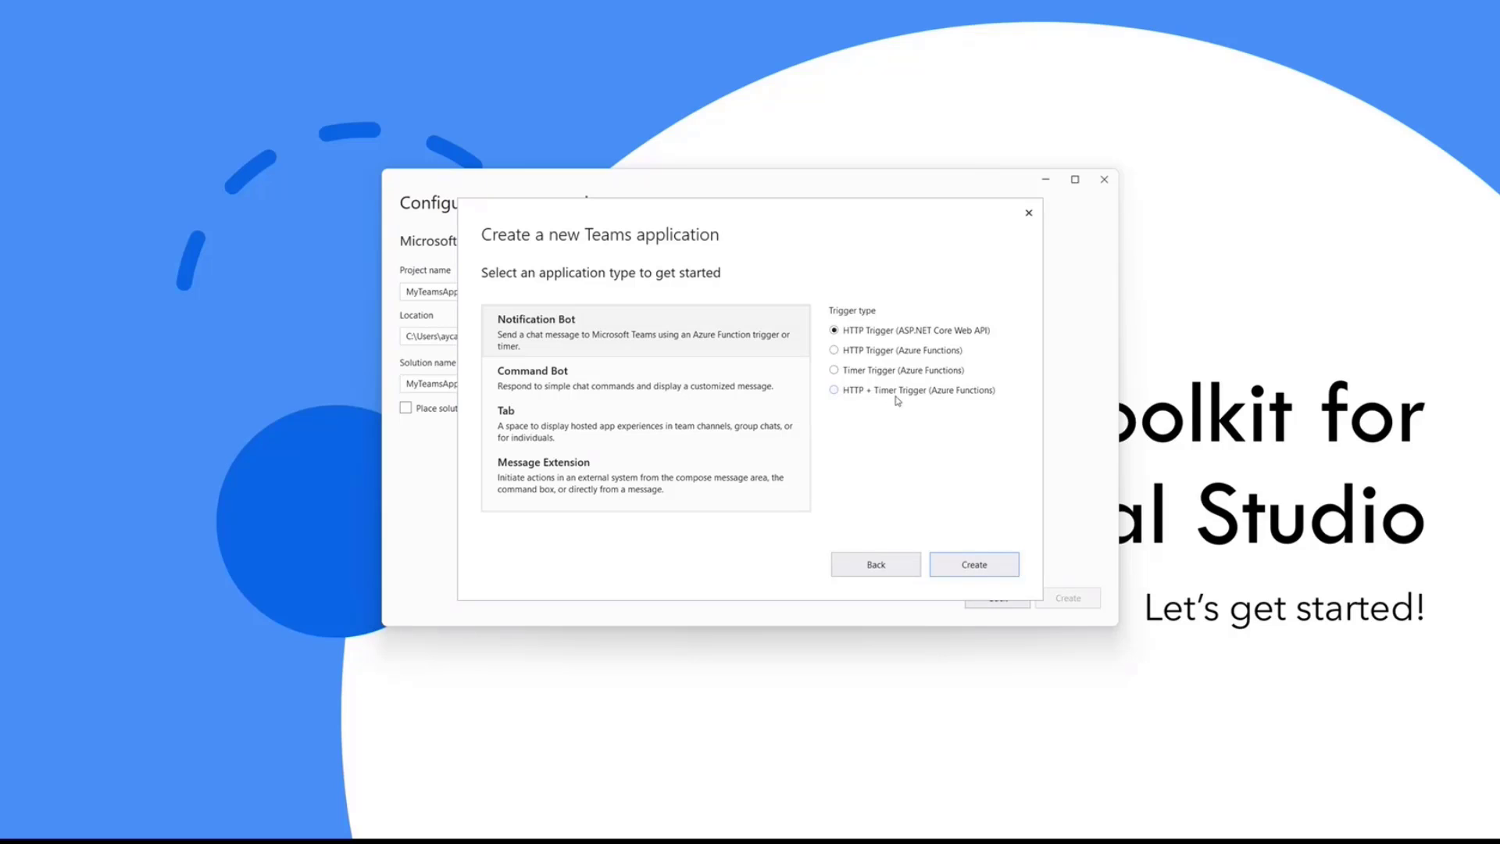
pyautogui.click(644, 378)
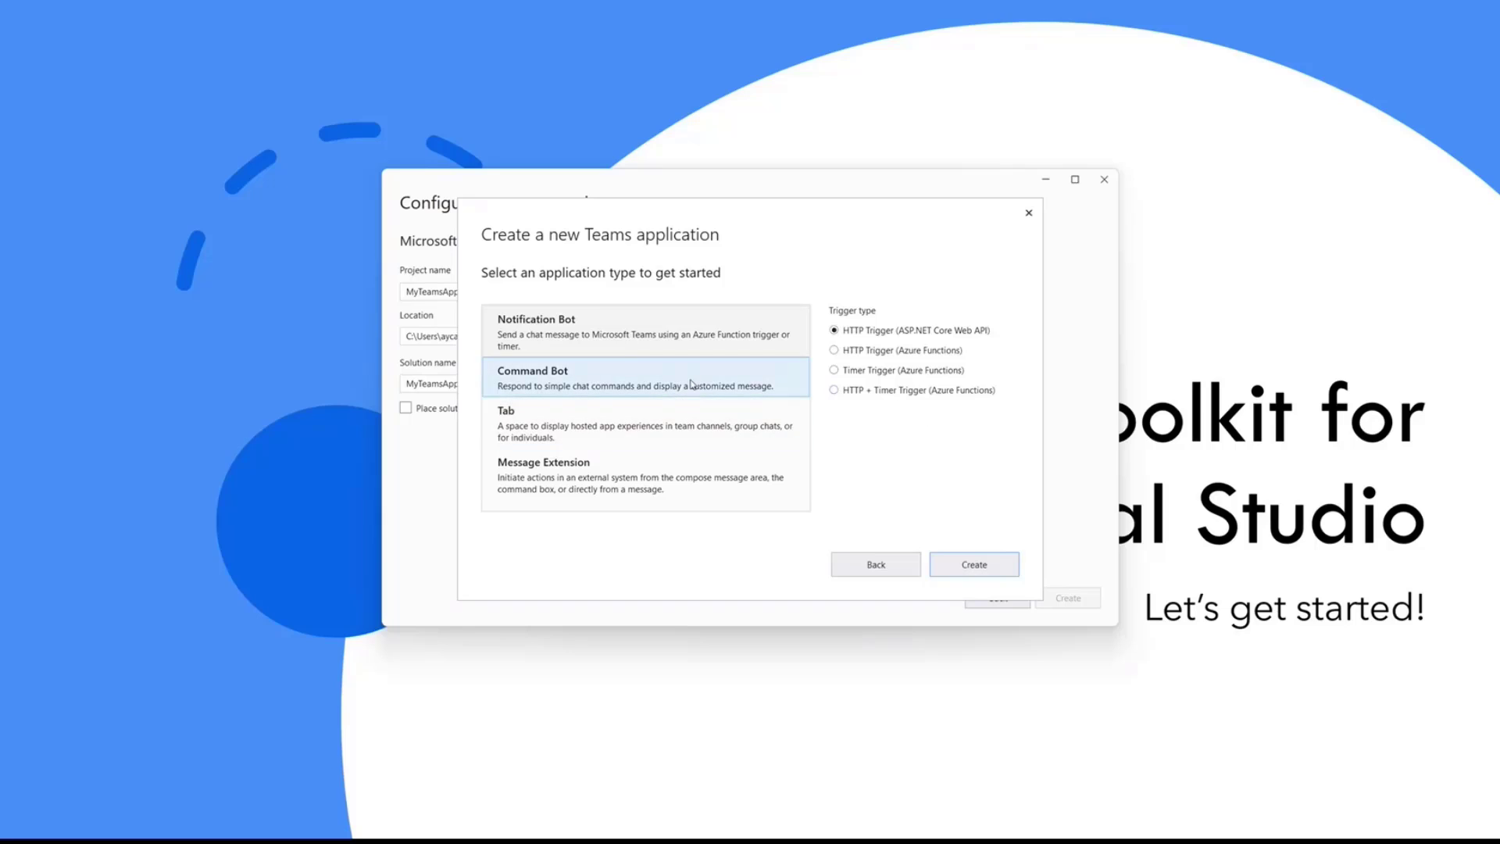
pyautogui.moveTo(487, 383)
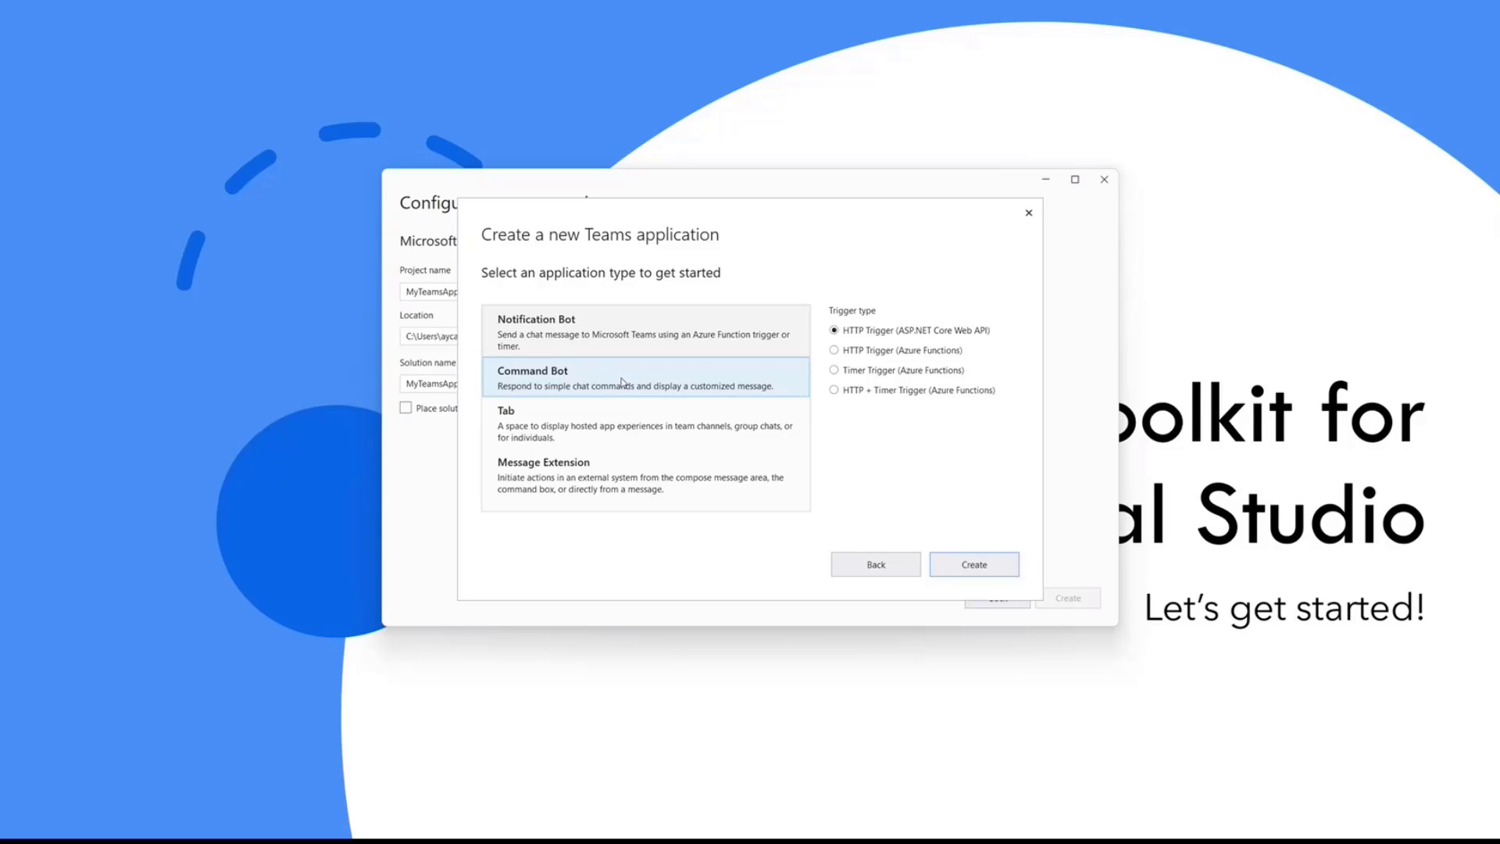
pyautogui.click(646, 423)
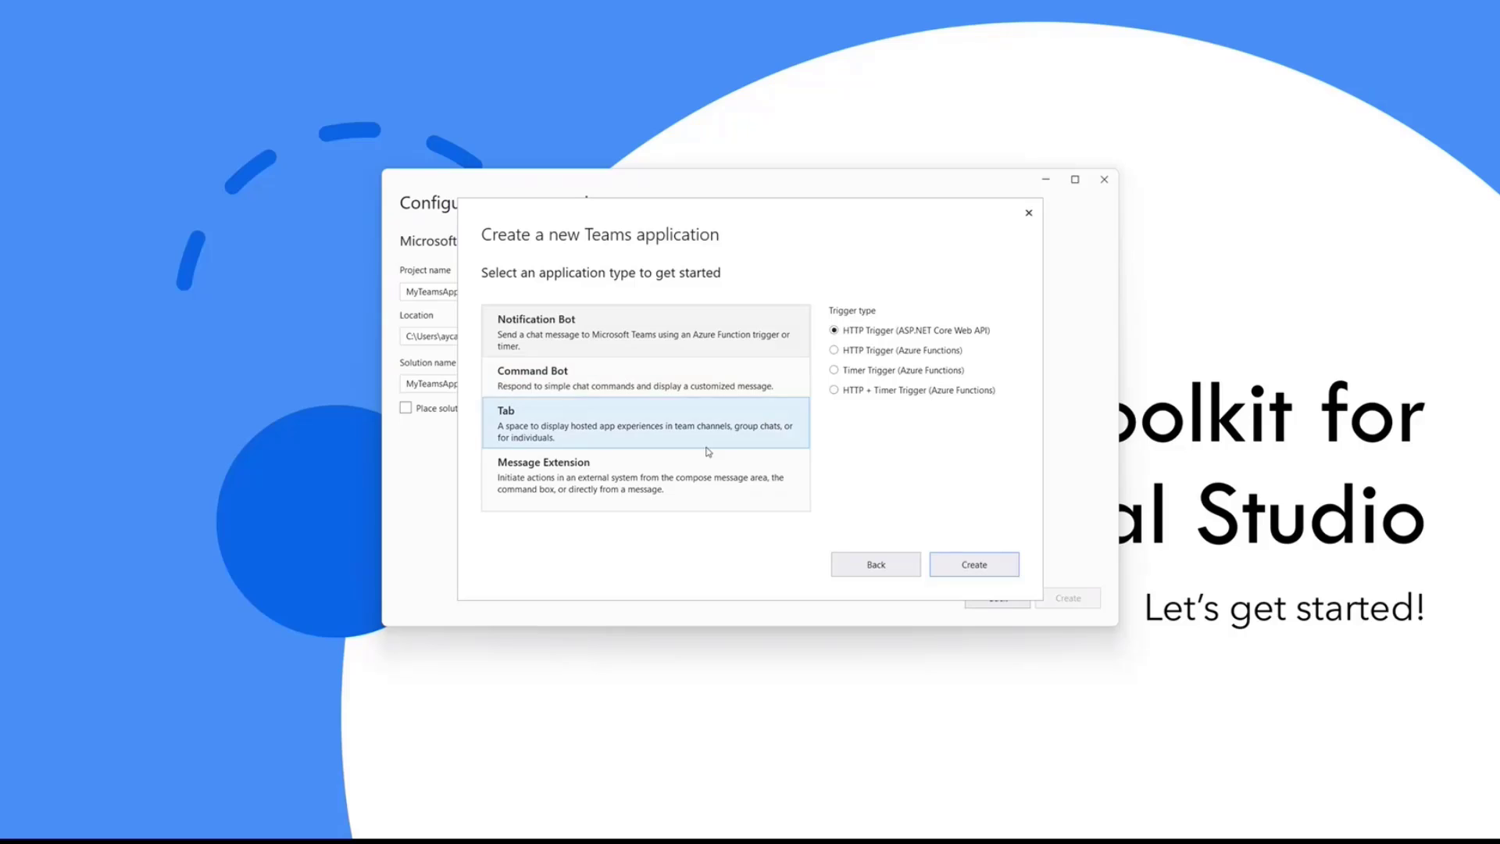
pyautogui.moveTo(678, 443)
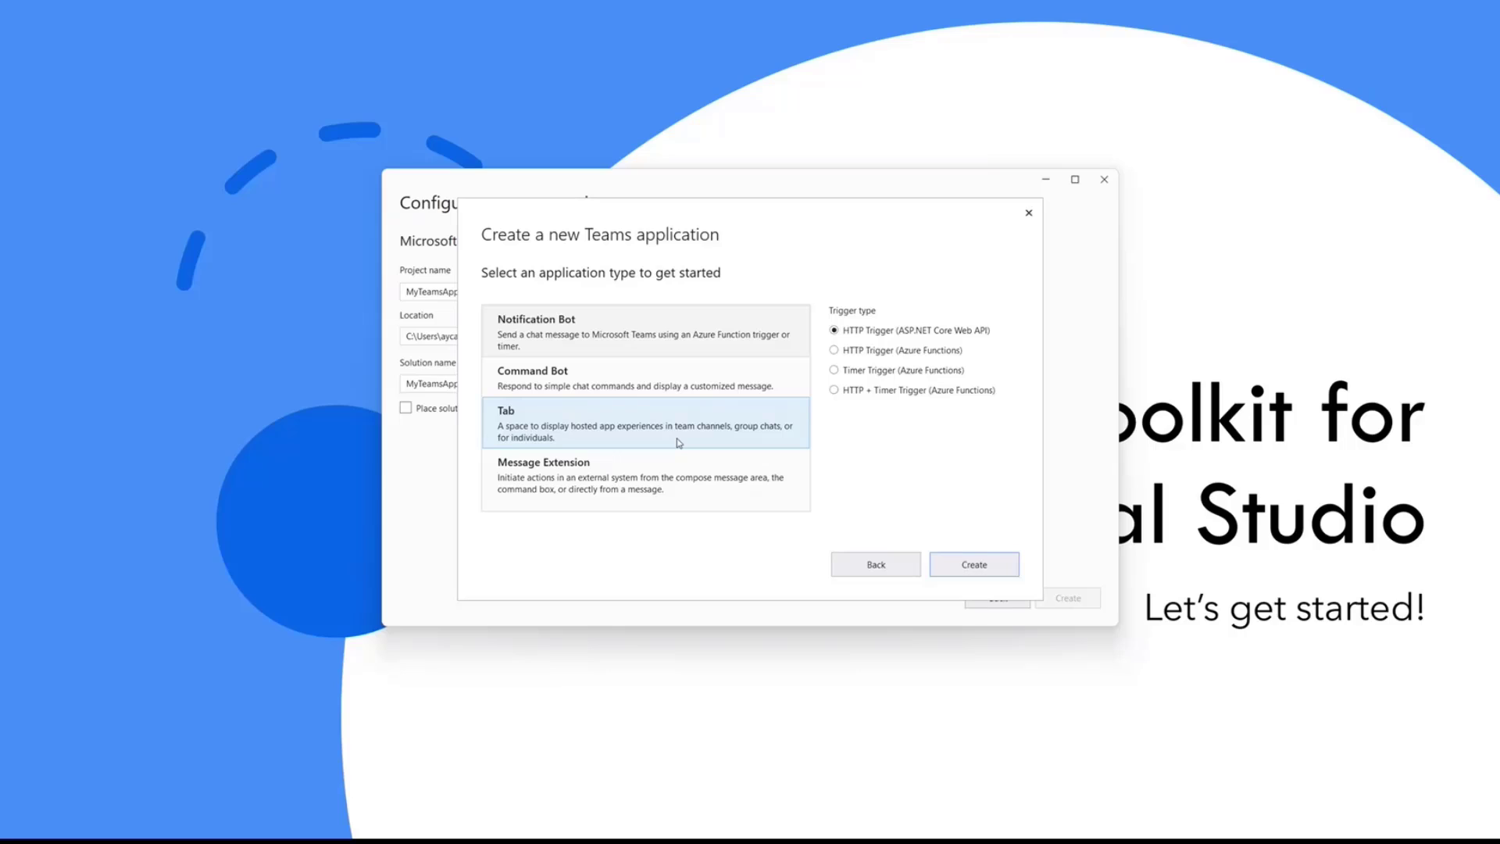
pyautogui.click(644, 476)
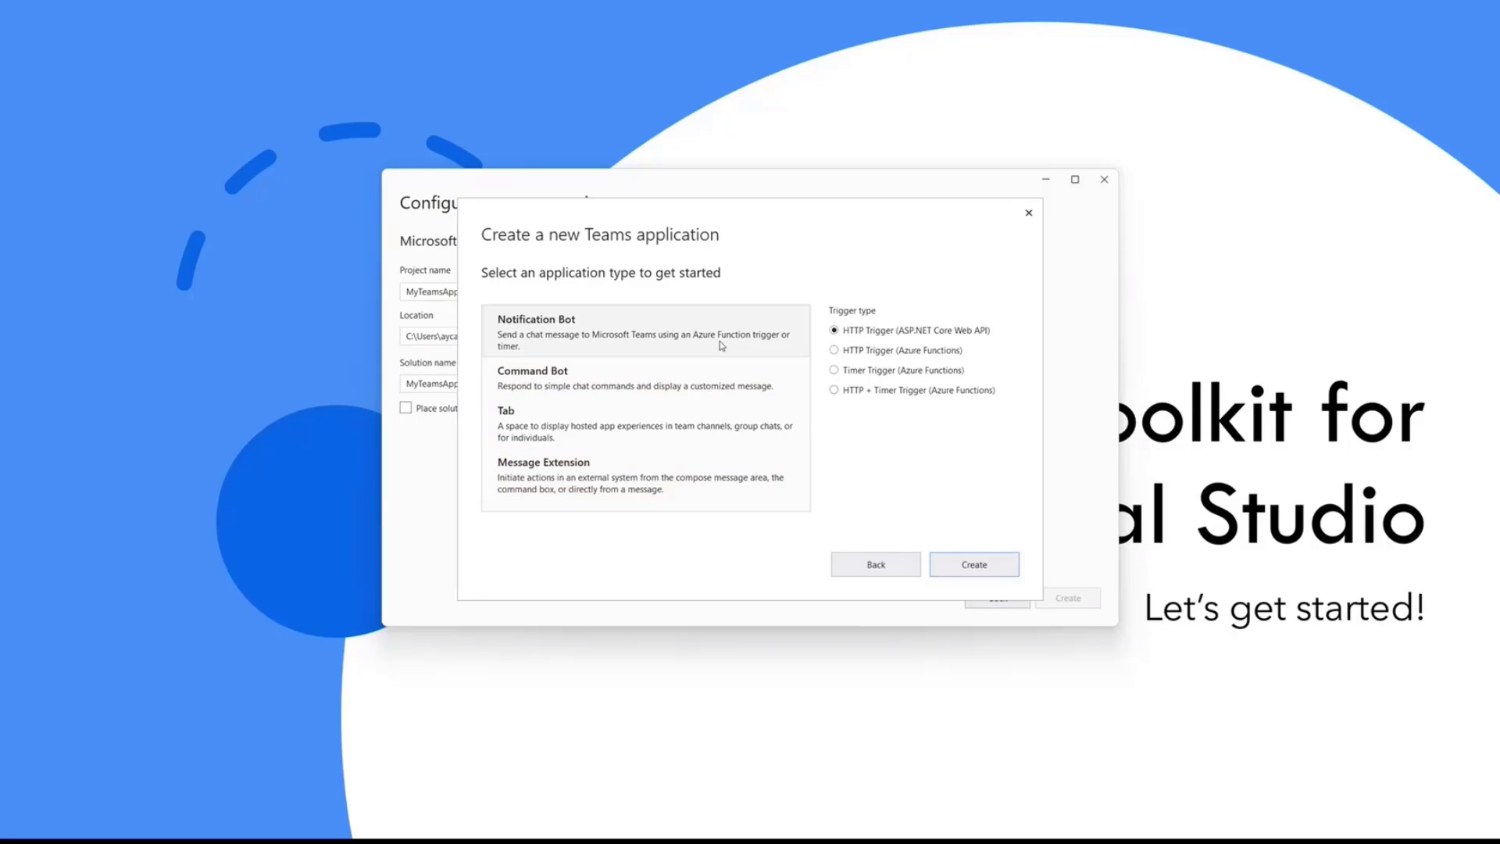
# Create the project as a Notification Bot with the HTTP Trigger (ASP.NET Core Web API)
pyautogui.click(646, 332)
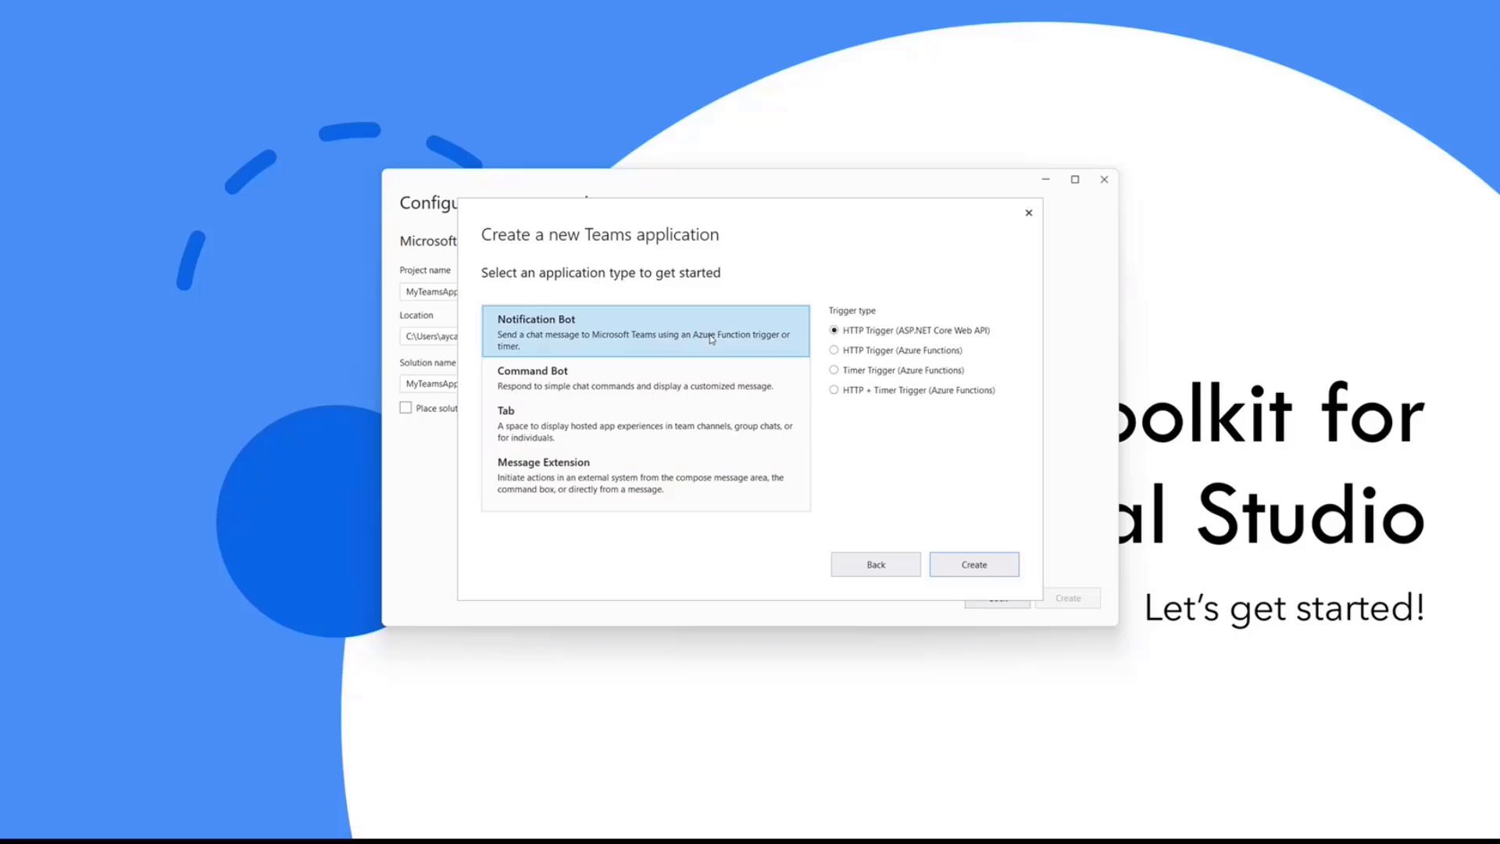
pyautogui.moveTo(885, 335)
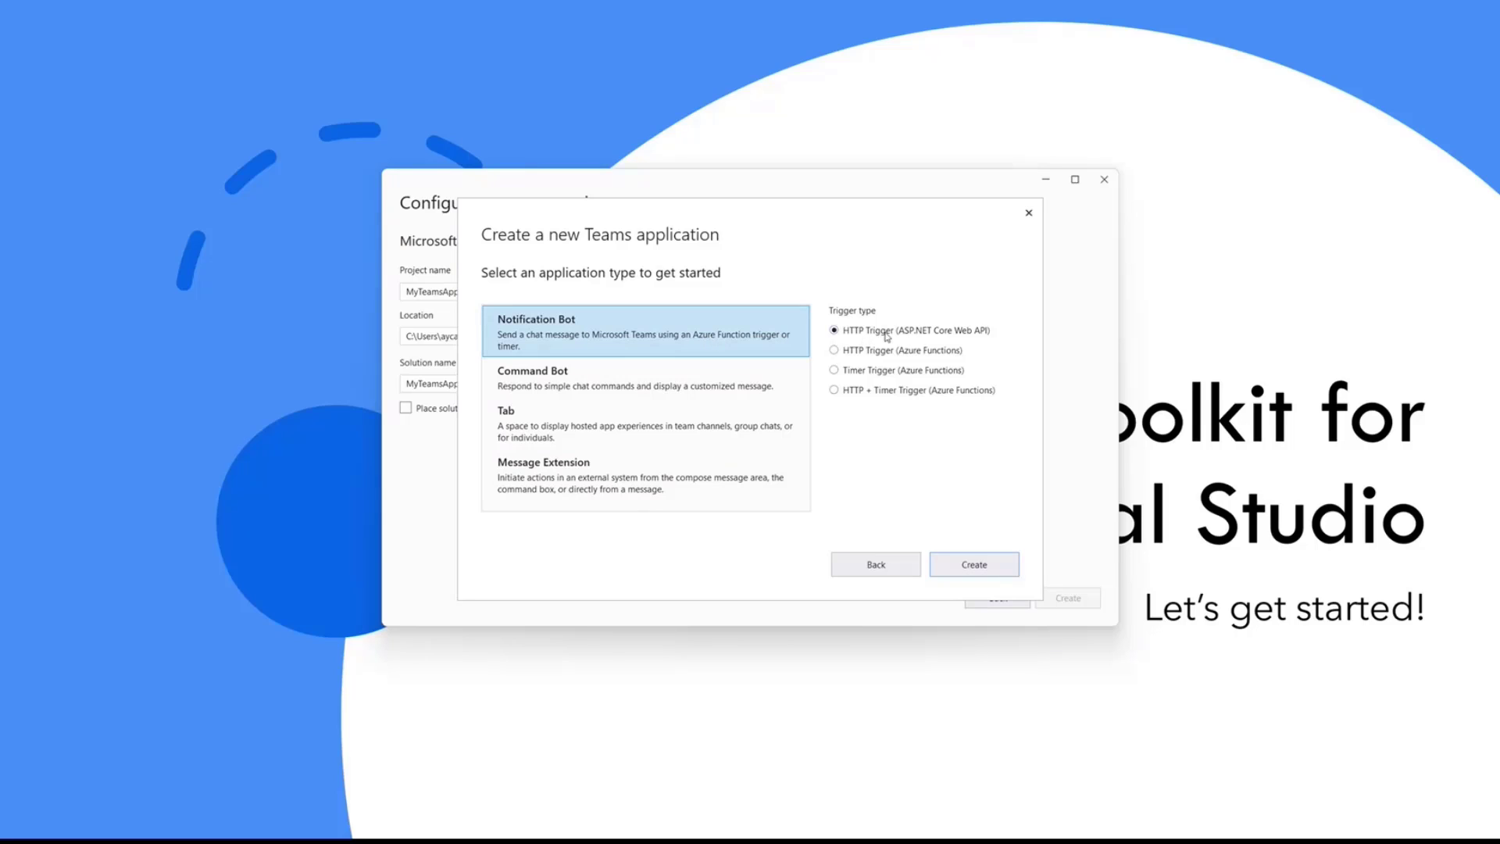
pyautogui.moveTo(912, 337)
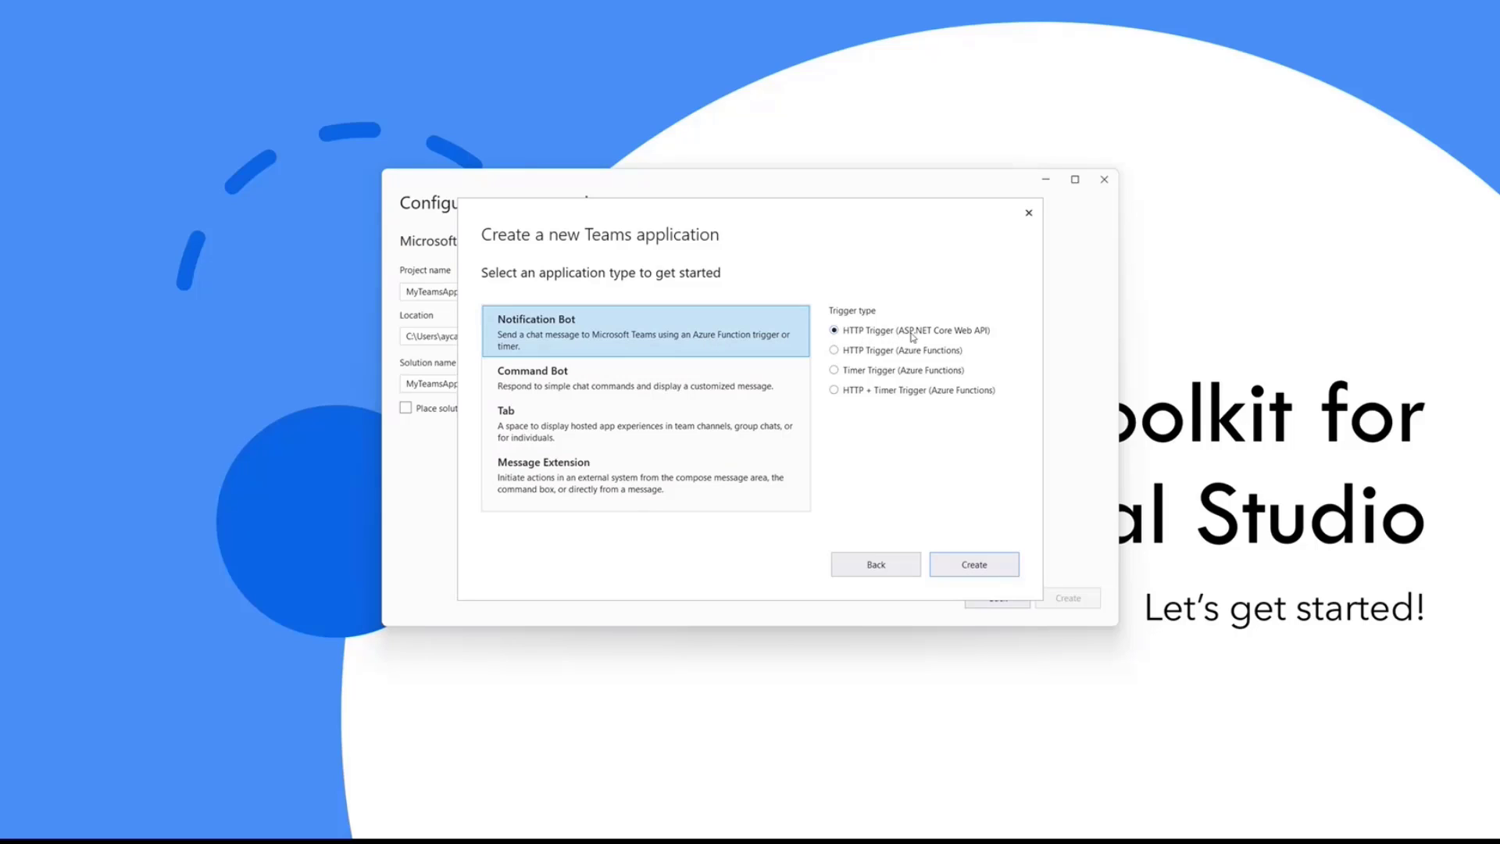
pyautogui.moveTo(969, 350)
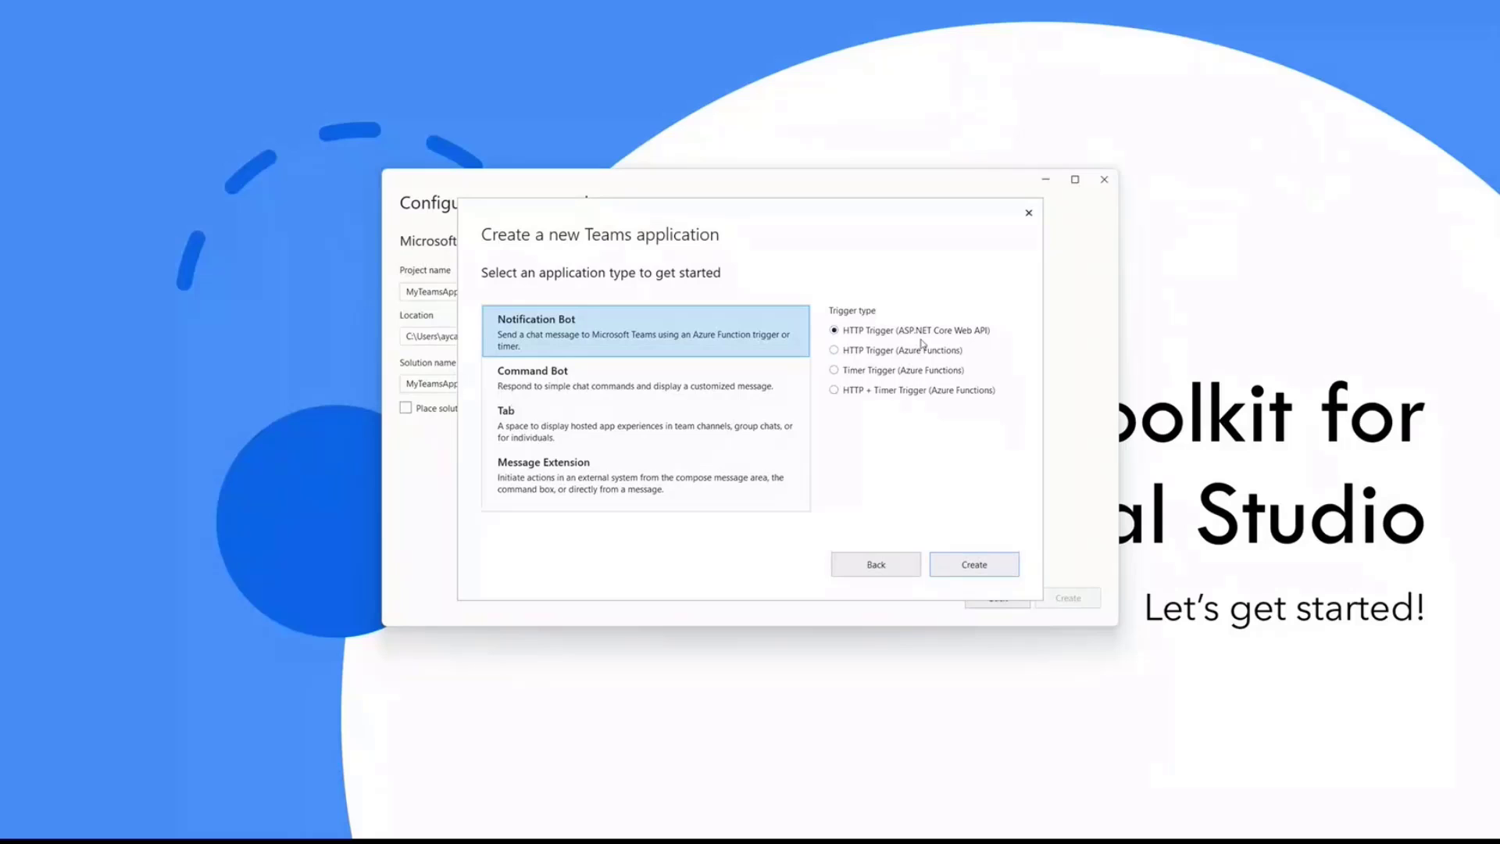
pyautogui.moveTo(980, 464)
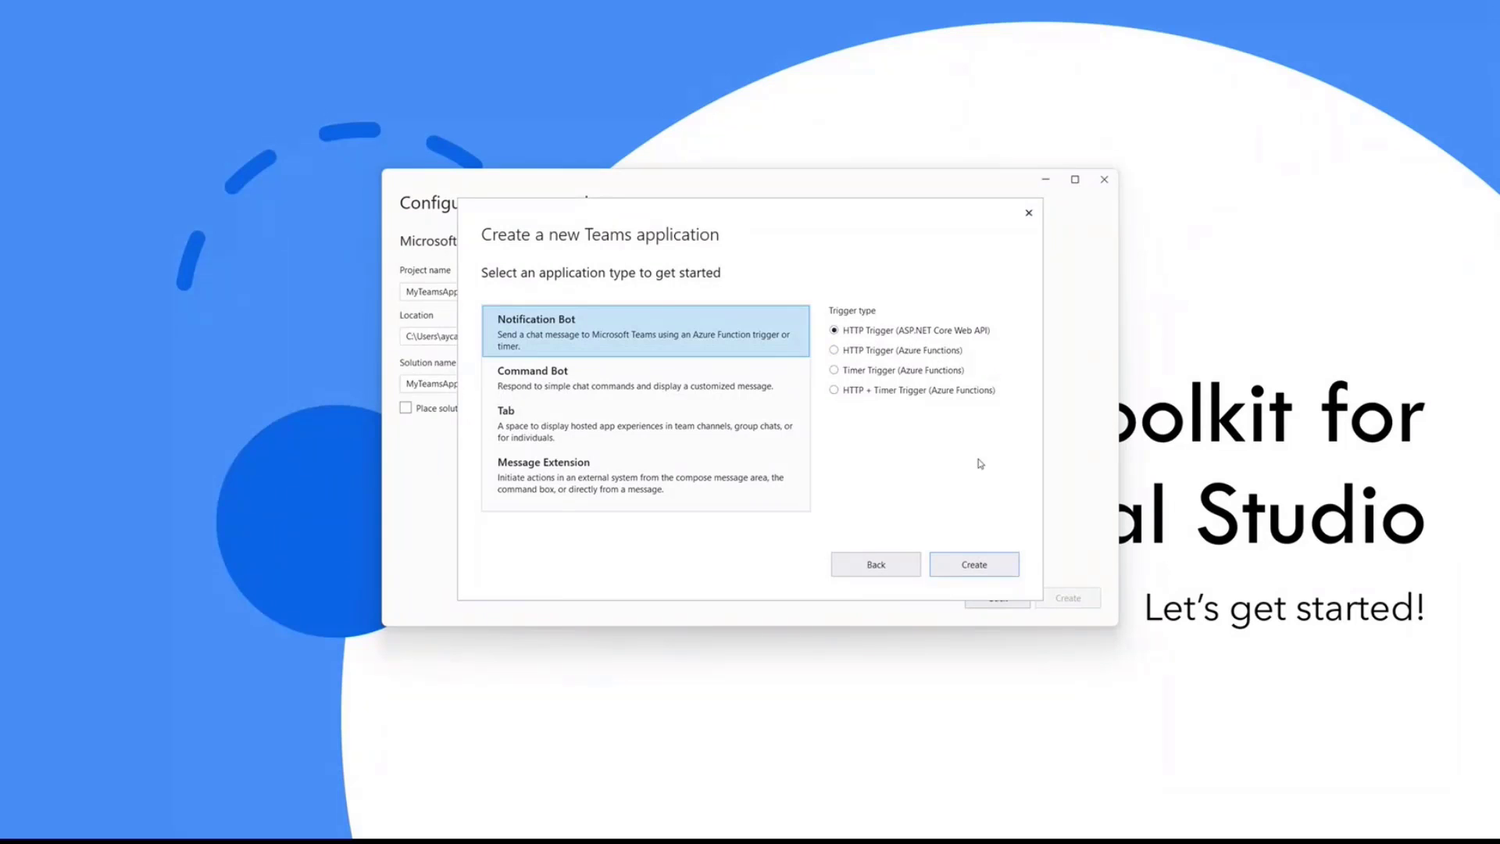
pyautogui.click(973, 564)
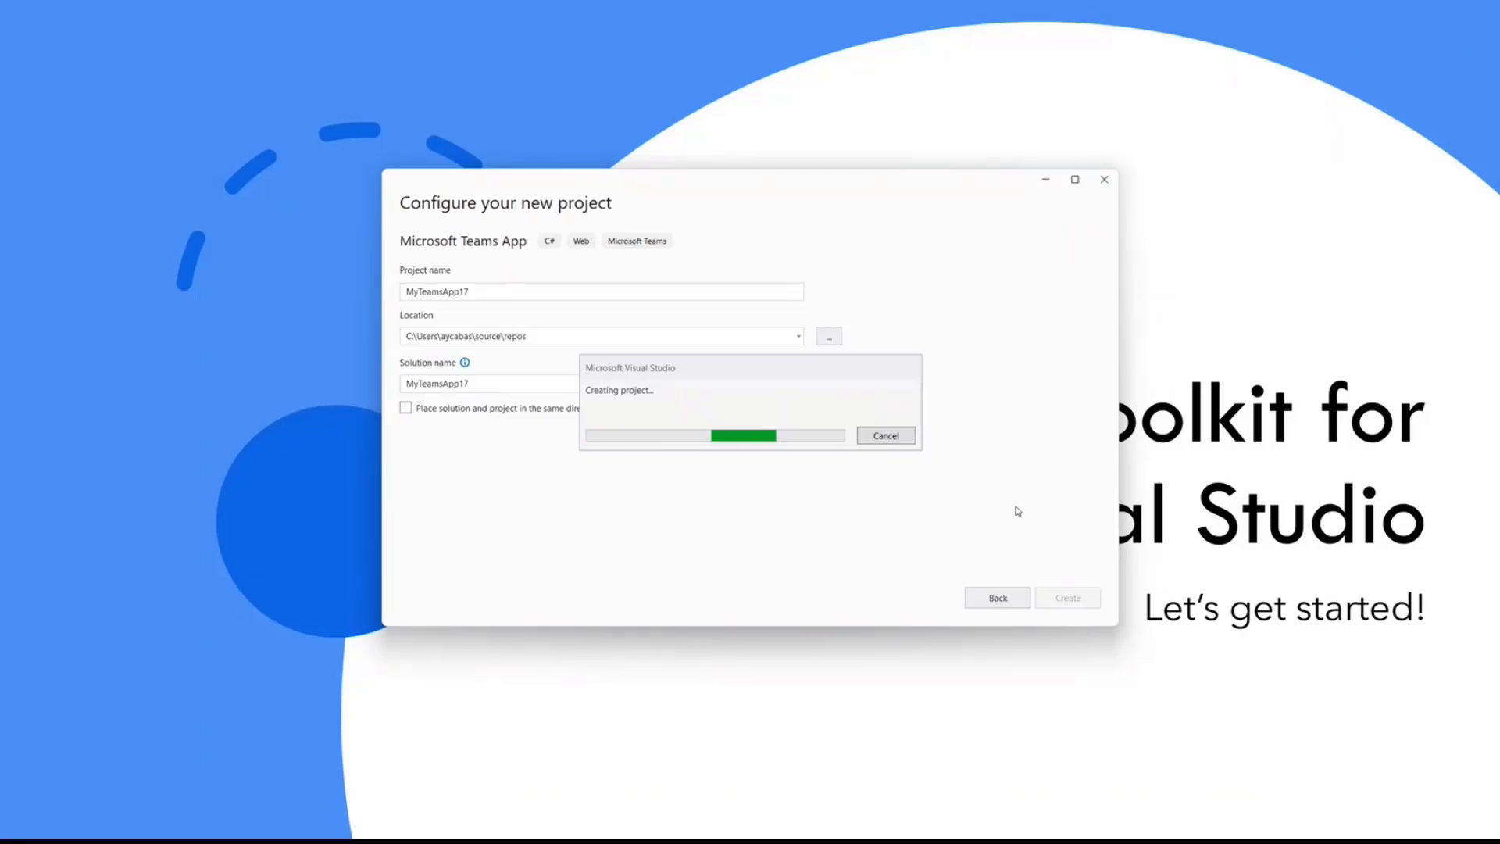
pyautogui.moveTo(1014, 506)
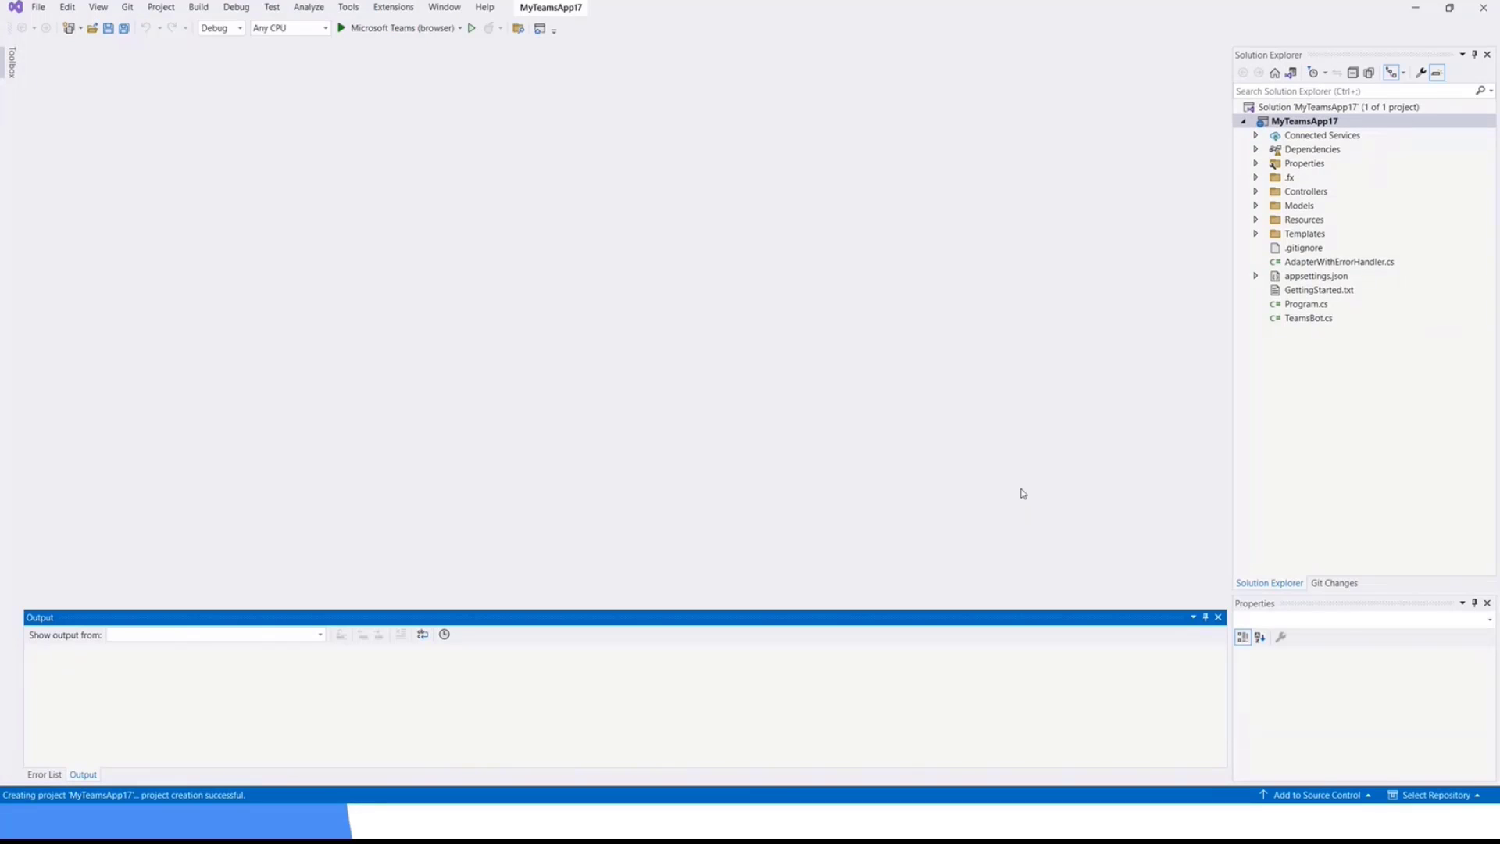
pyautogui.click(1304, 122)
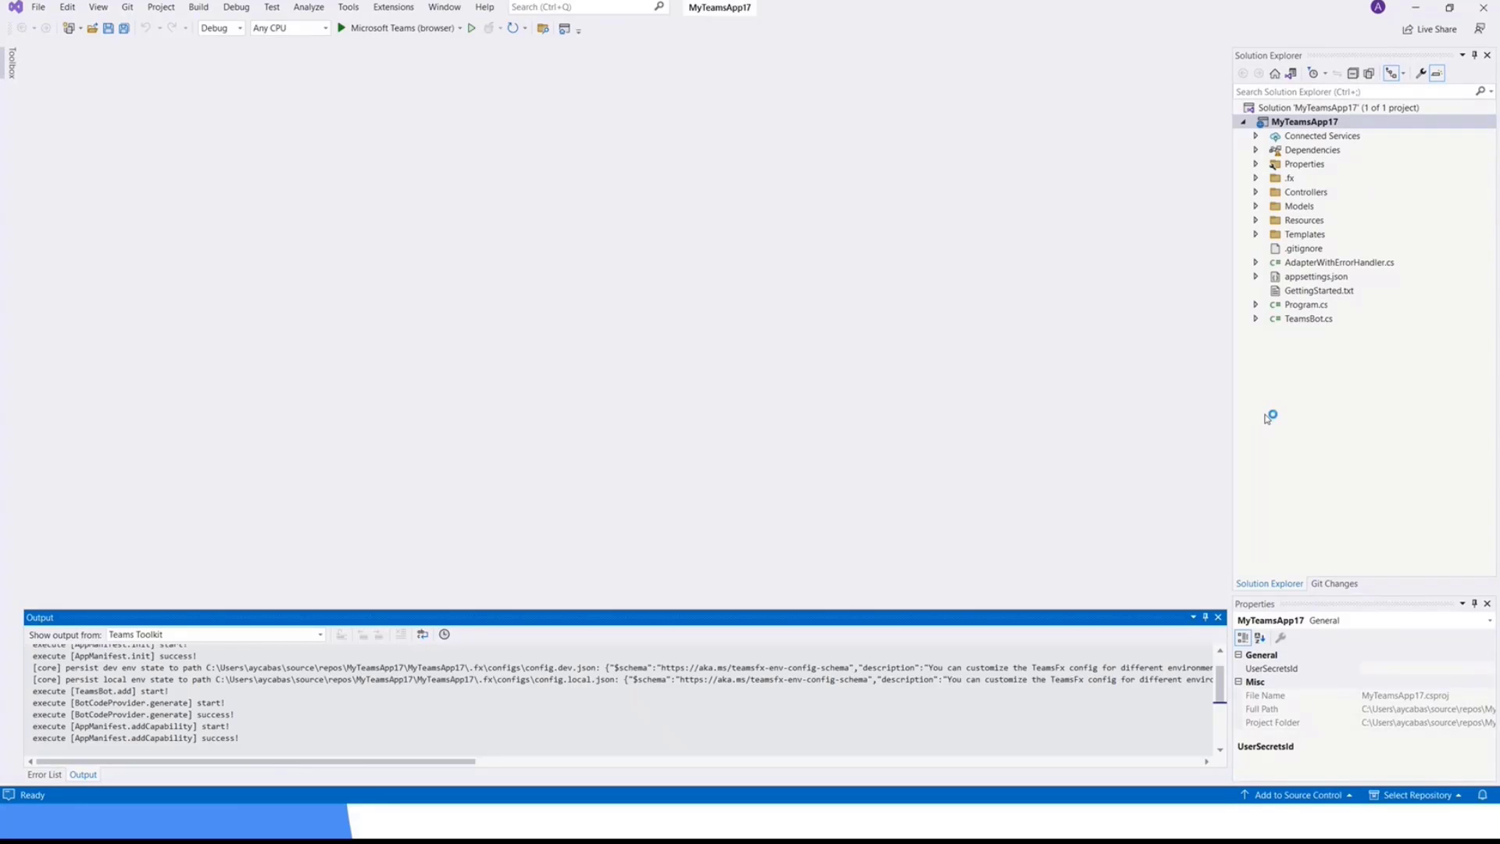
pyautogui.doubleClick(1318, 290)
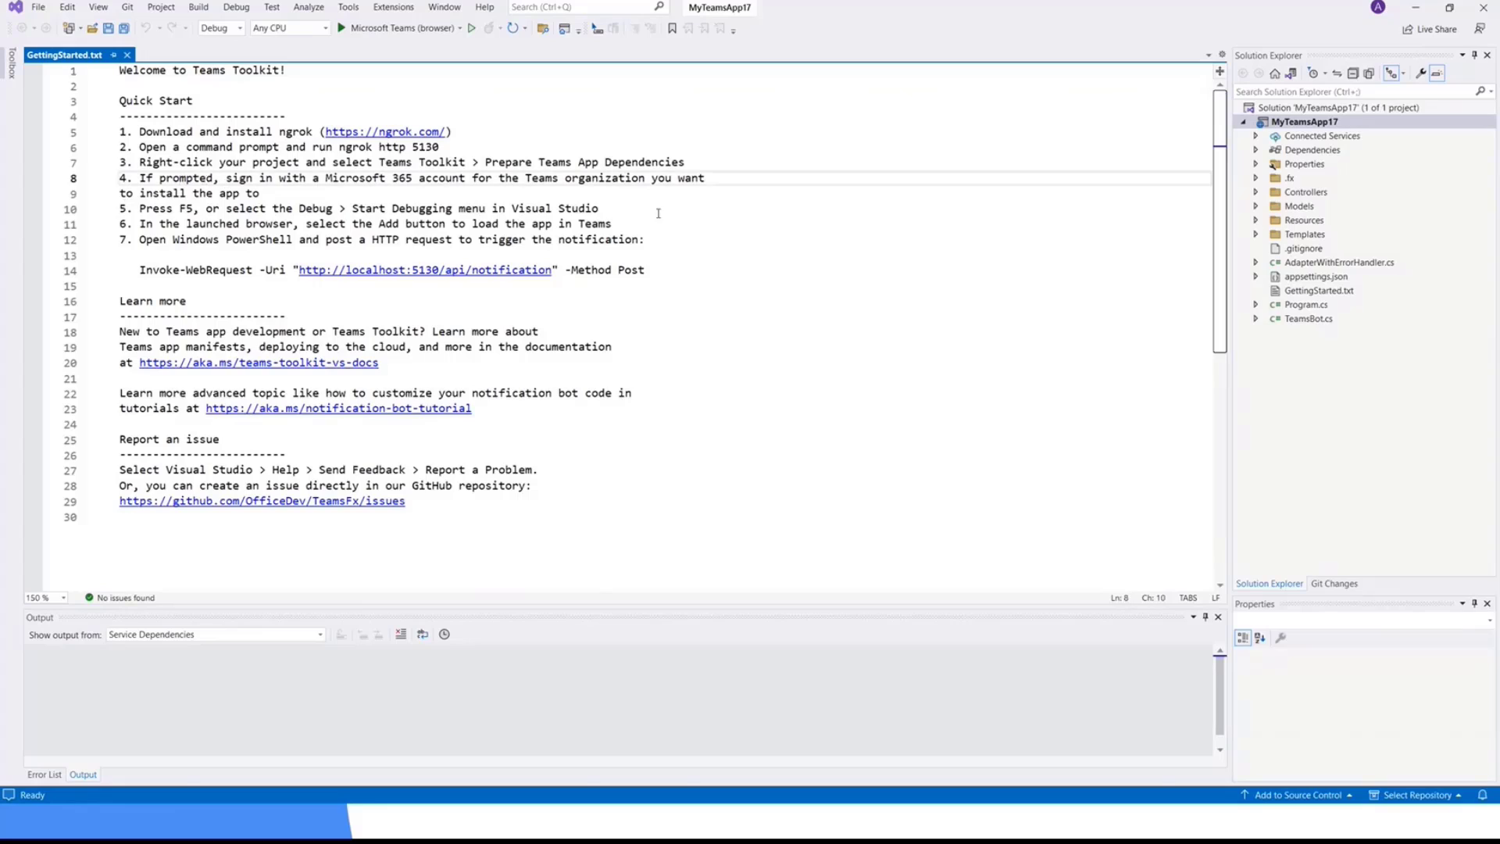
pyautogui.moveTo(736, 227)
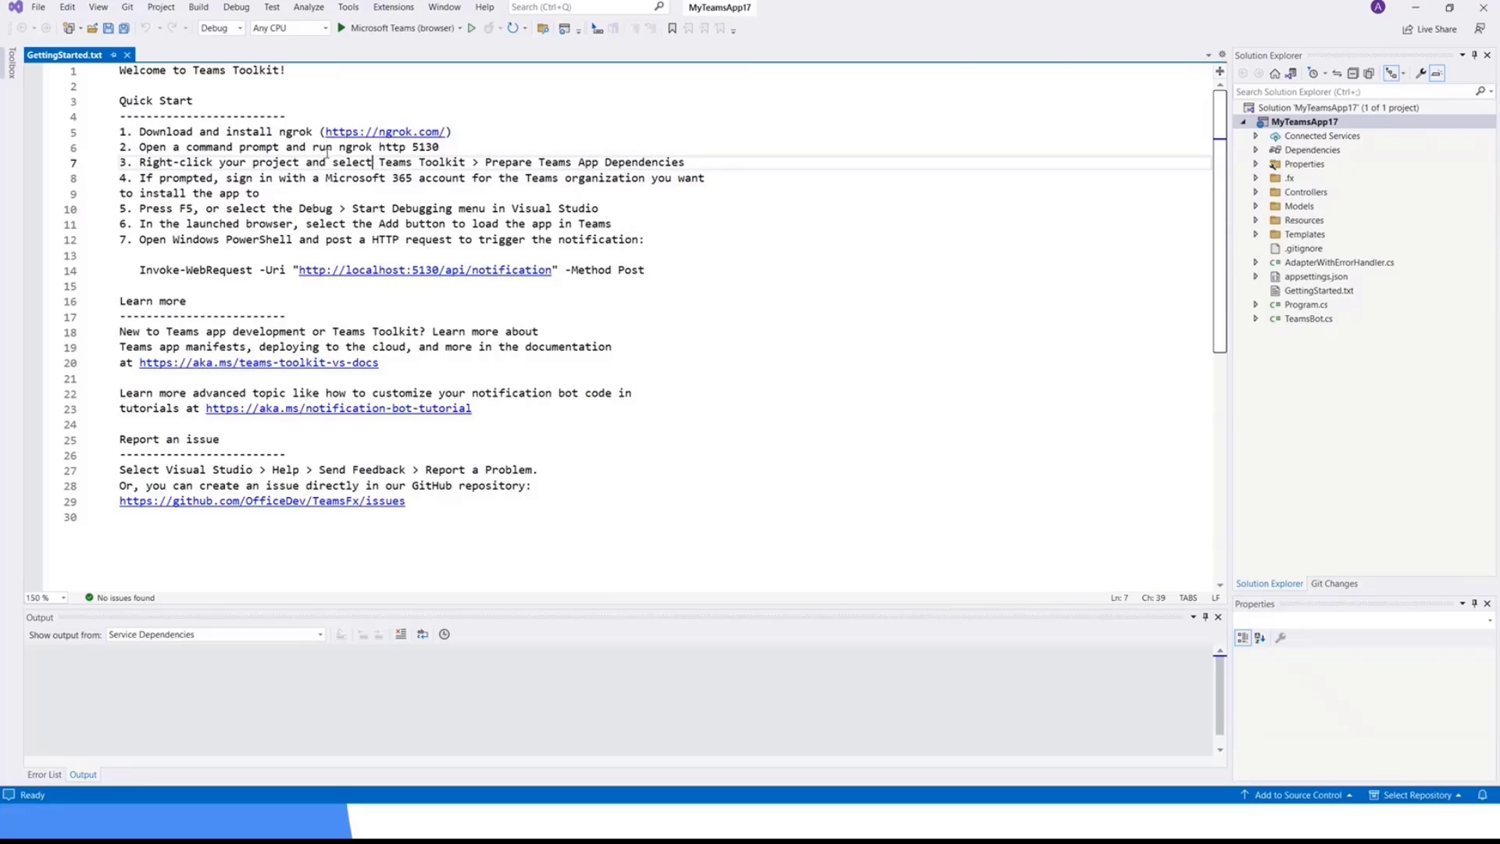
# Copy 'run ngrok http 5130' from GettingStarted.txt and switch windows
pyautogui.moveTo(313, 146); pyautogui.dragTo(439, 147)
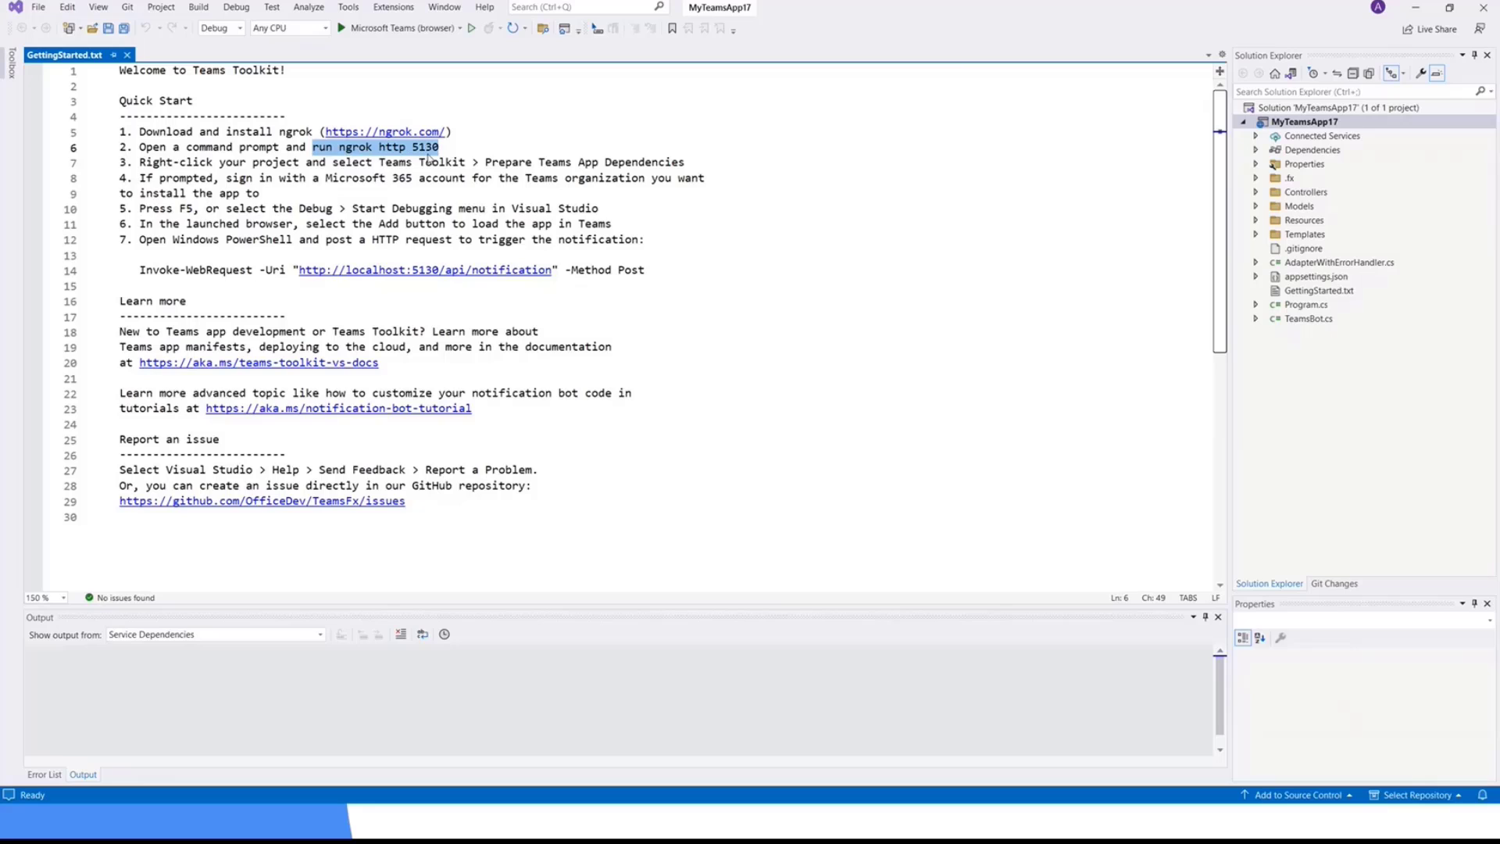
pyautogui.moveTo(429, 158)
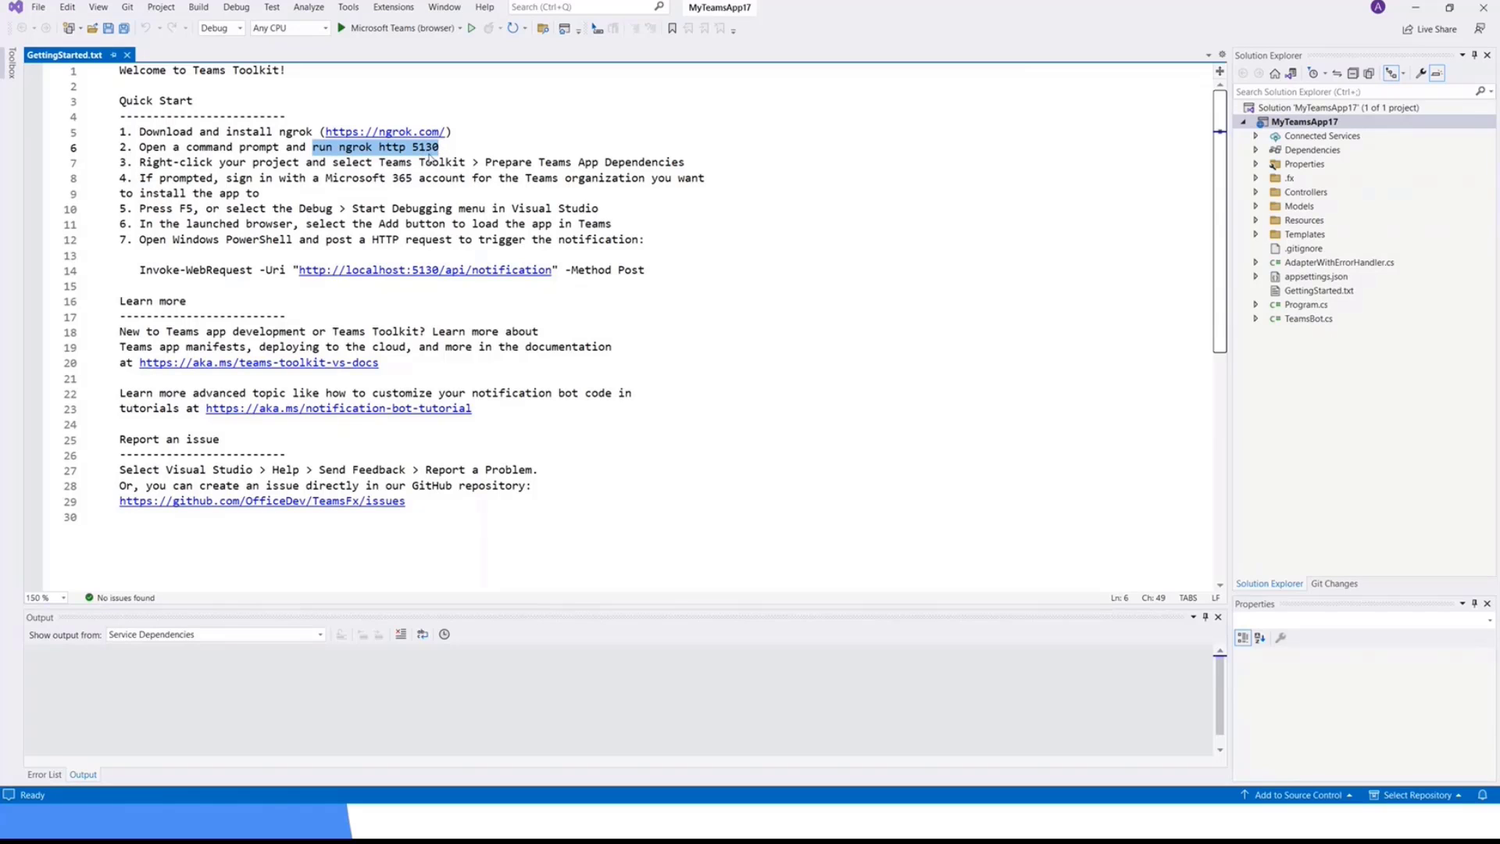
pyautogui.press('alt+tab')
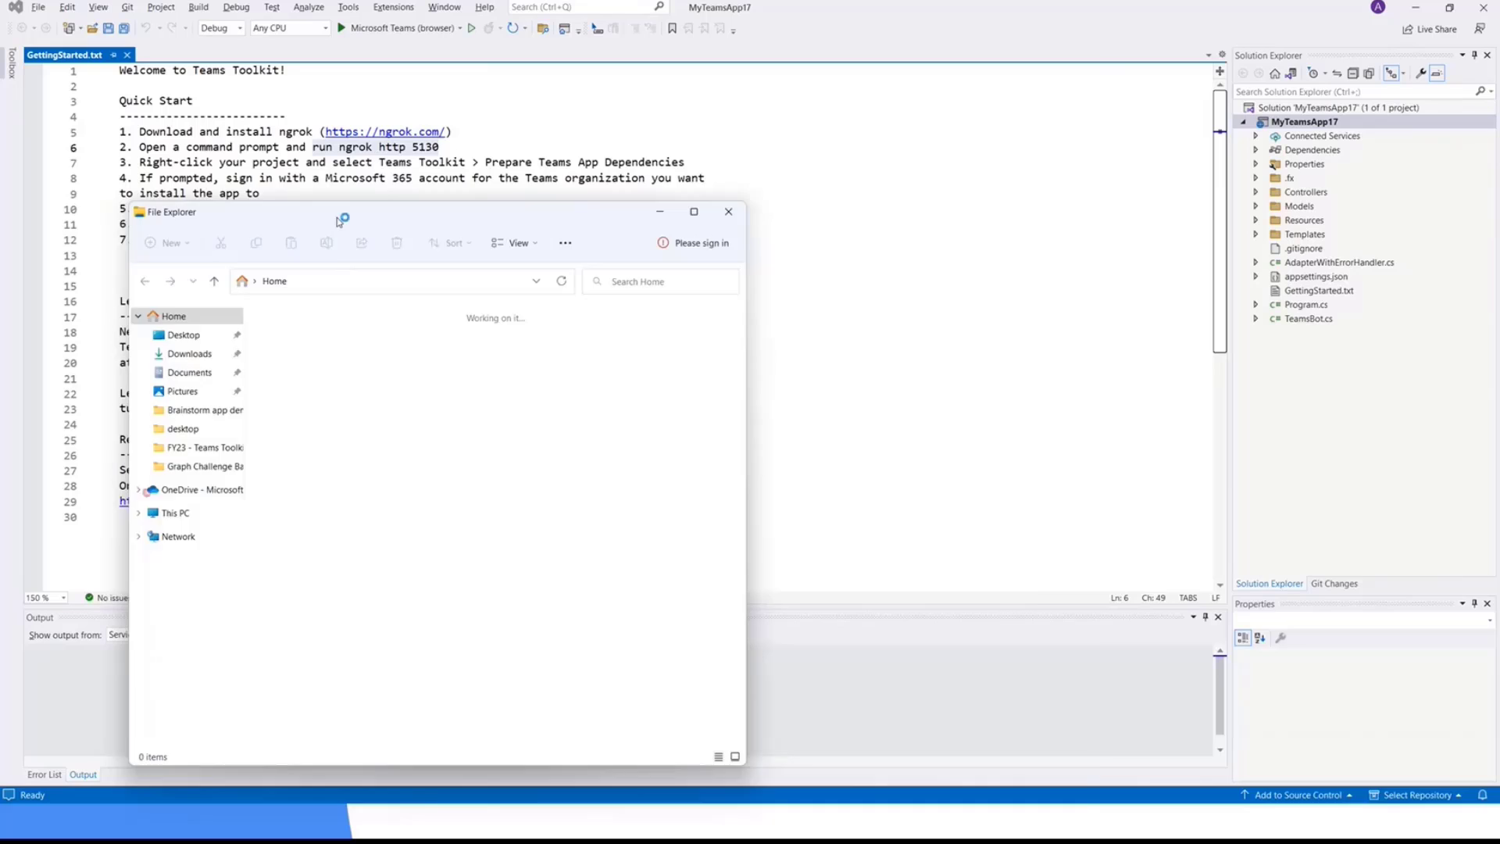
# Close File Explorer, confirm ngrok forwards to localhost:5130, then minimize the console
pyautogui.click(728, 212)
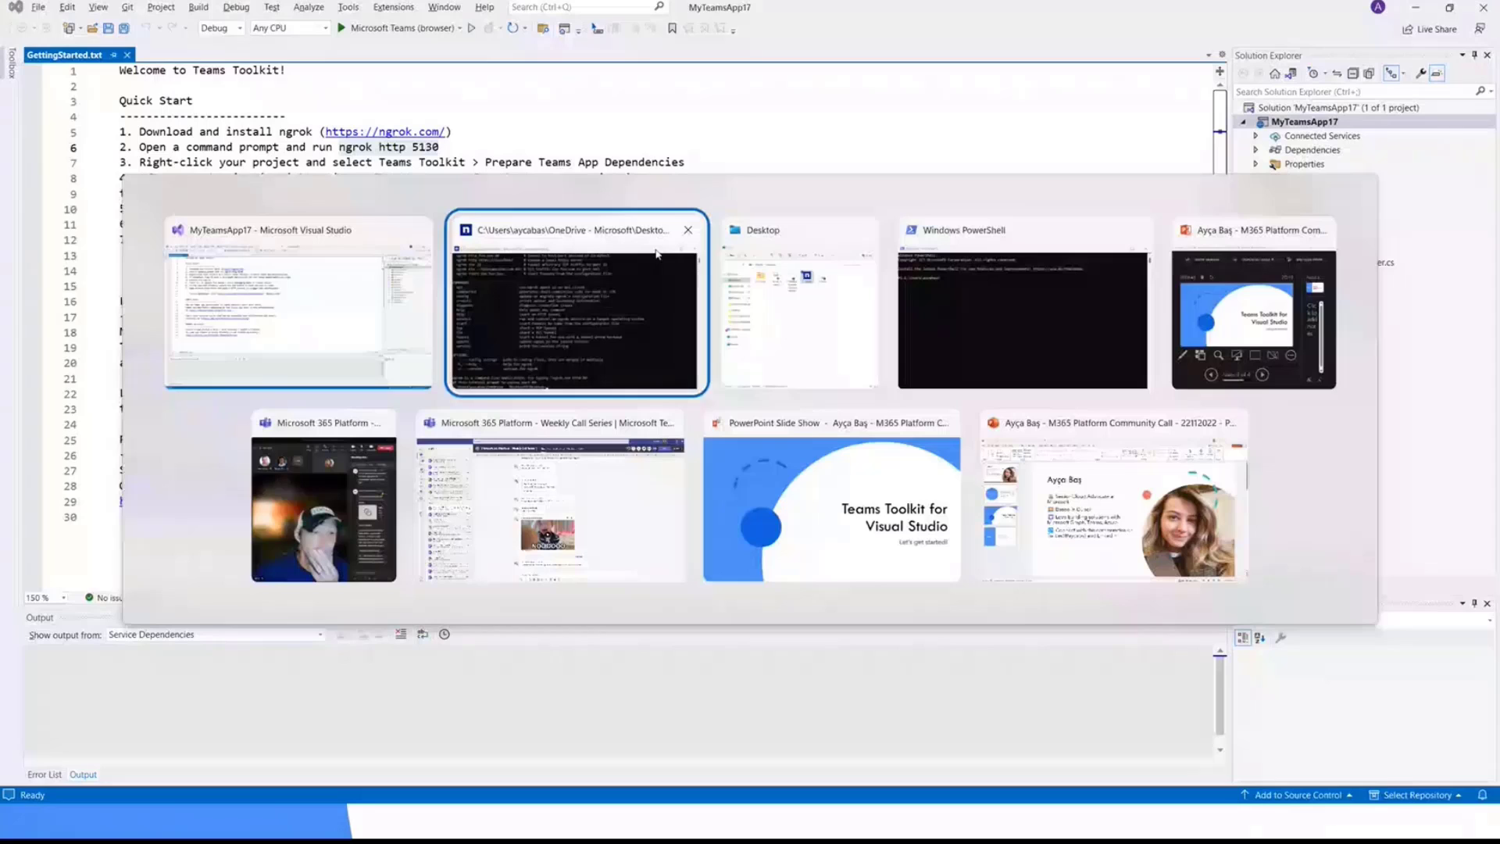
pyautogui.press('alt+tab')
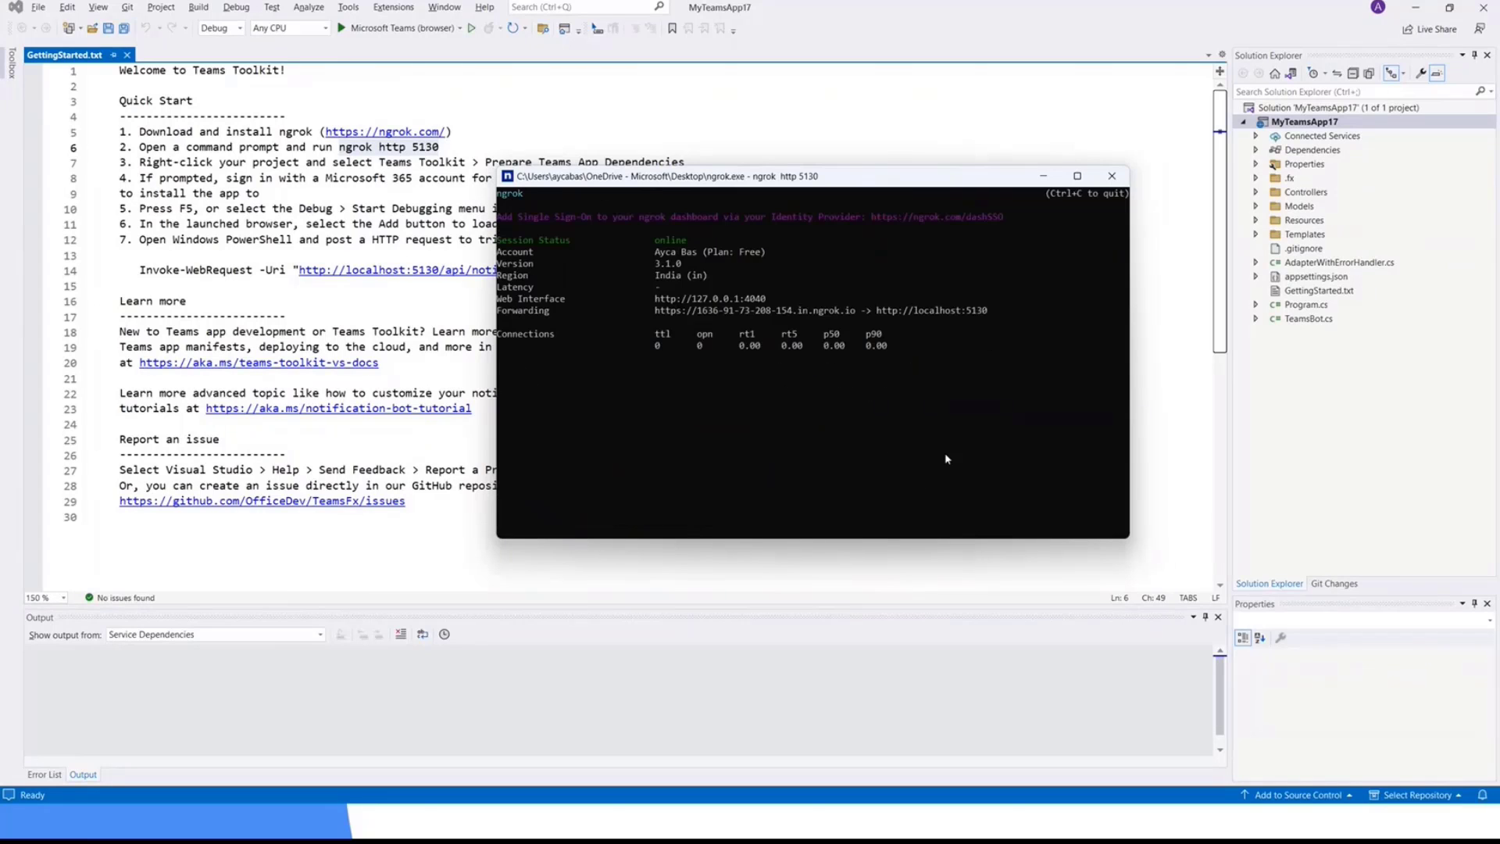
pyautogui.click(1111, 175)
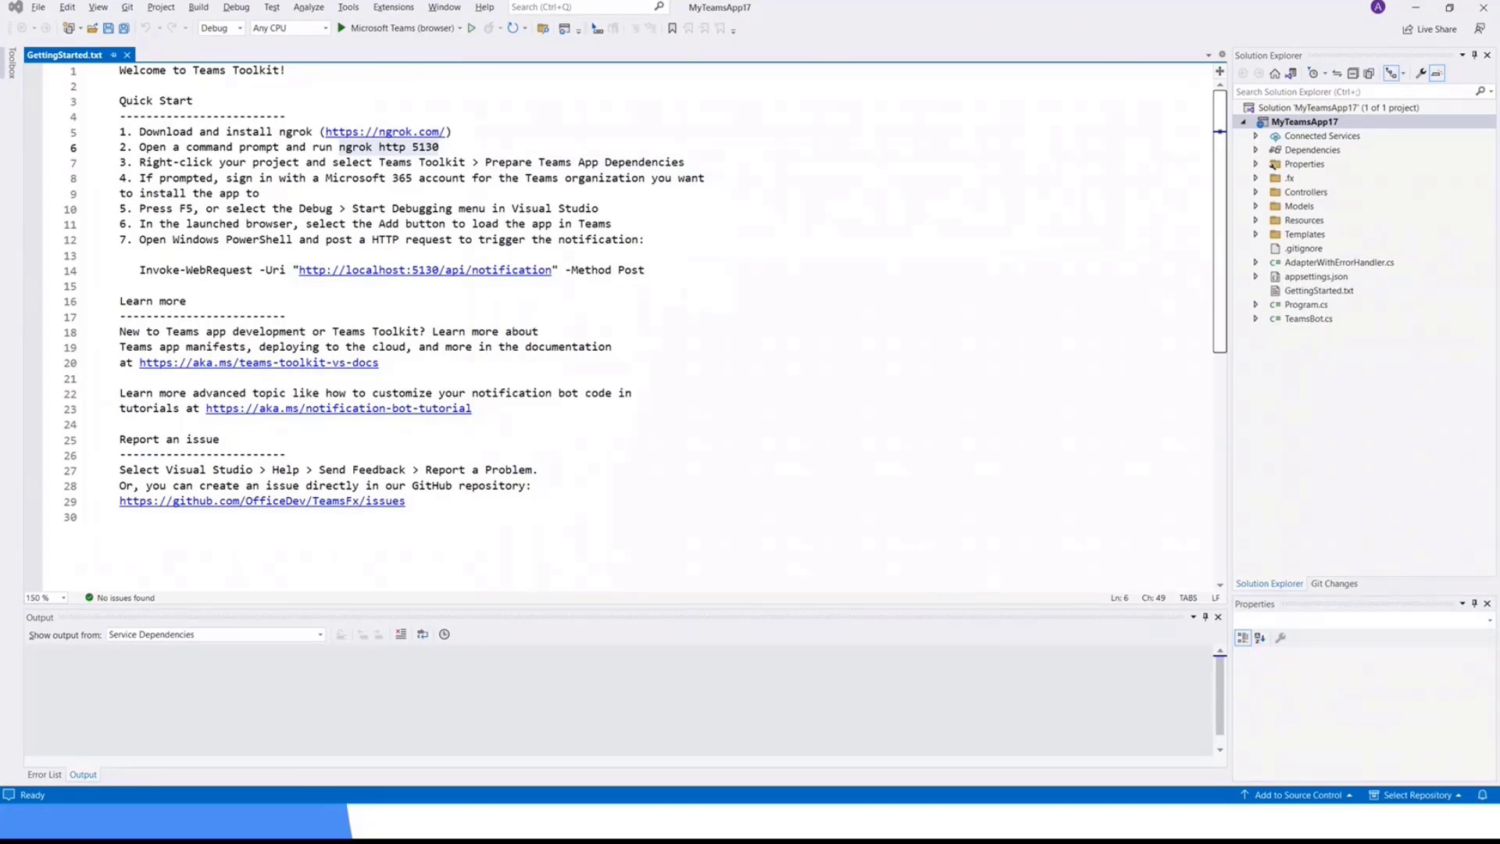
pyautogui.moveTo(172, 217)
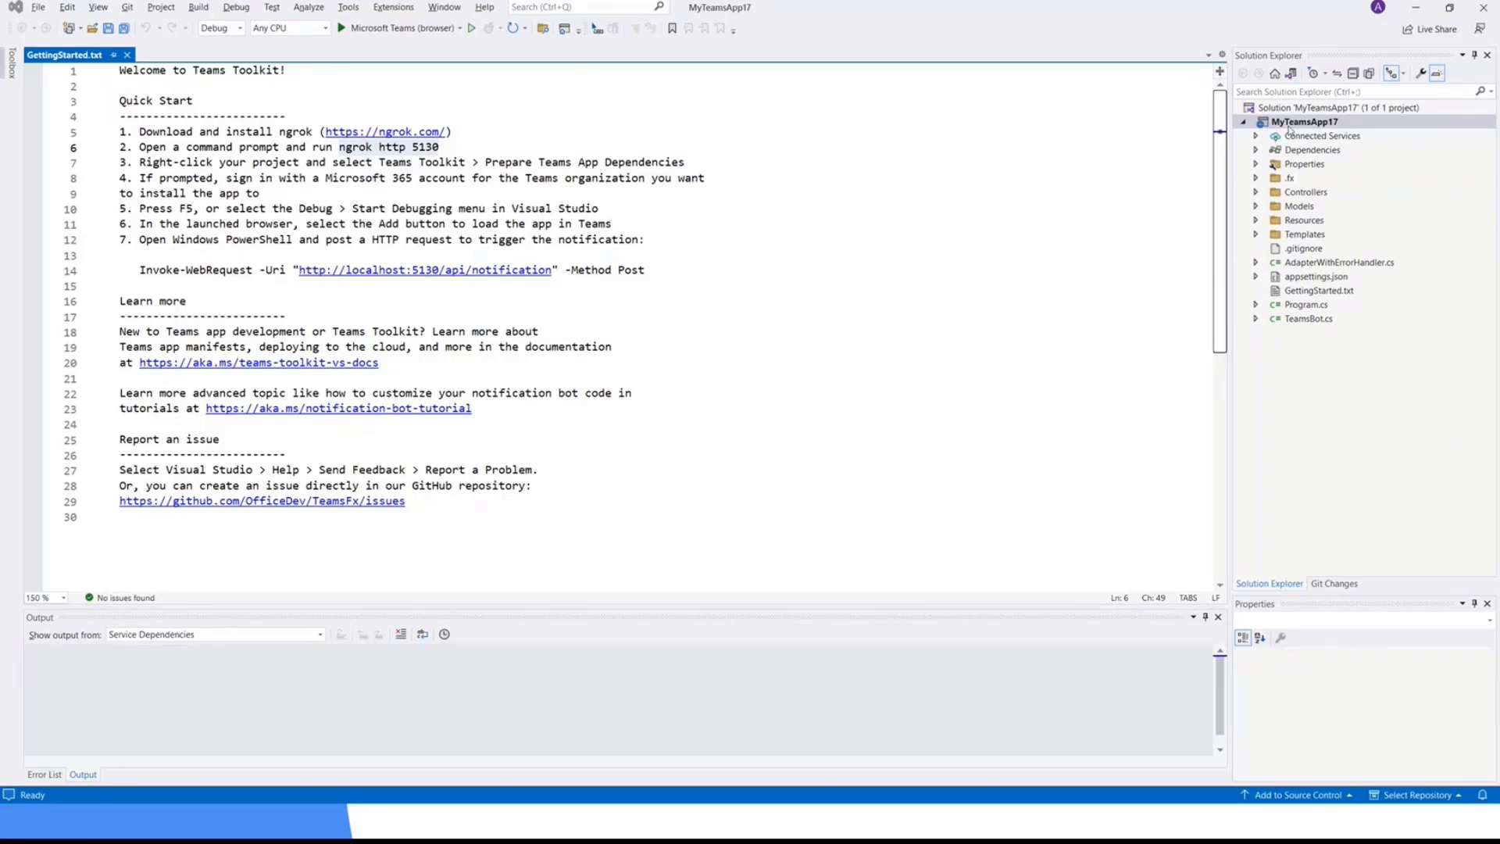
# Run Teams Toolkit > Prepare Teams App Dependencies on MyTeamsApp17
pyautogui.rightClick(1304, 122)
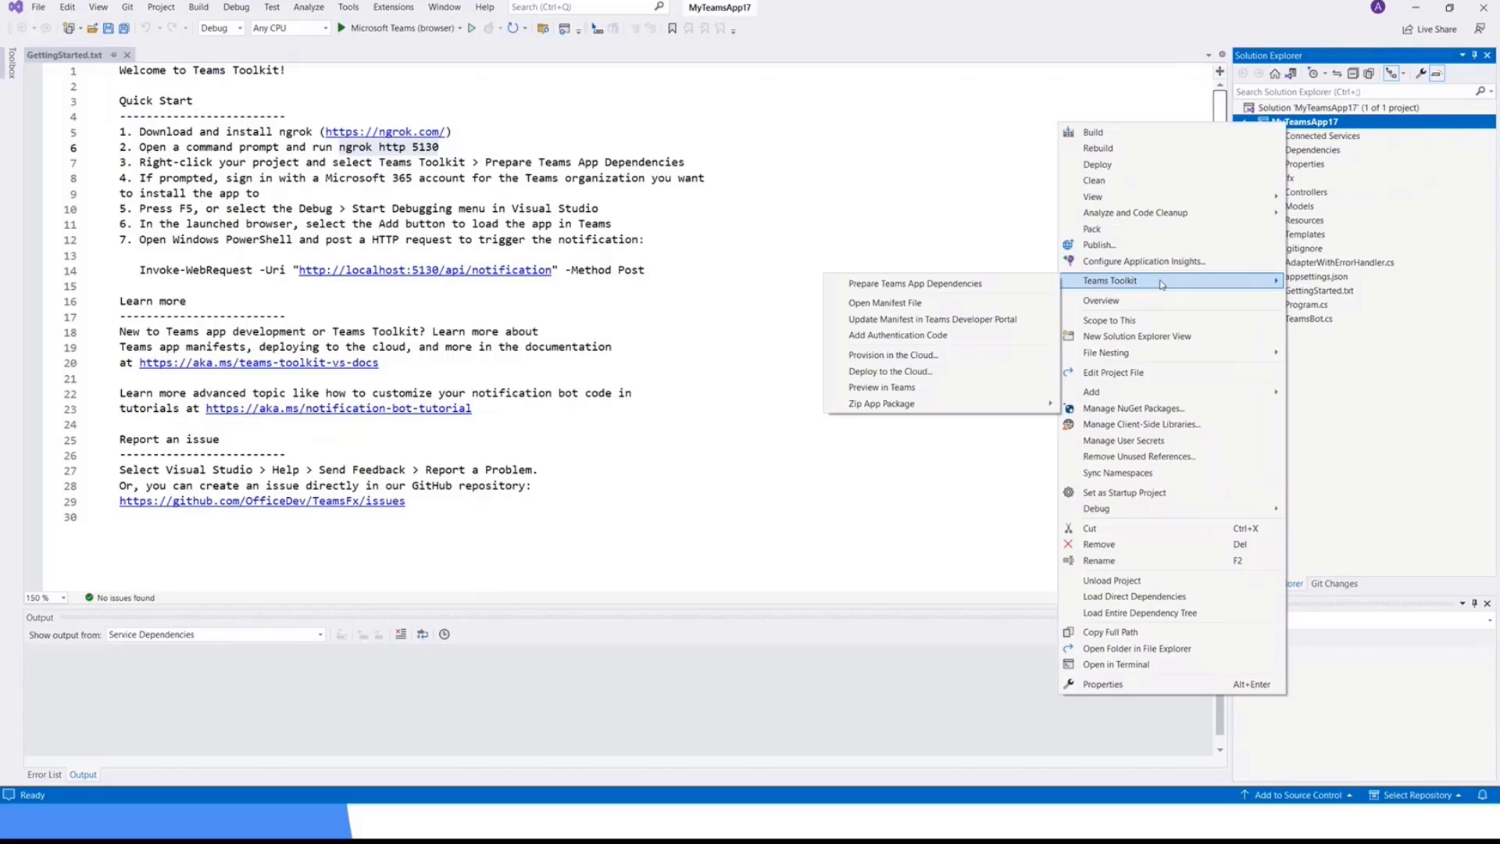
pyautogui.moveTo(940, 283)
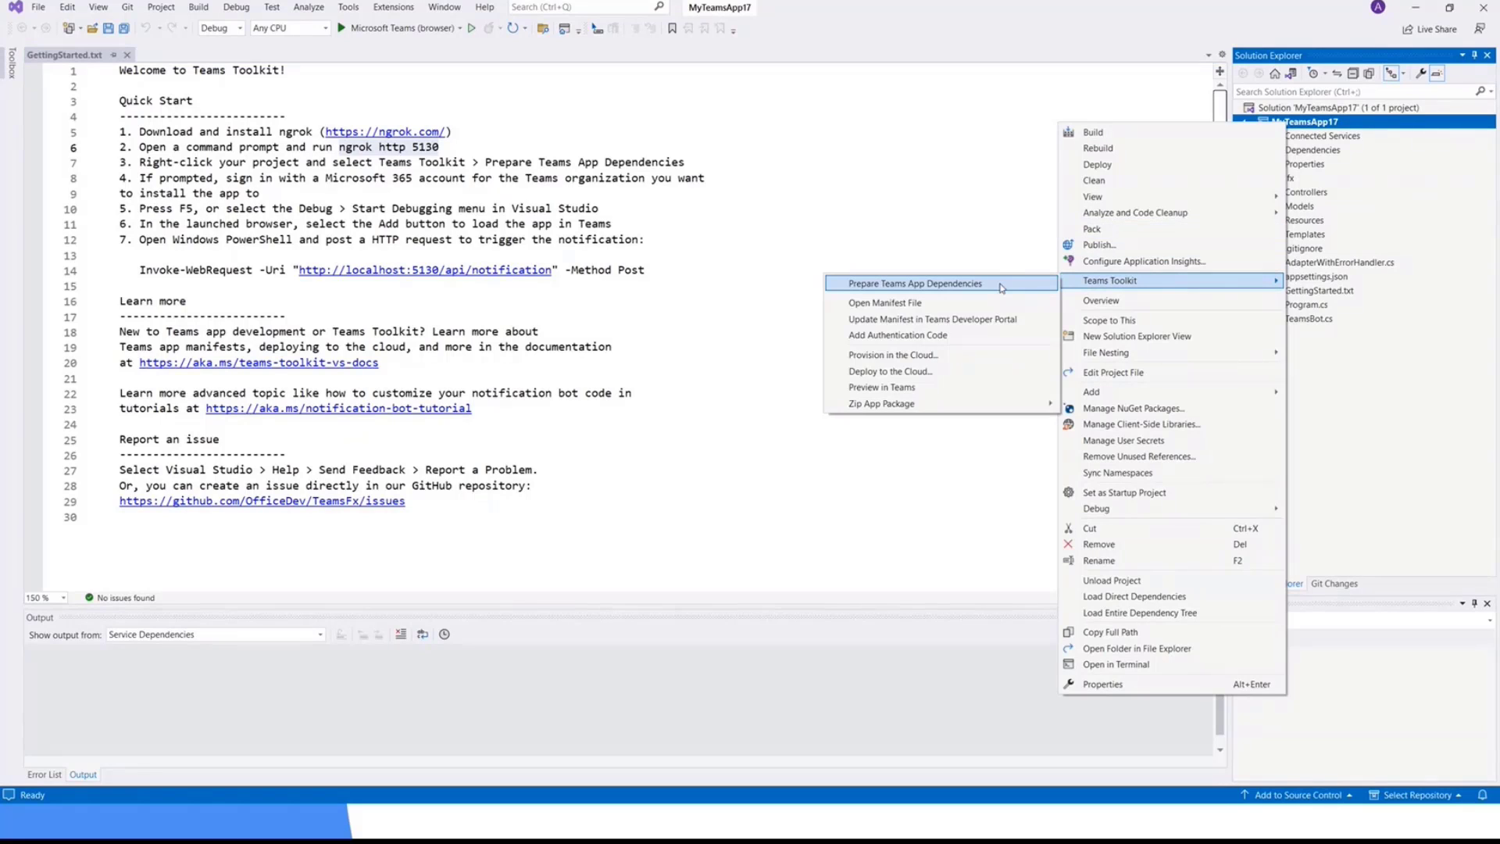
pyautogui.click(914, 282)
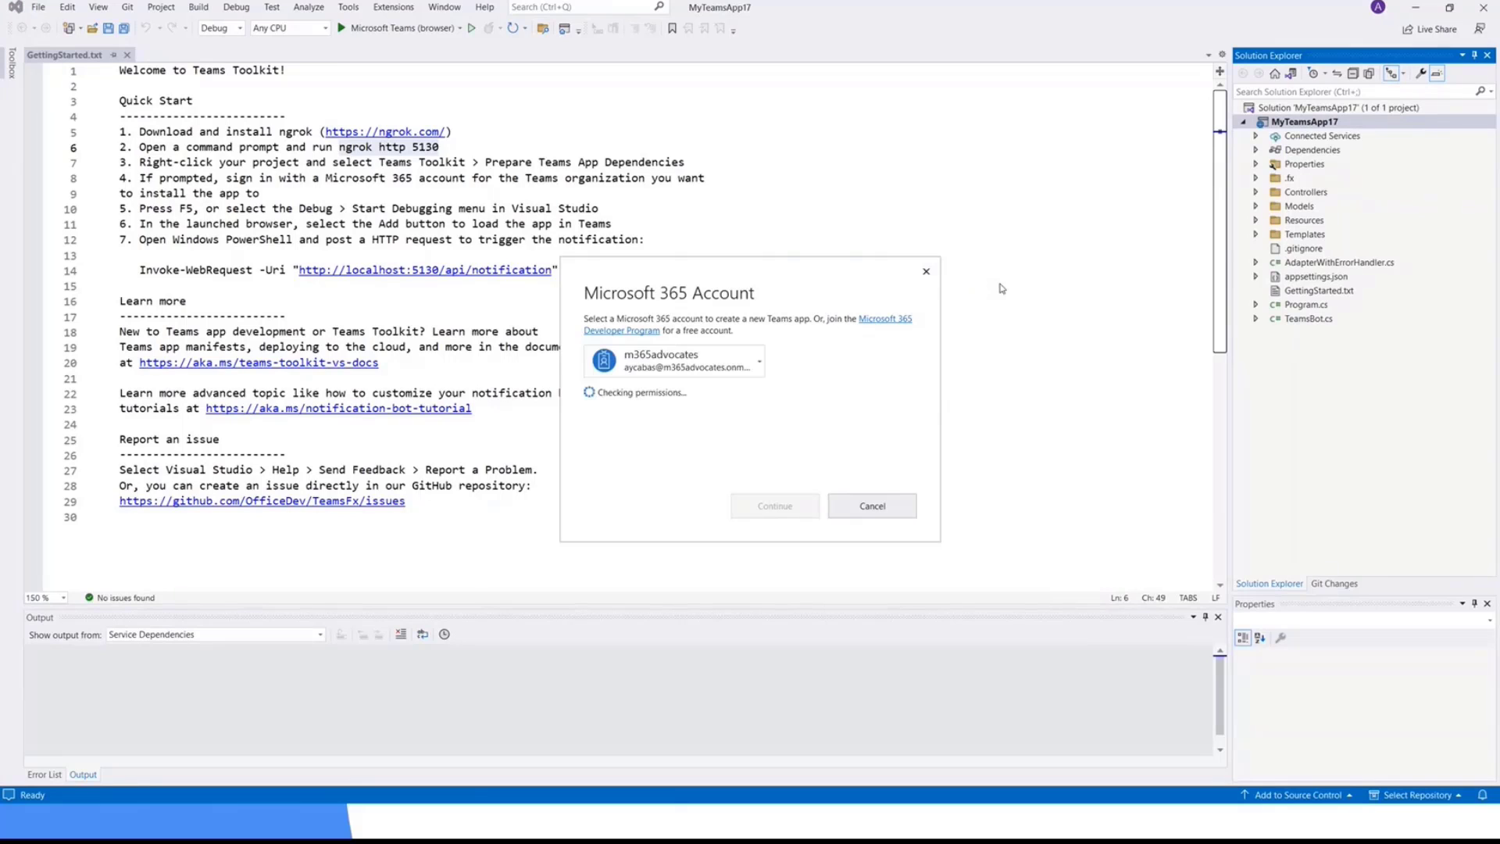
pyautogui.moveTo(810, 361)
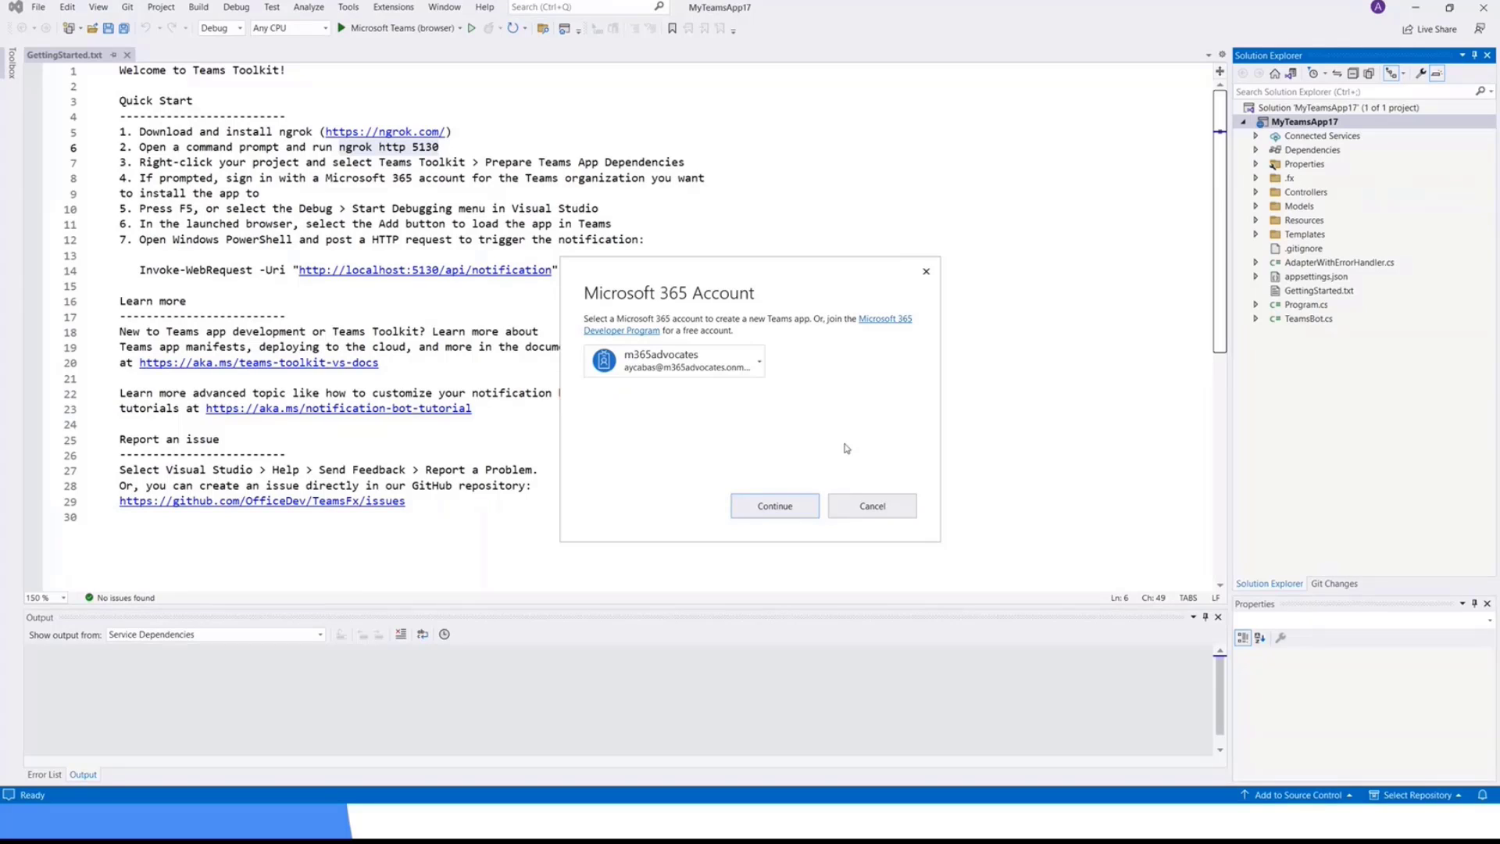
pyautogui.moveTo(815, 425)
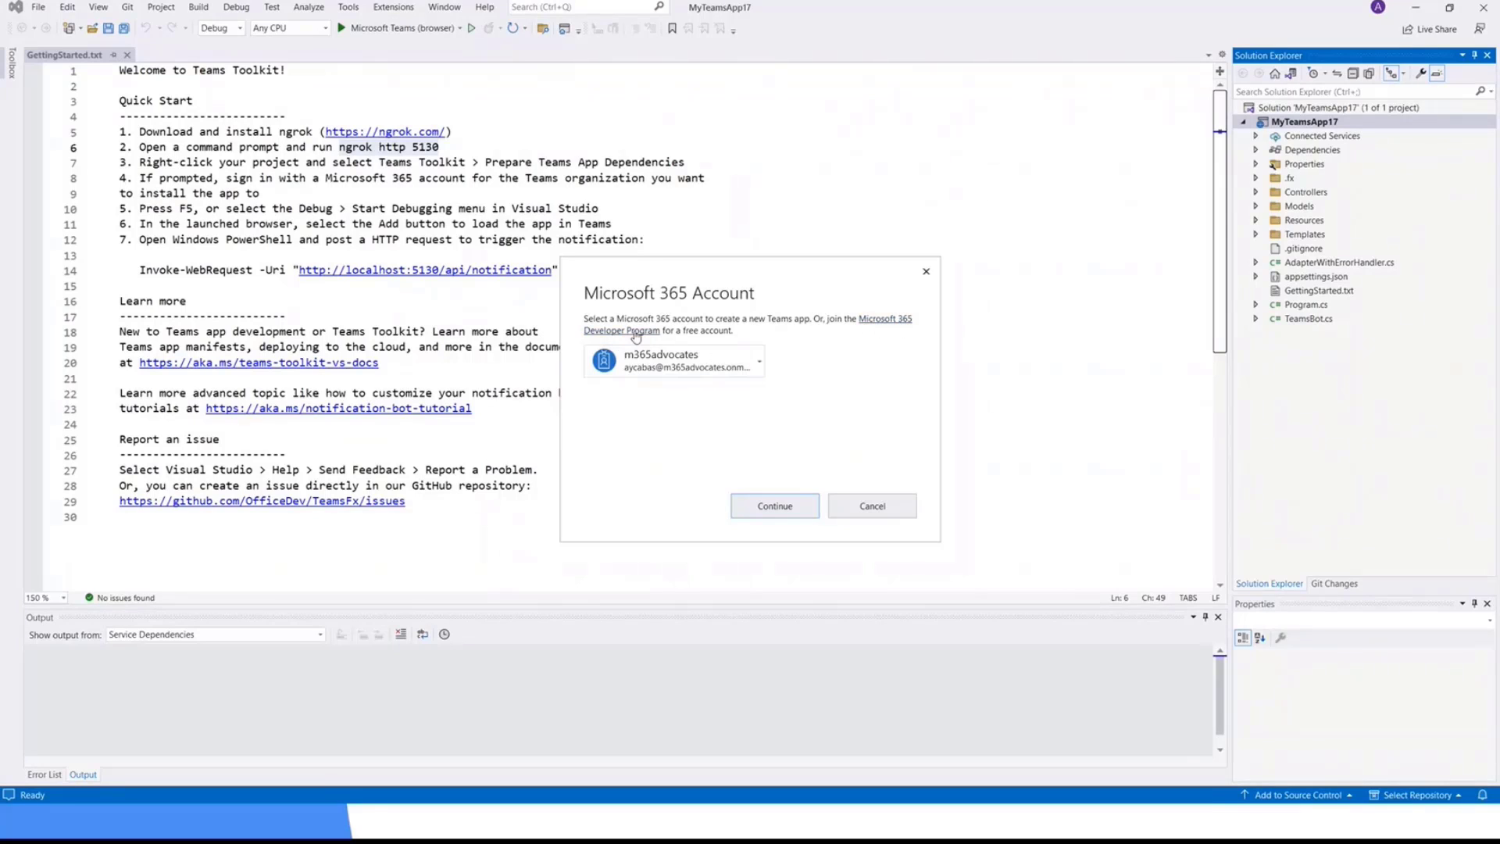
pyautogui.moveTo(856, 409)
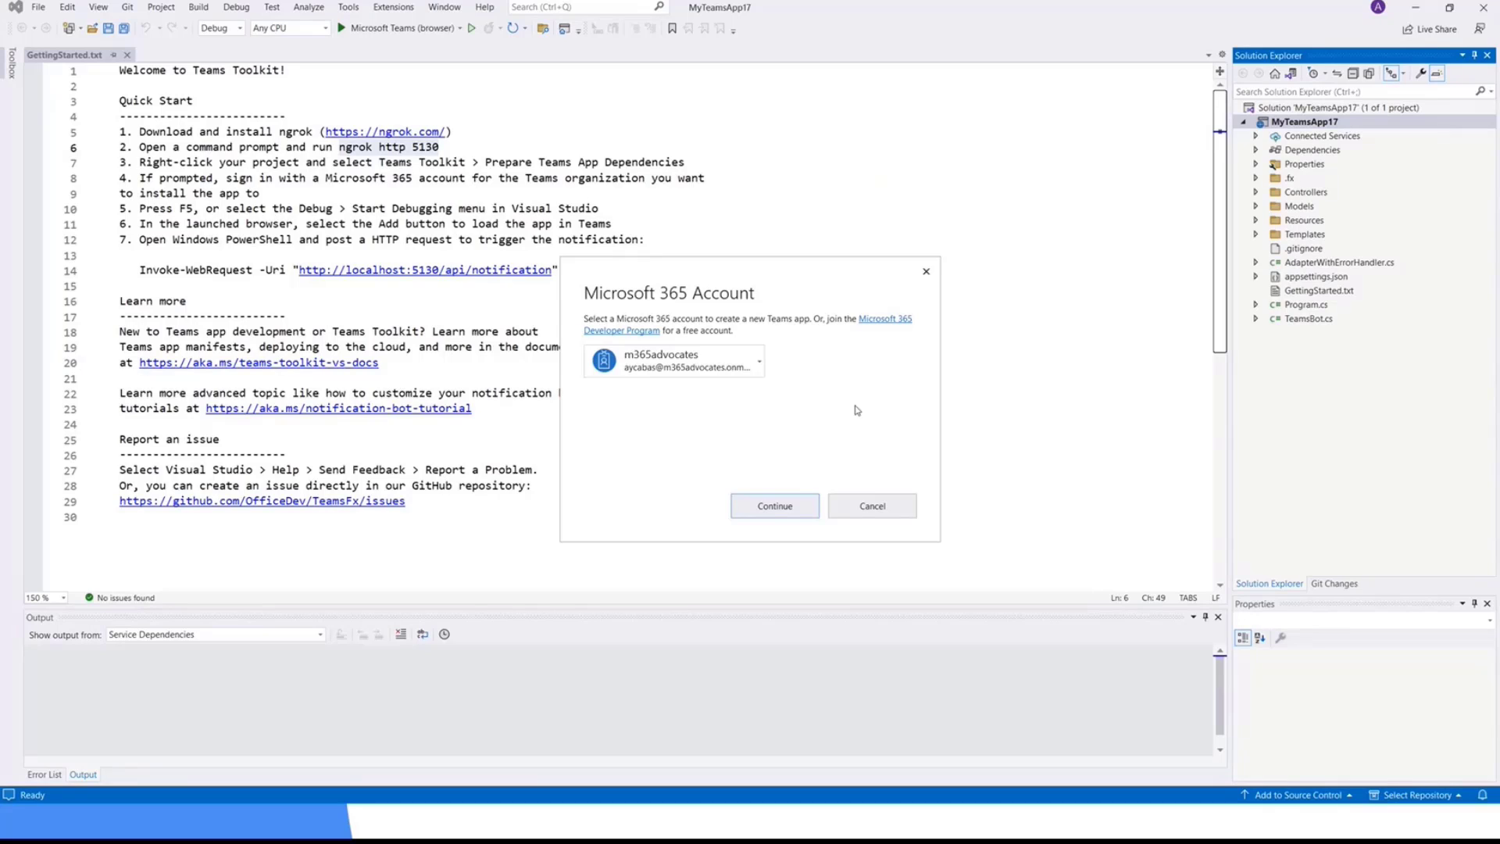
pyautogui.moveTo(866, 325)
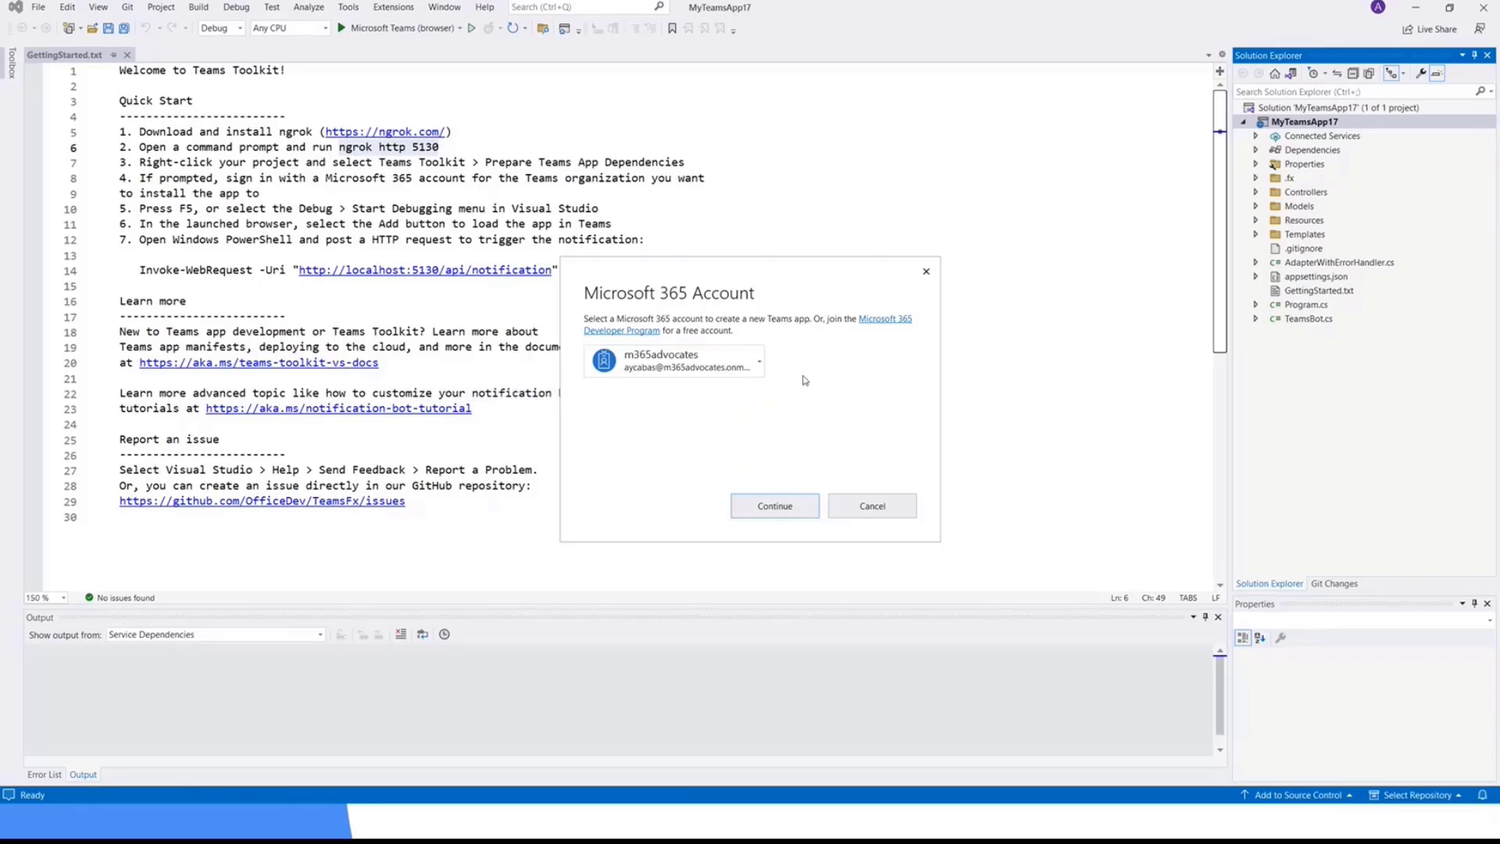
pyautogui.moveTo(805, 382)
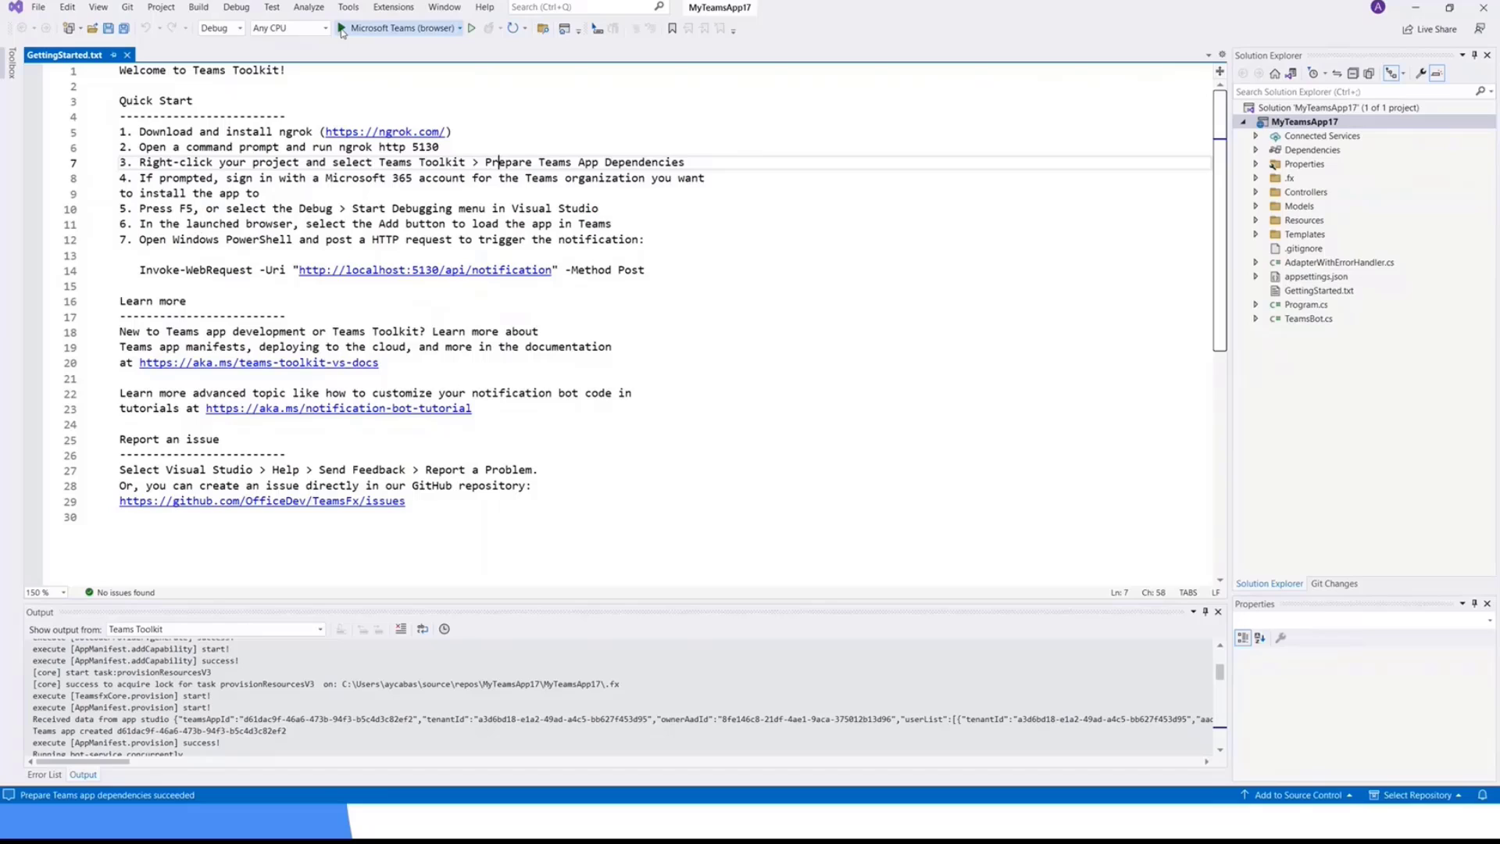
pyautogui.moveTo(343, 28)
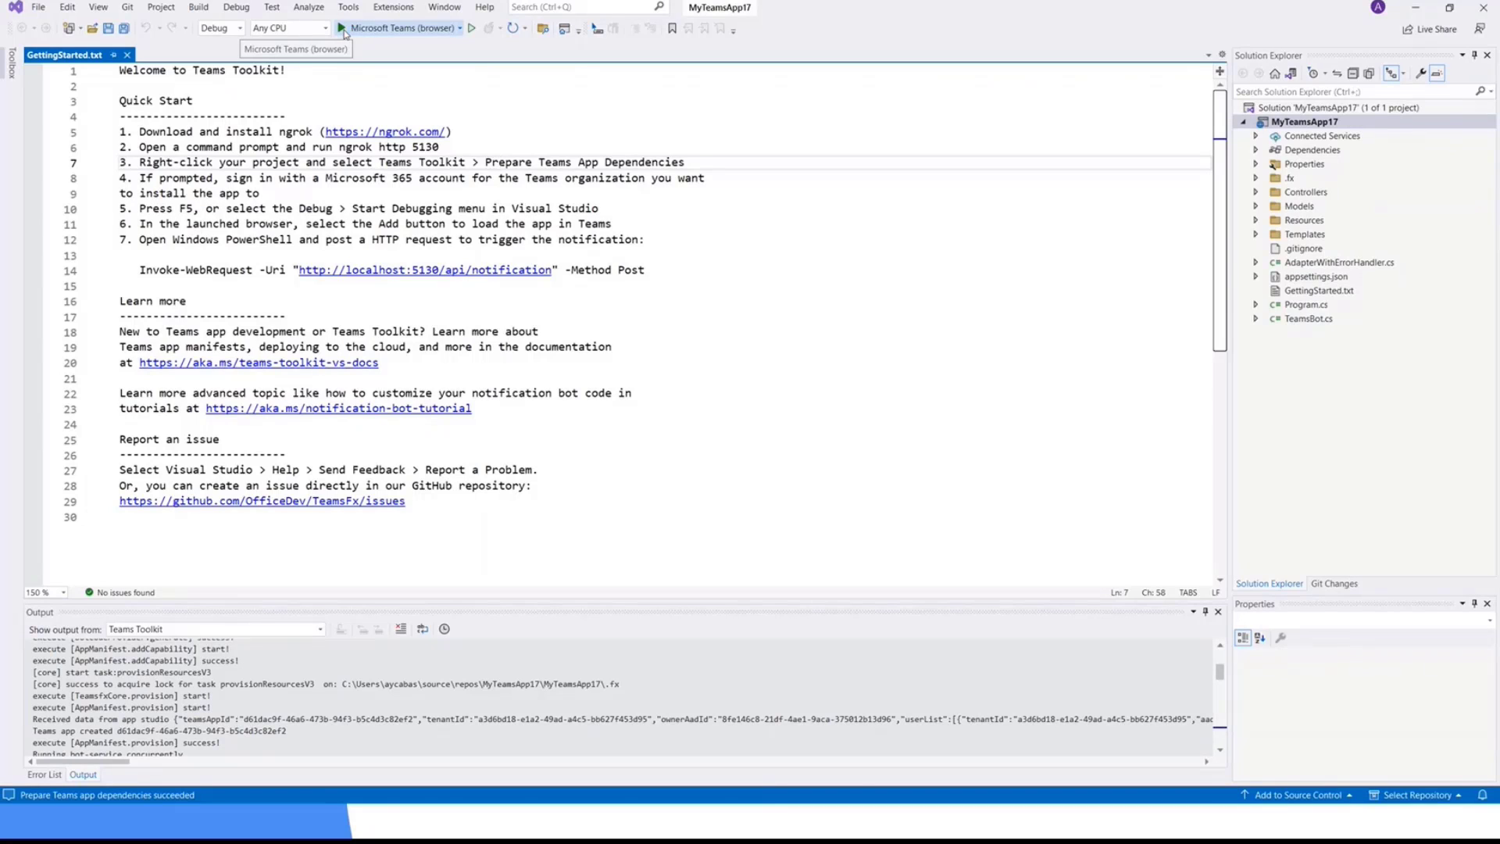
# Build and debug MyTeamsApp17 with the Microsoft Teams (browser) target
pyautogui.click(472, 28)
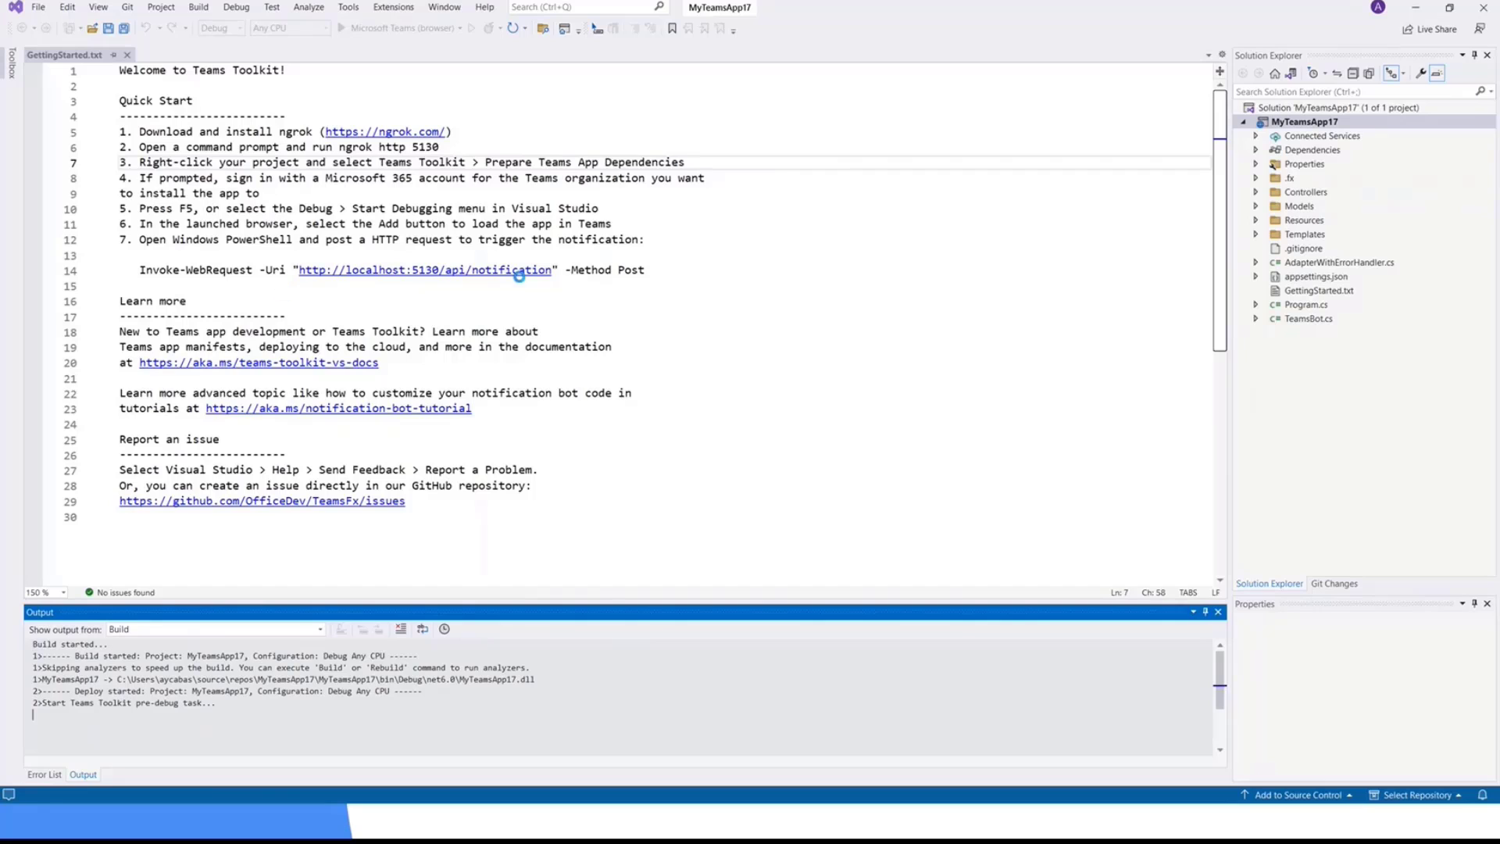
pyautogui.press('F5')
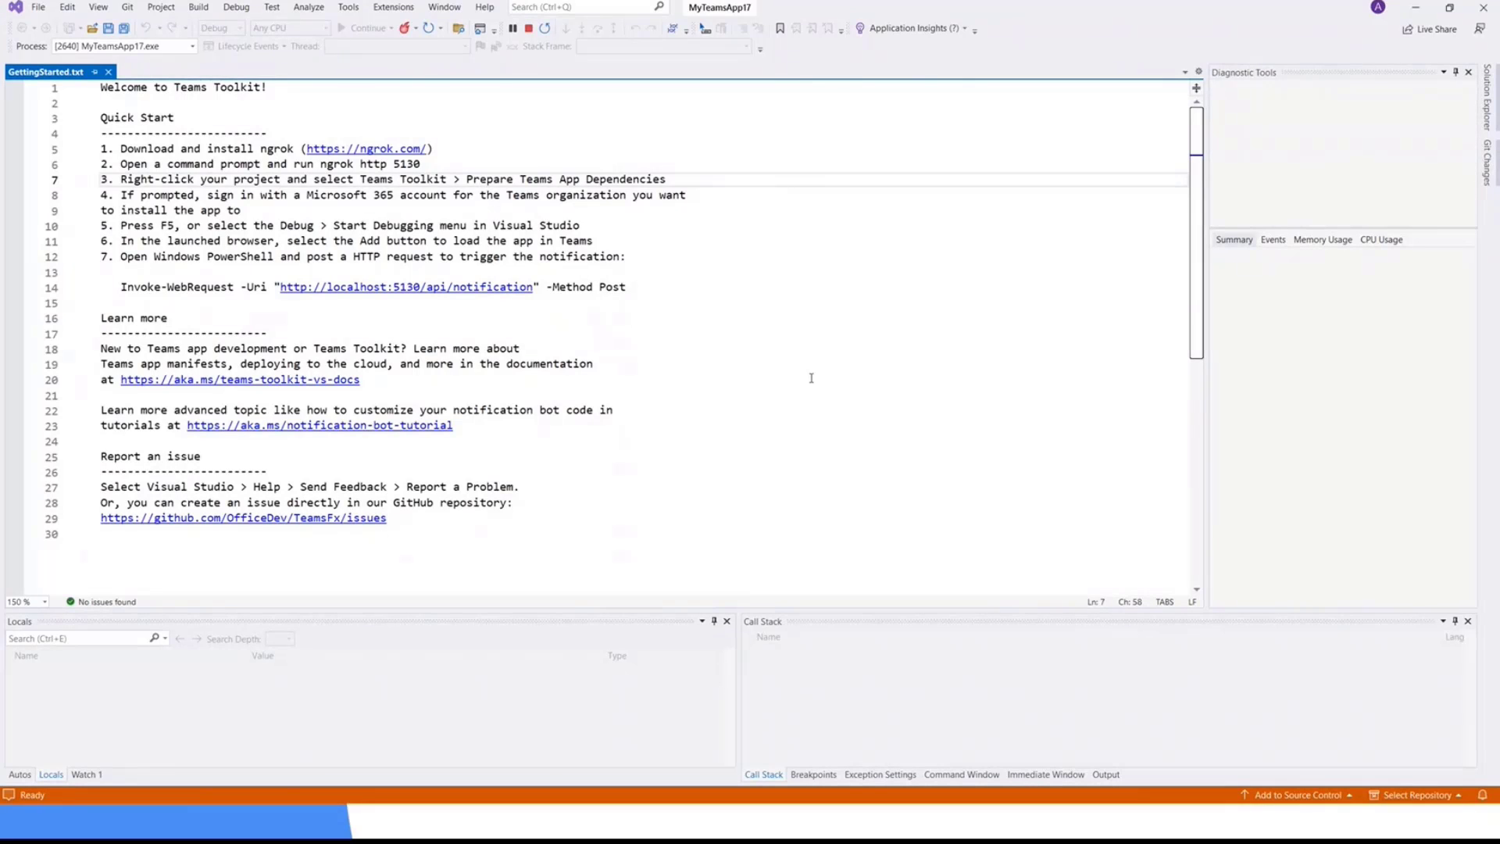
pyautogui.moveTo(954, 302)
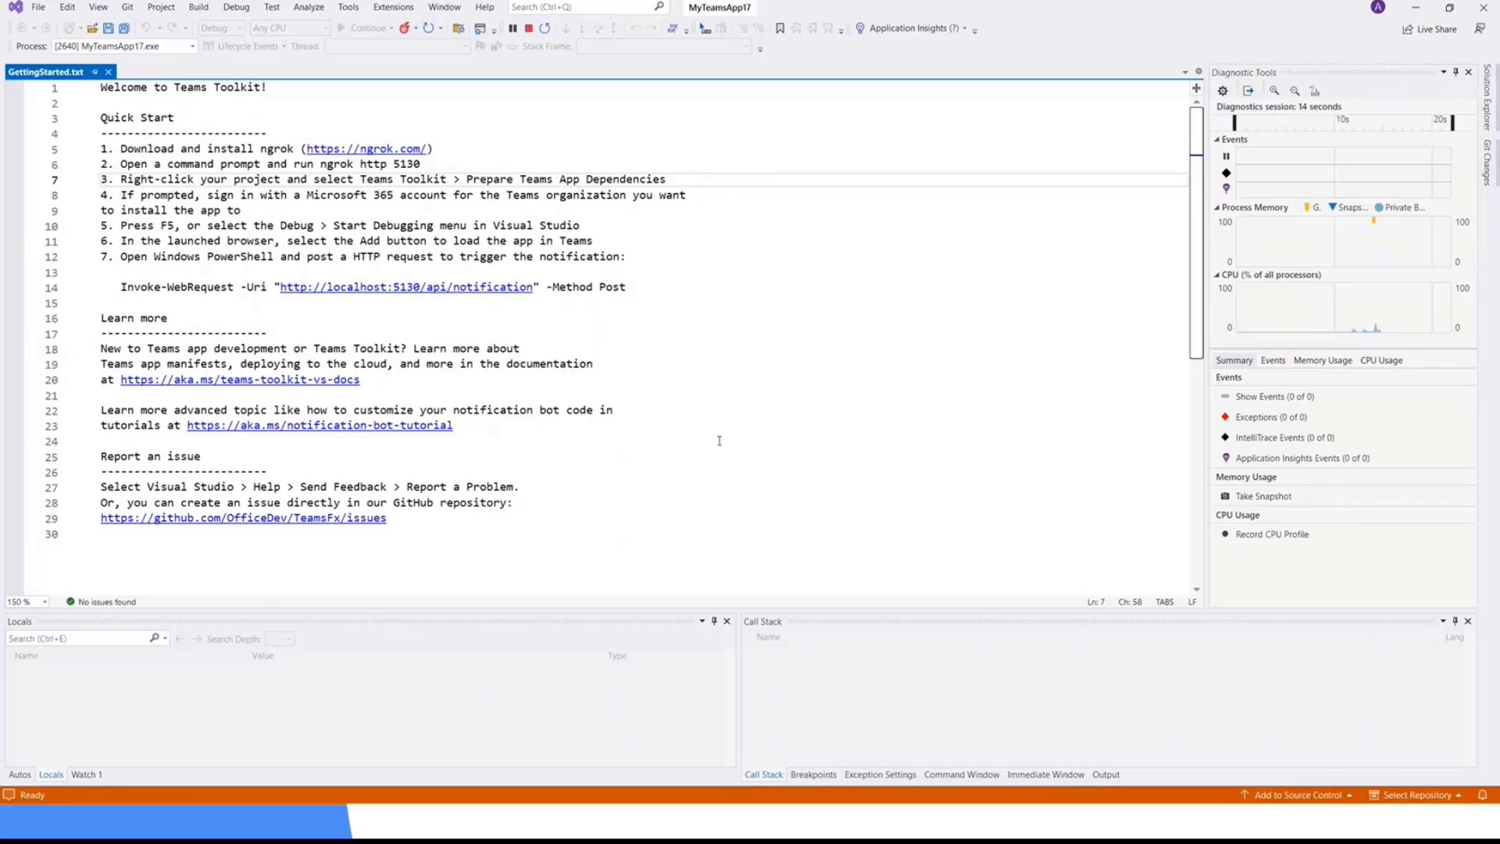
pyautogui.moveTo(774, 321)
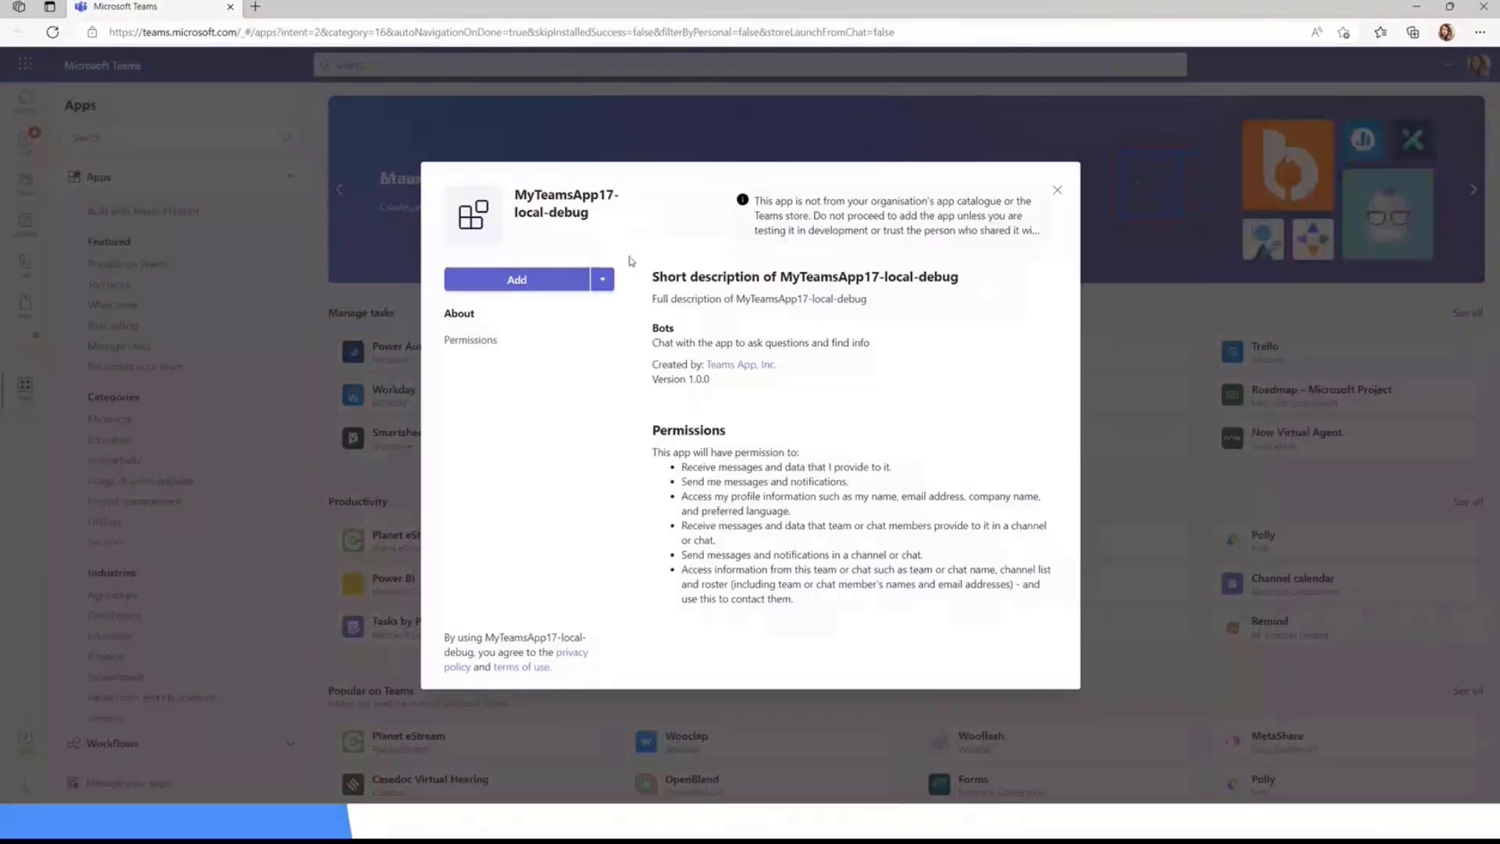
# Add the MyTeamsApp17-local-debug app in Teams and open its bot chat
pyautogui.click(516, 280)
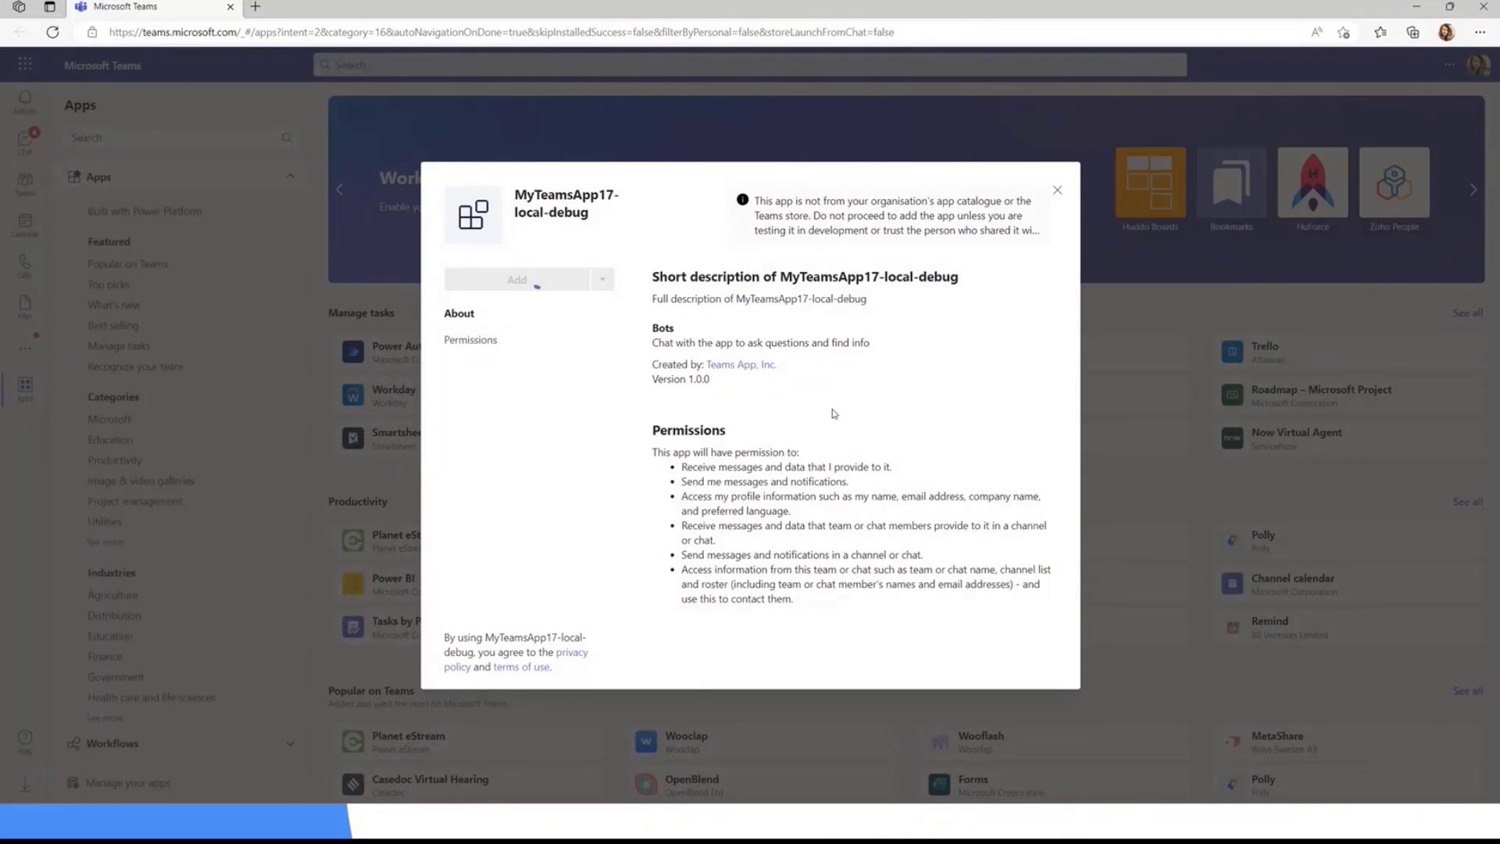
pyautogui.click(516, 280)
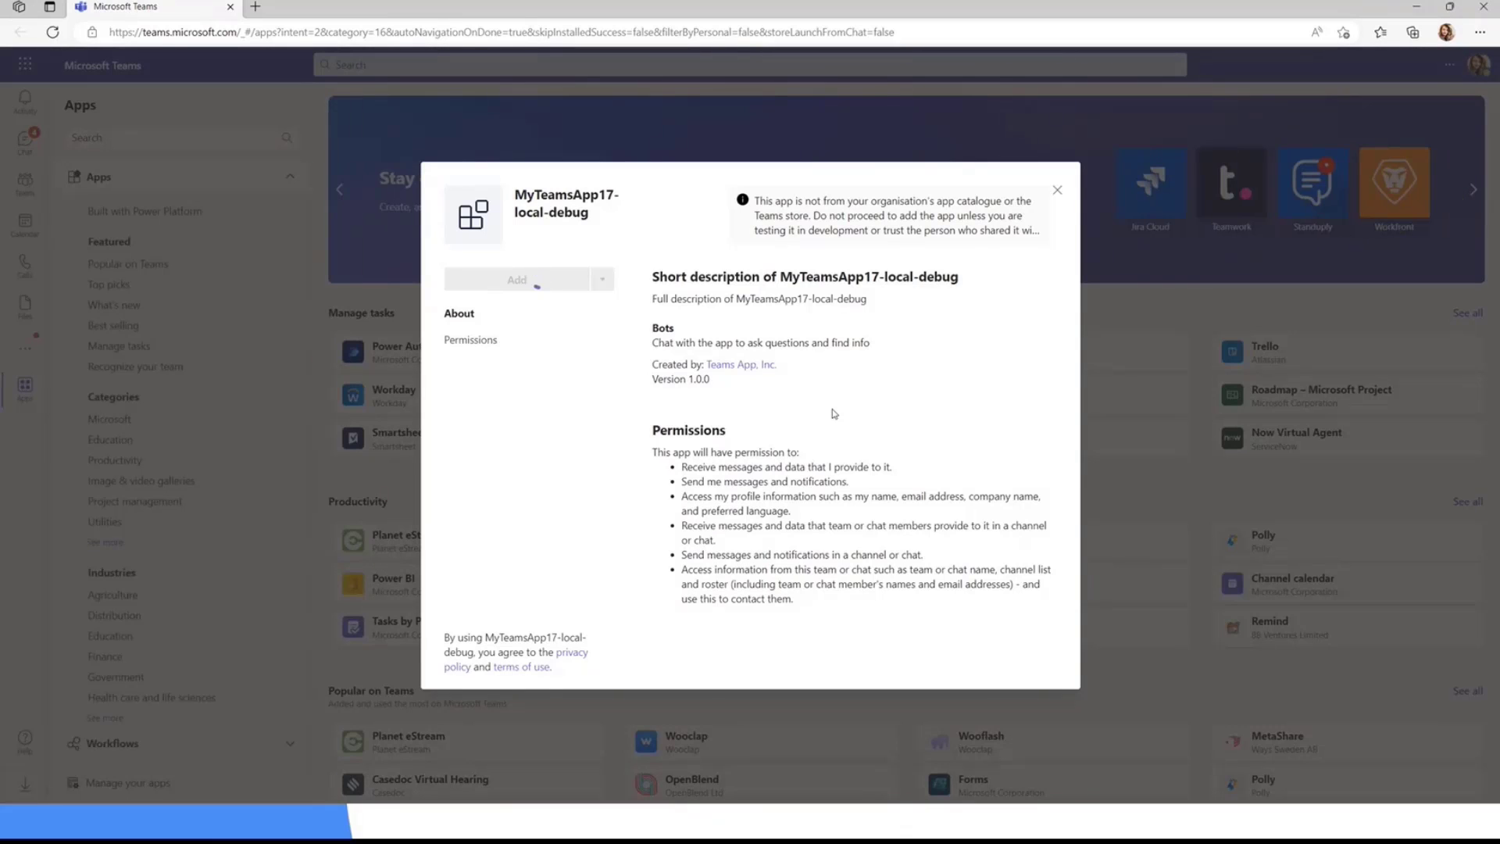
pyautogui.click(516, 280)
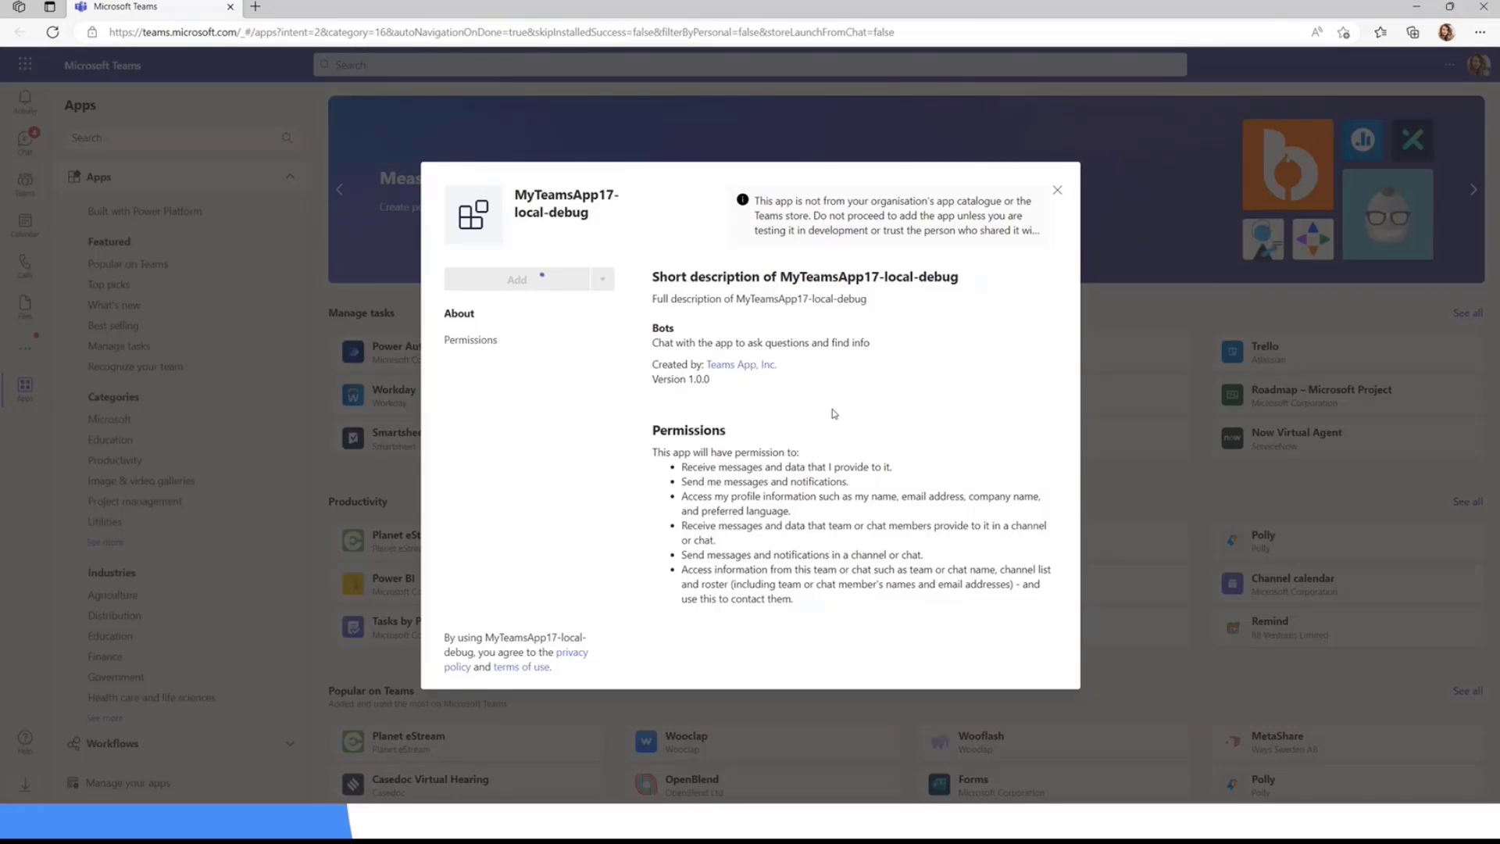
pyautogui.click(516, 278)
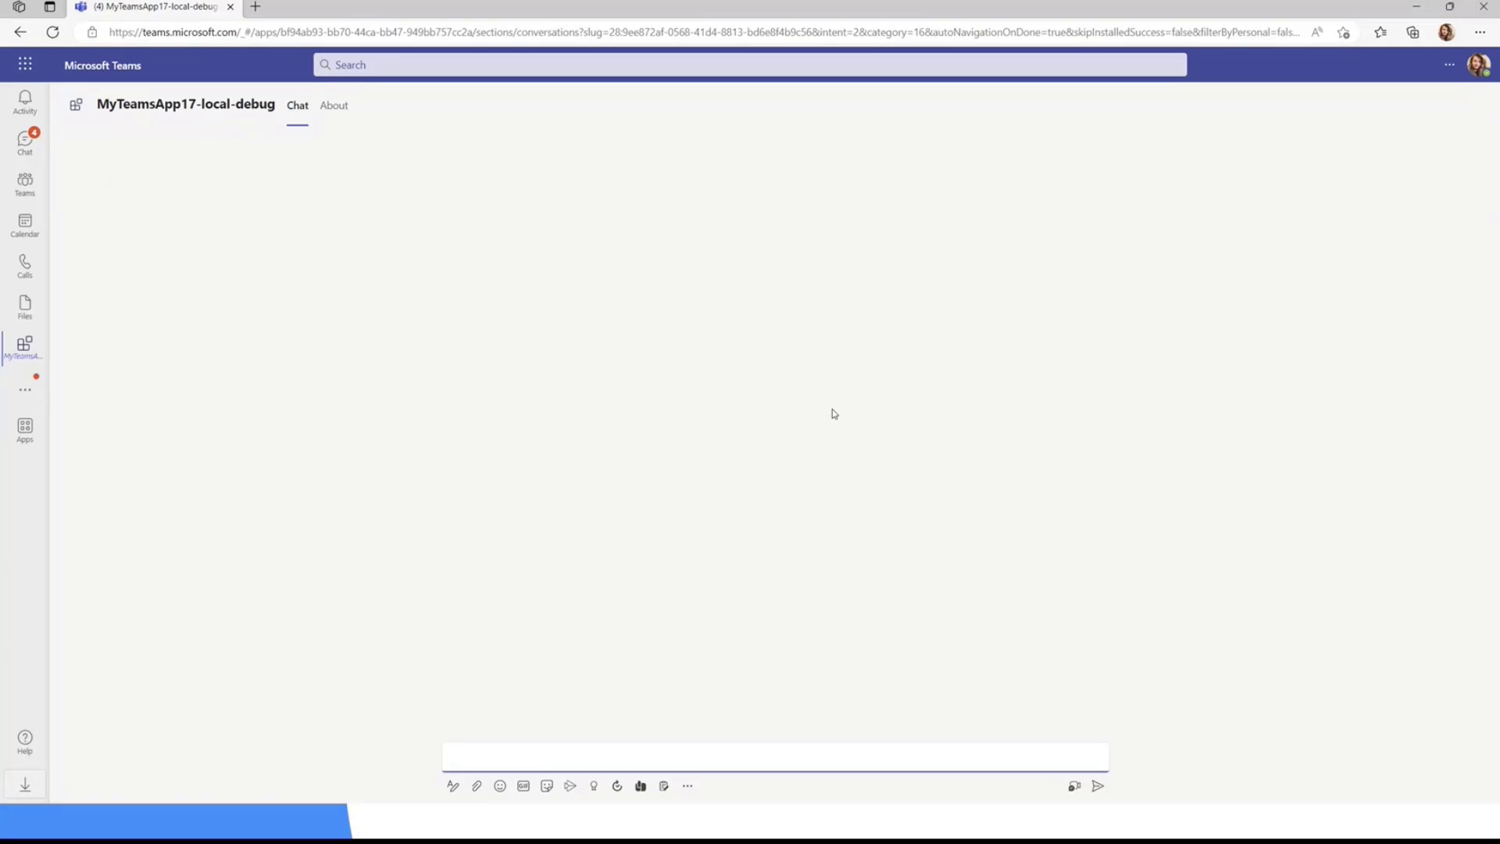
pyautogui.moveTo(779, 476)
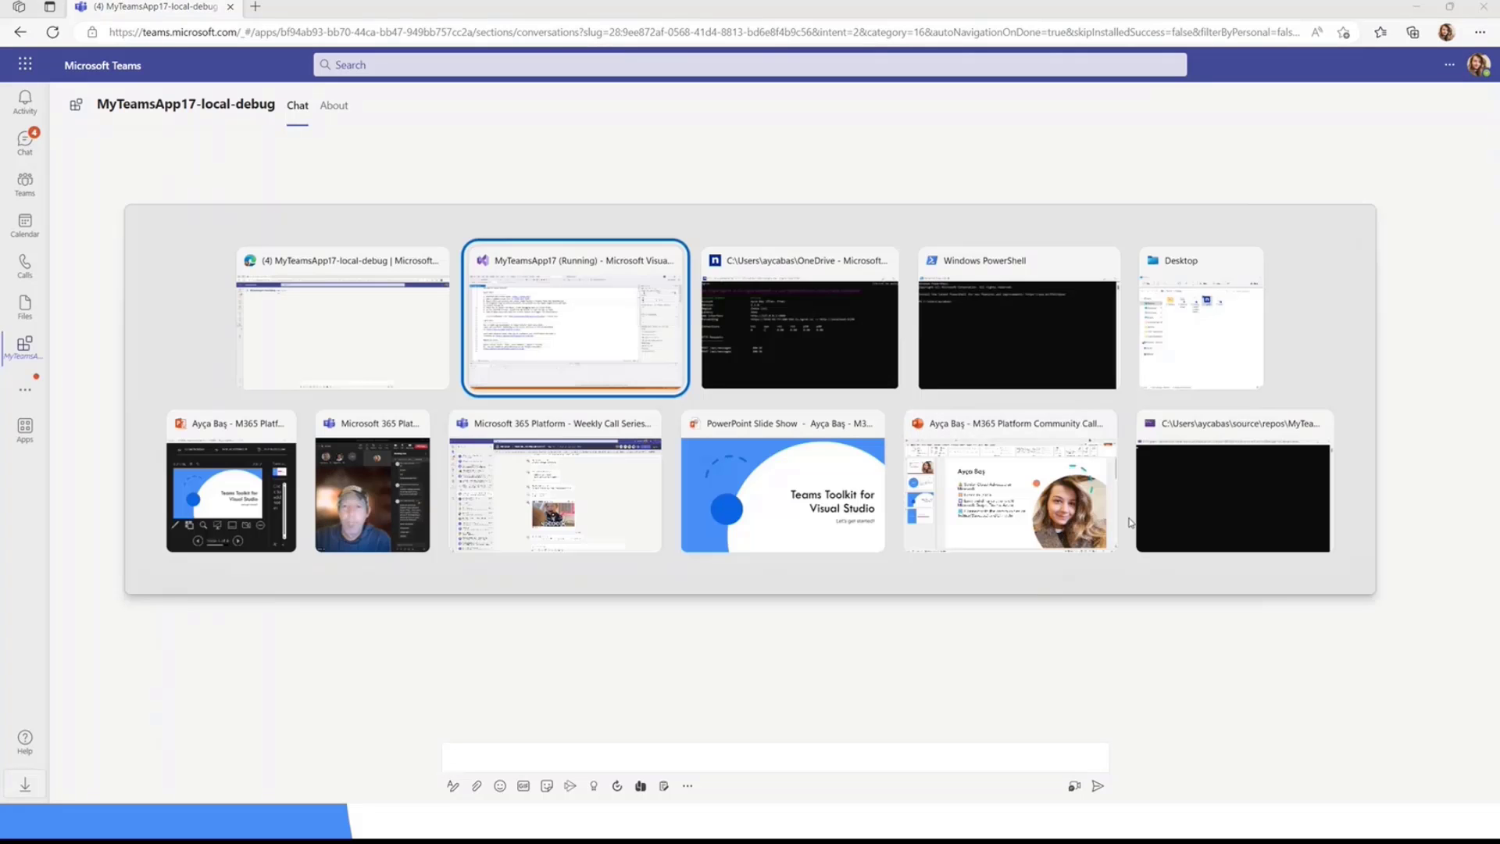
pyautogui.click(572, 316)
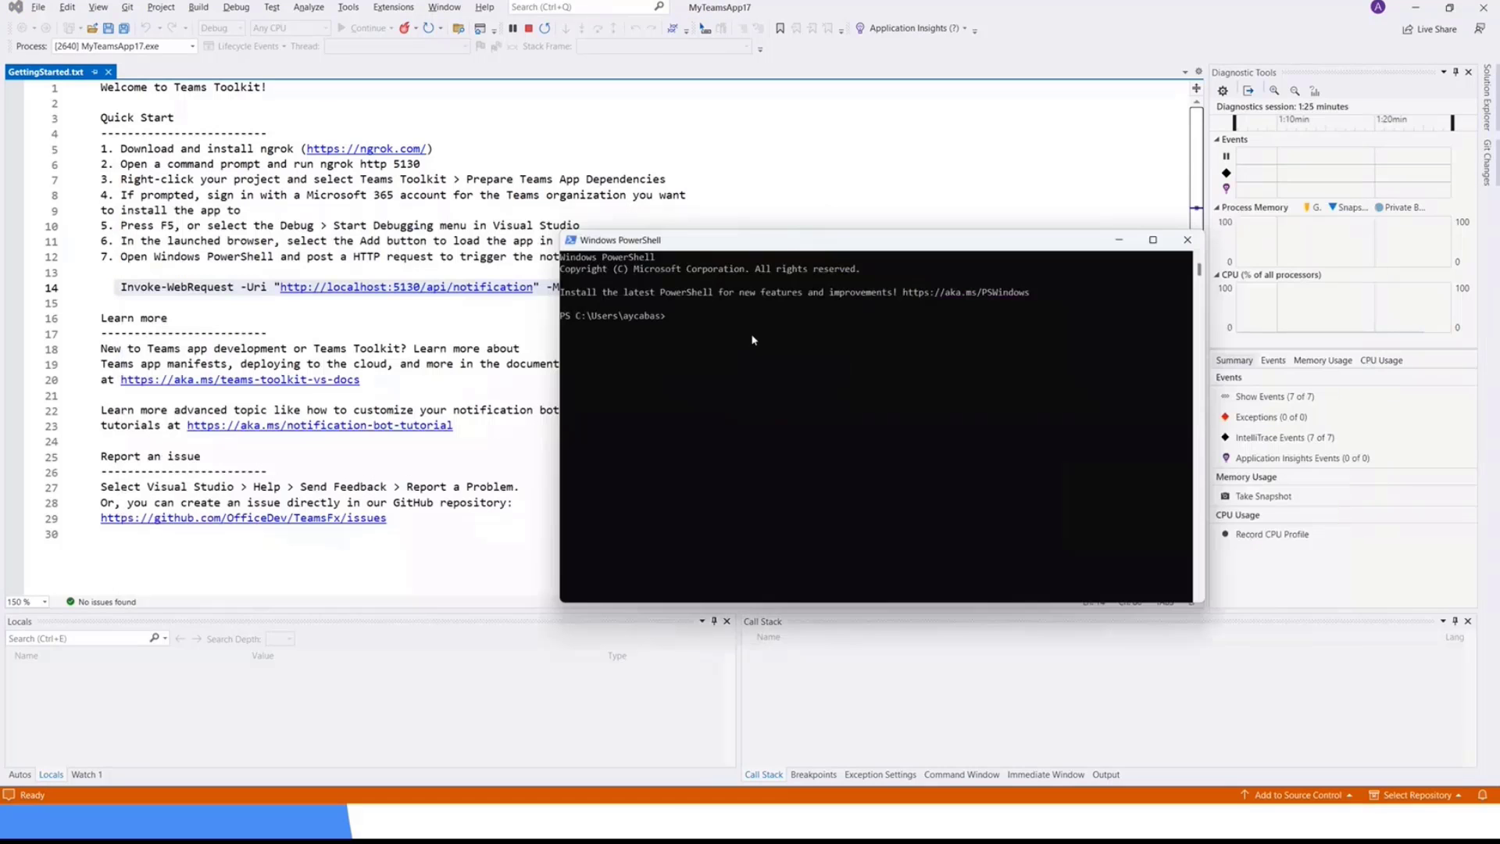
pyautogui.write('Invoke-WebRequest -Uri "http://localhost:5130/api/notification" -Method Post')
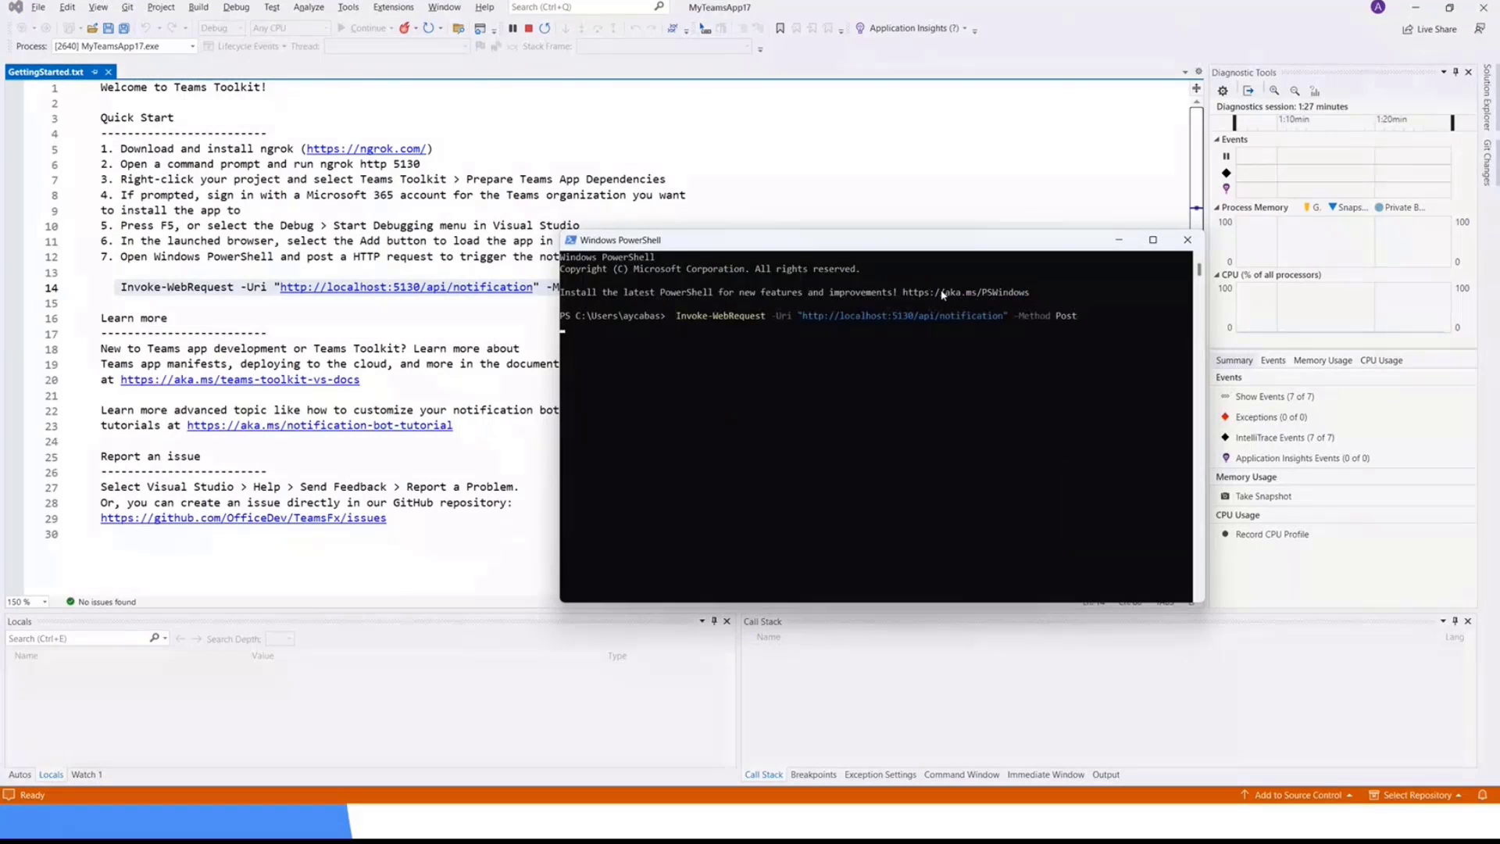
pyautogui.click(1187, 239)
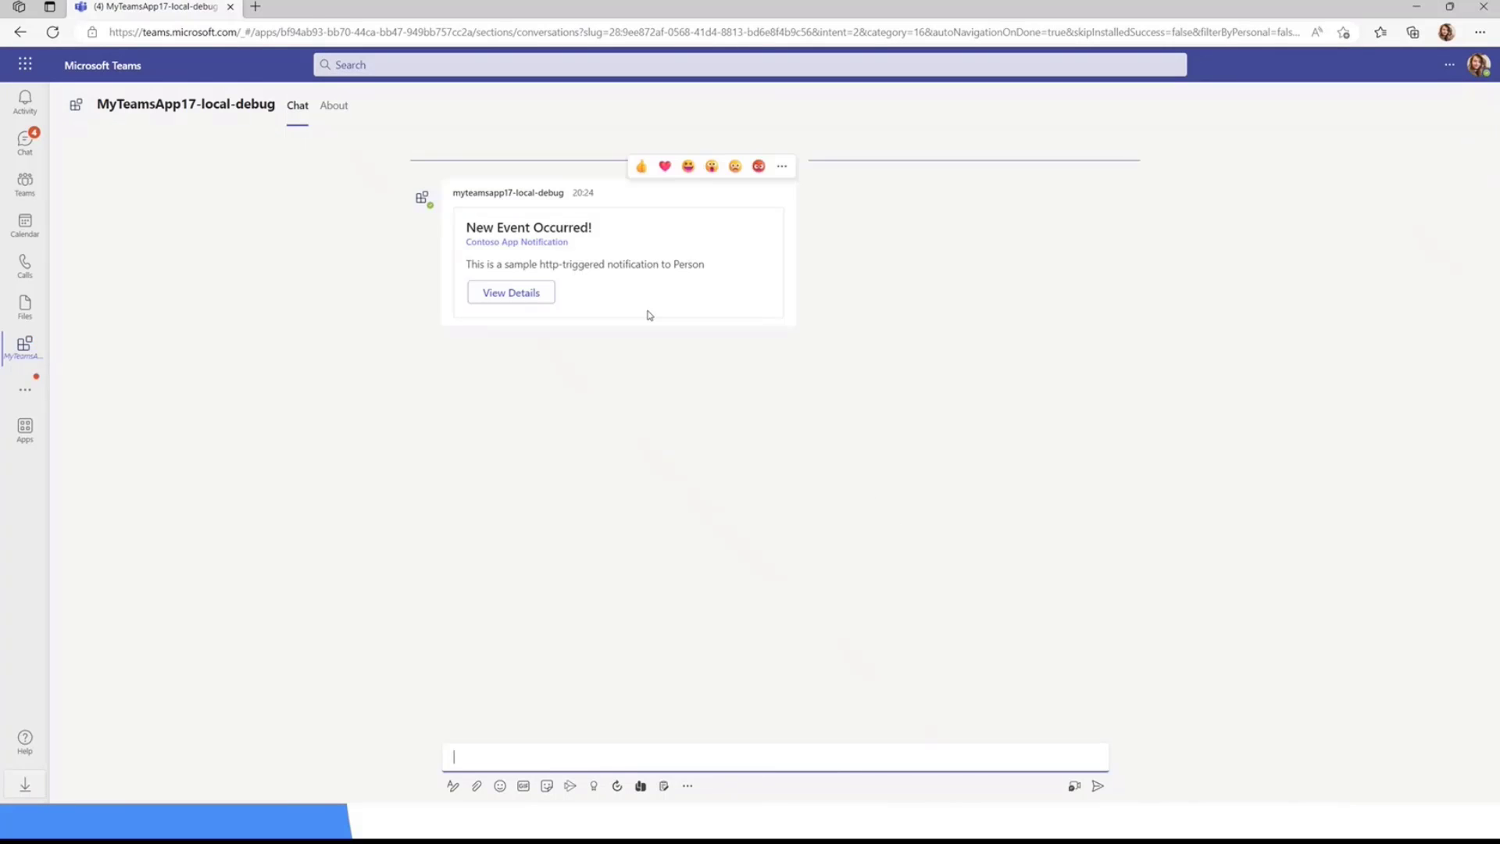
pyautogui.moveTo(668, 450)
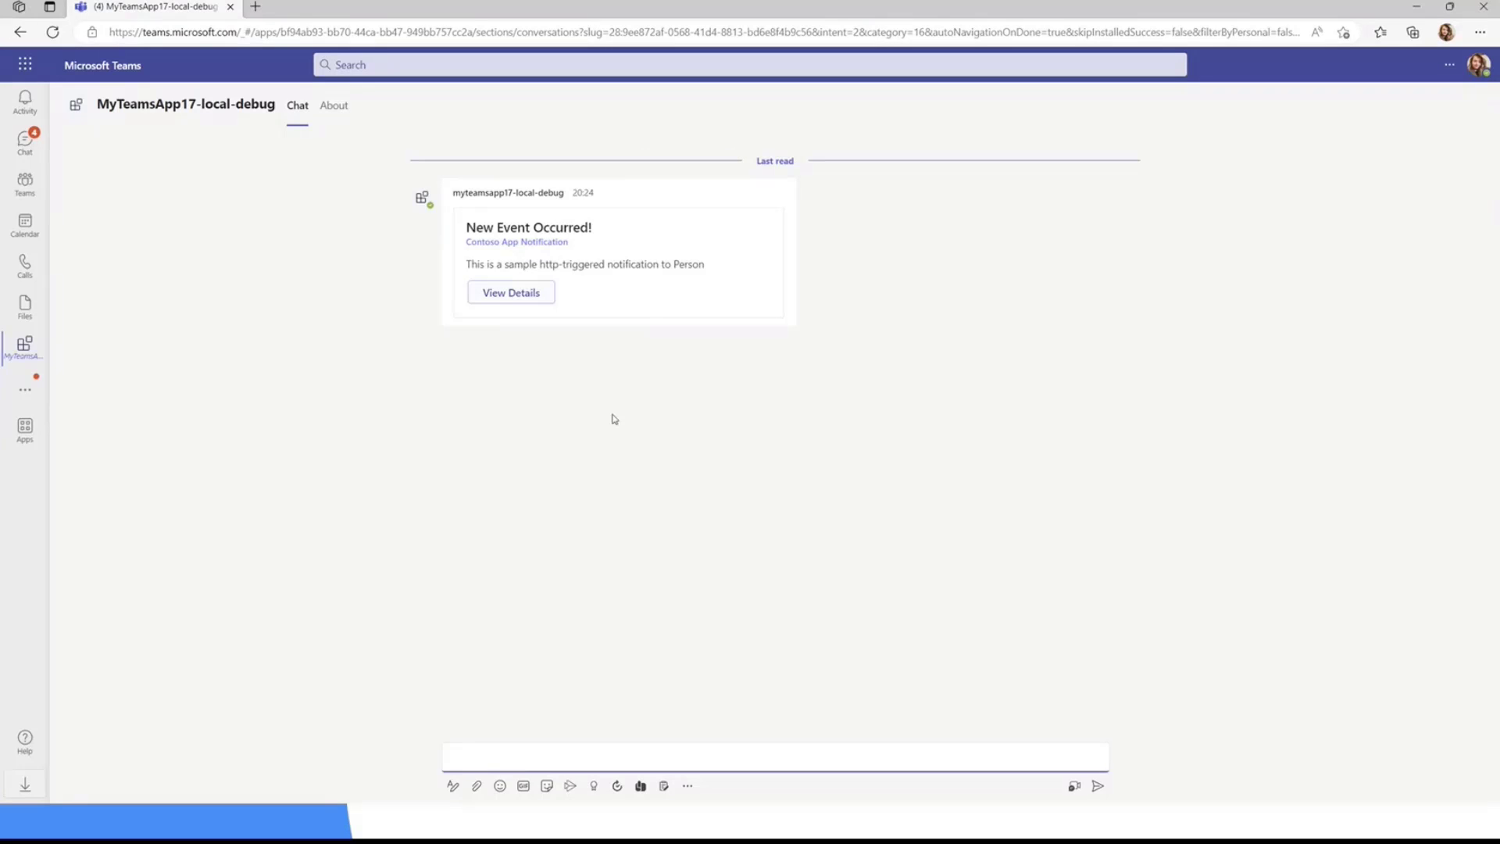
pyautogui.moveTo(682, 423)
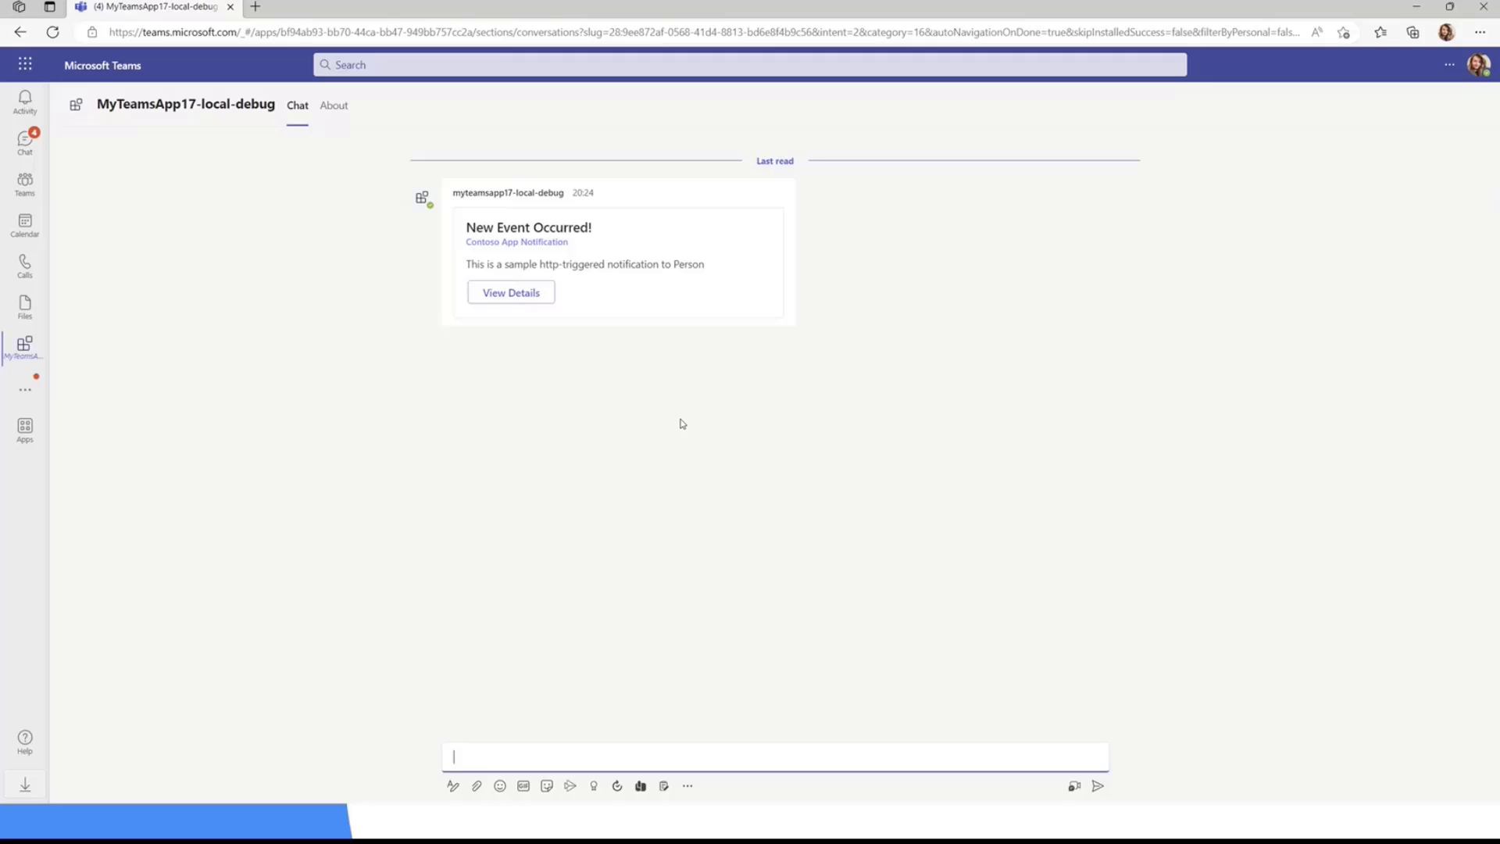
pyautogui.moveTo(702, 383)
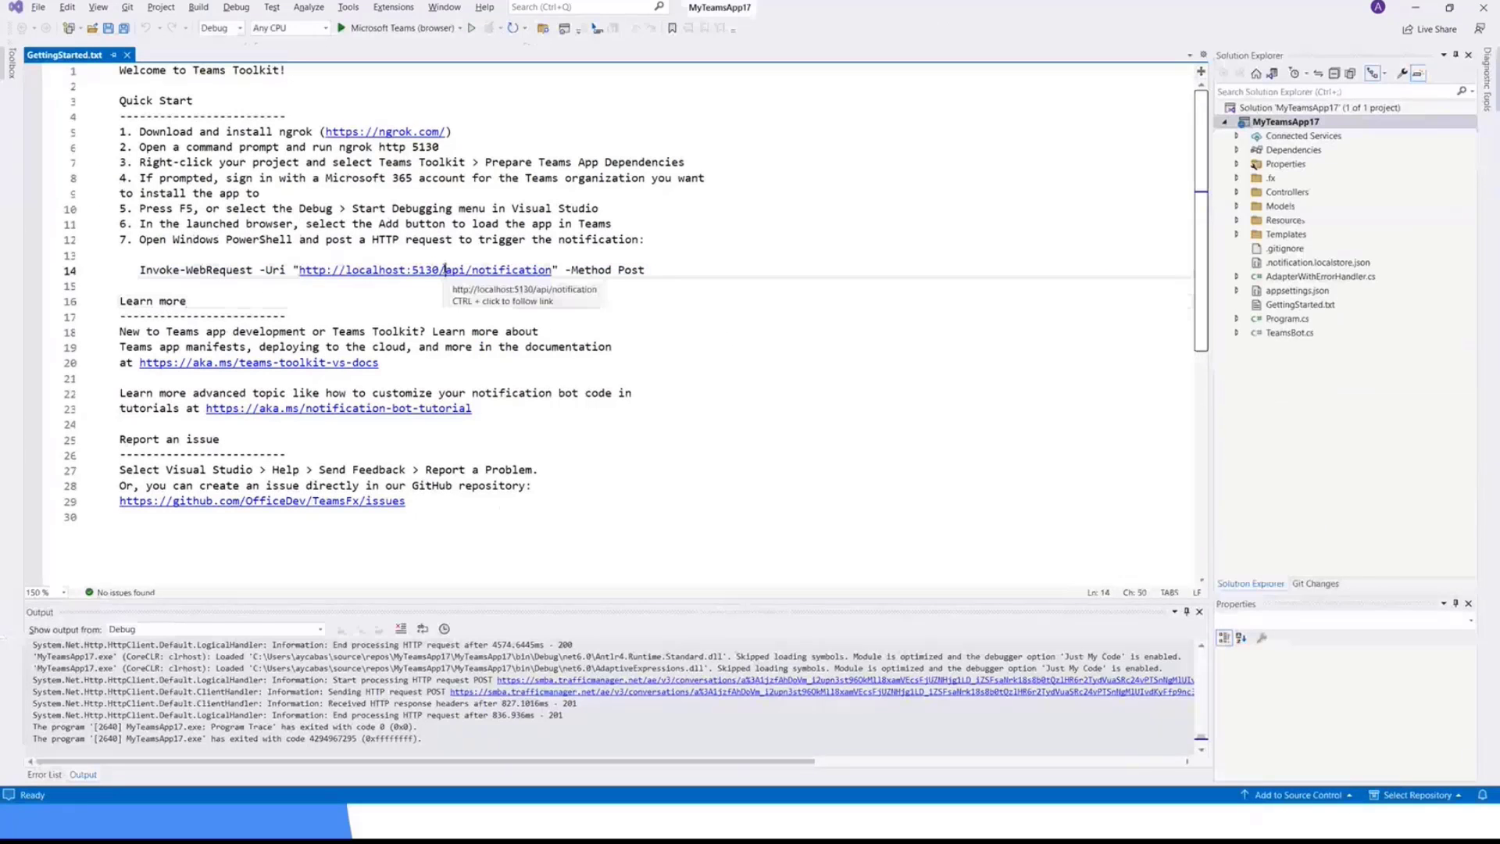
# Open and scroll NotificationController.cs, then select the NotificationDefault.json card template in Resources
pyautogui.click(141, 285)
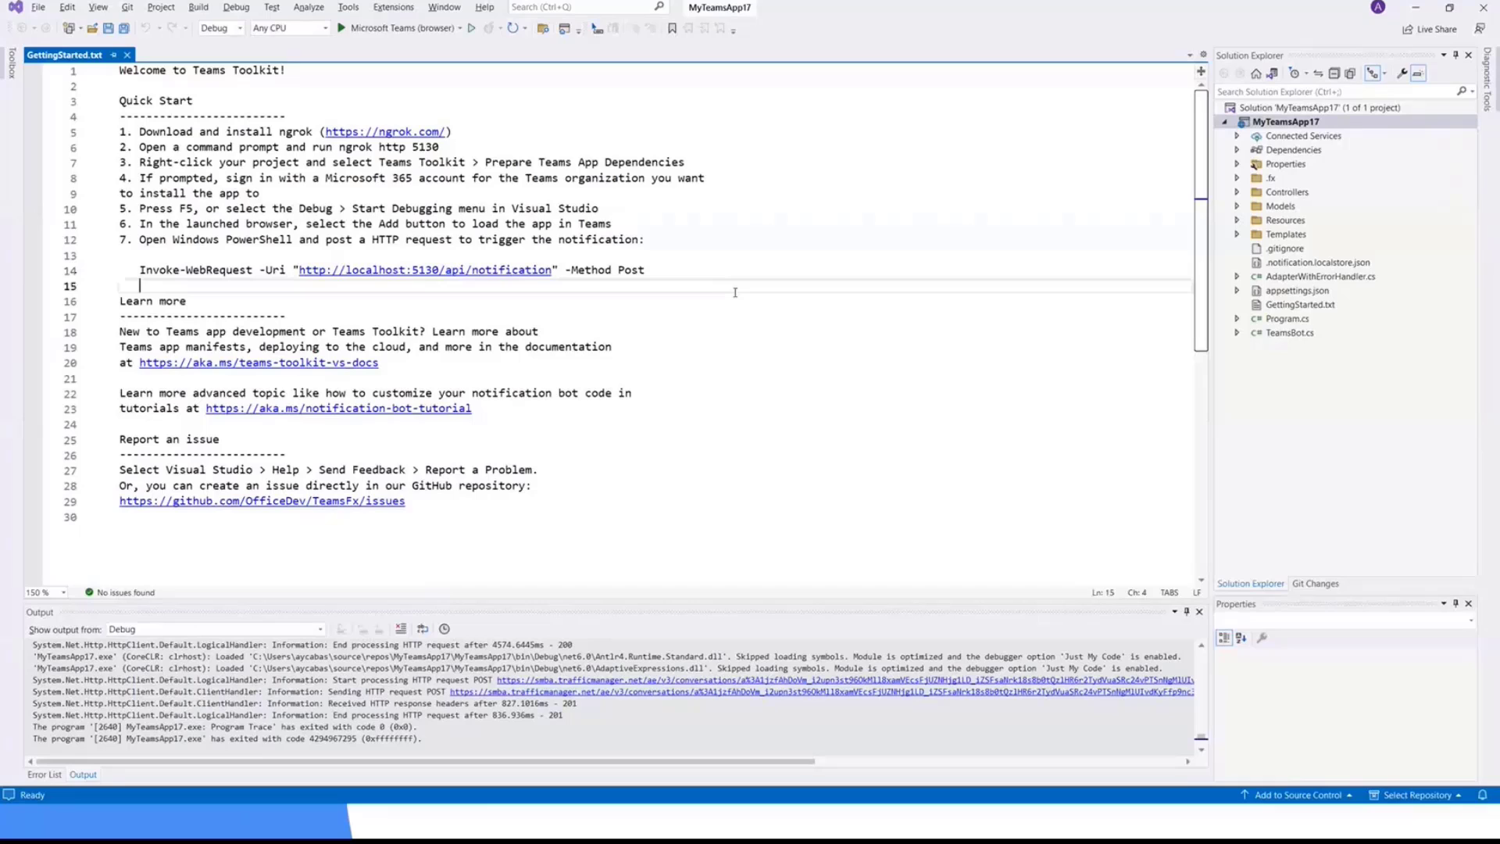
pyautogui.click(1237, 192)
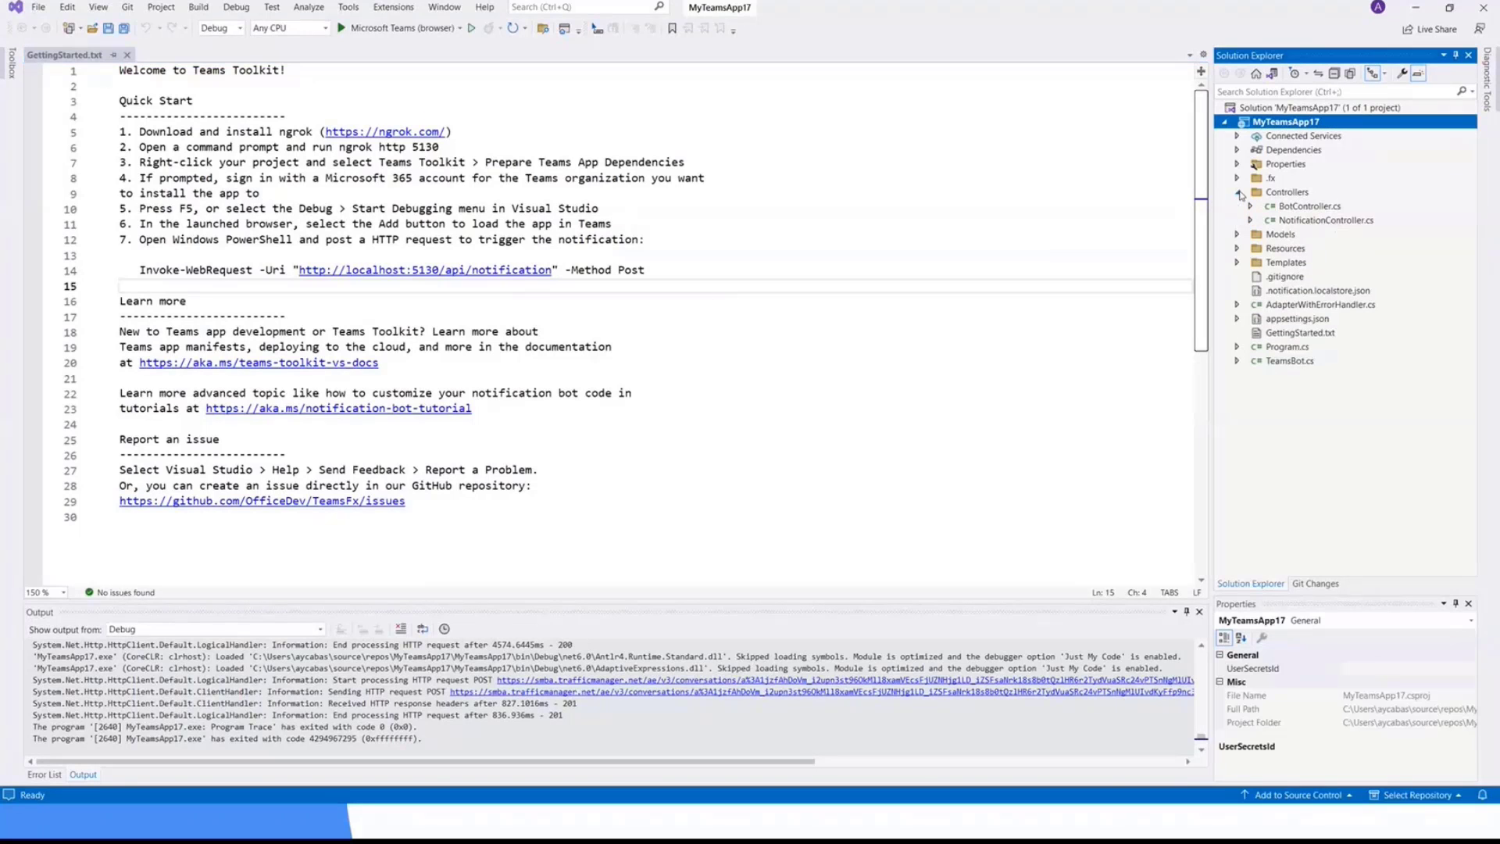
pyautogui.click(1322, 220)
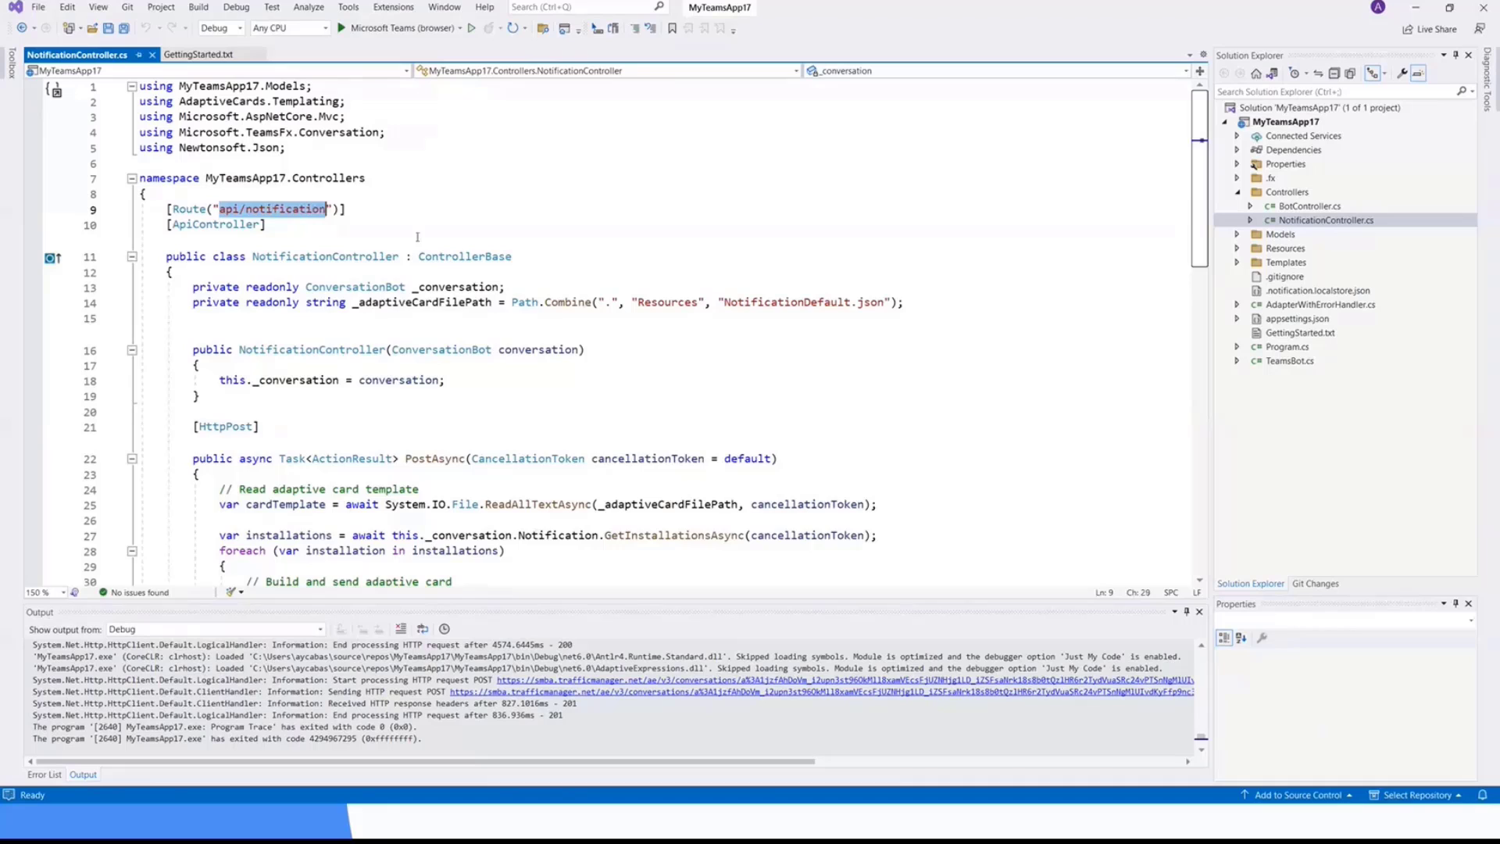
pyautogui.scroll(-3)
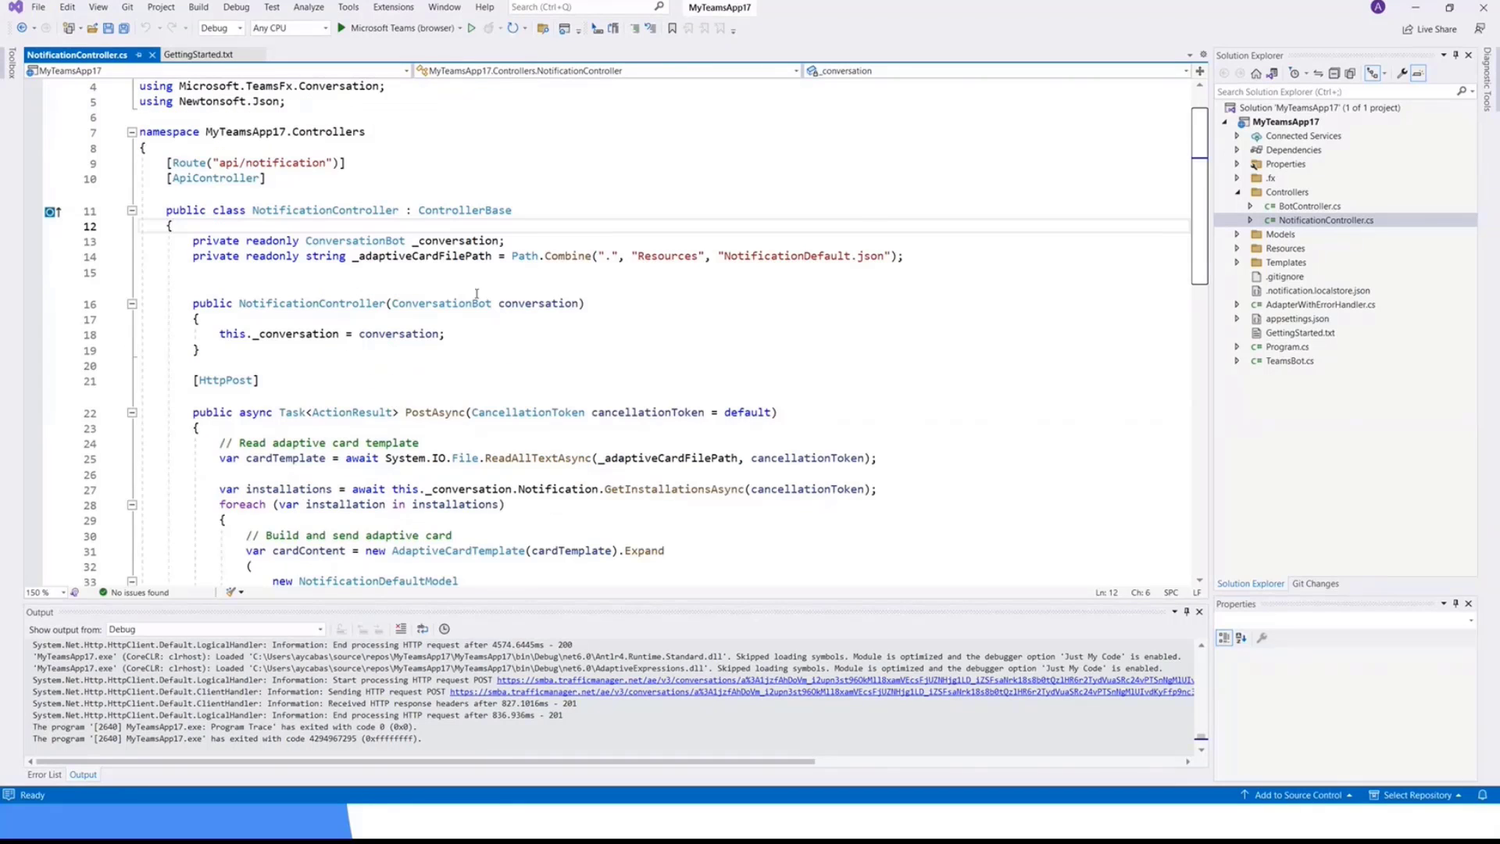
pyautogui.scroll(-3)
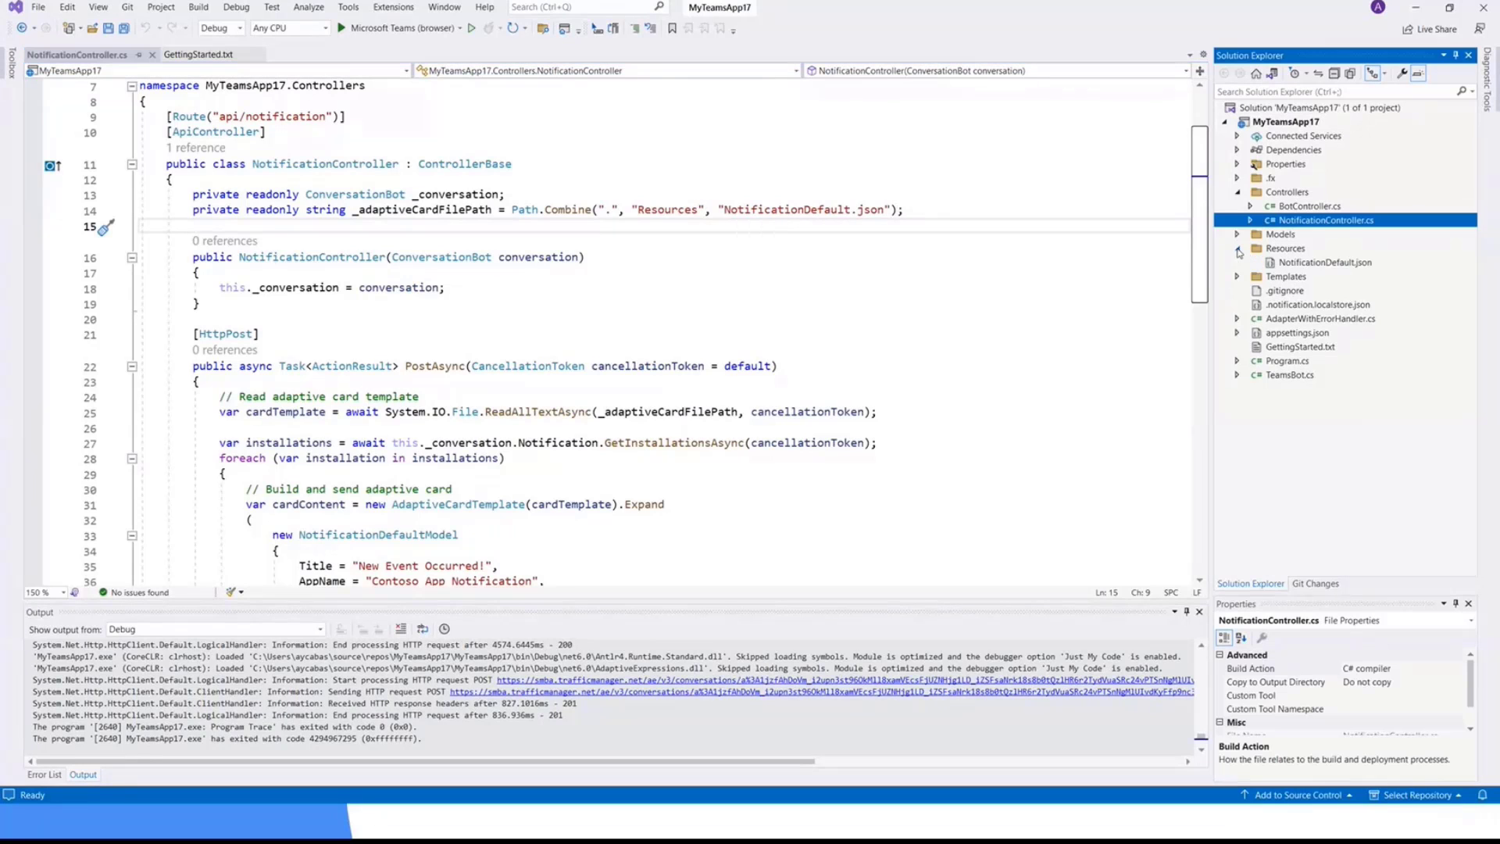
pyautogui.click(1325, 263)
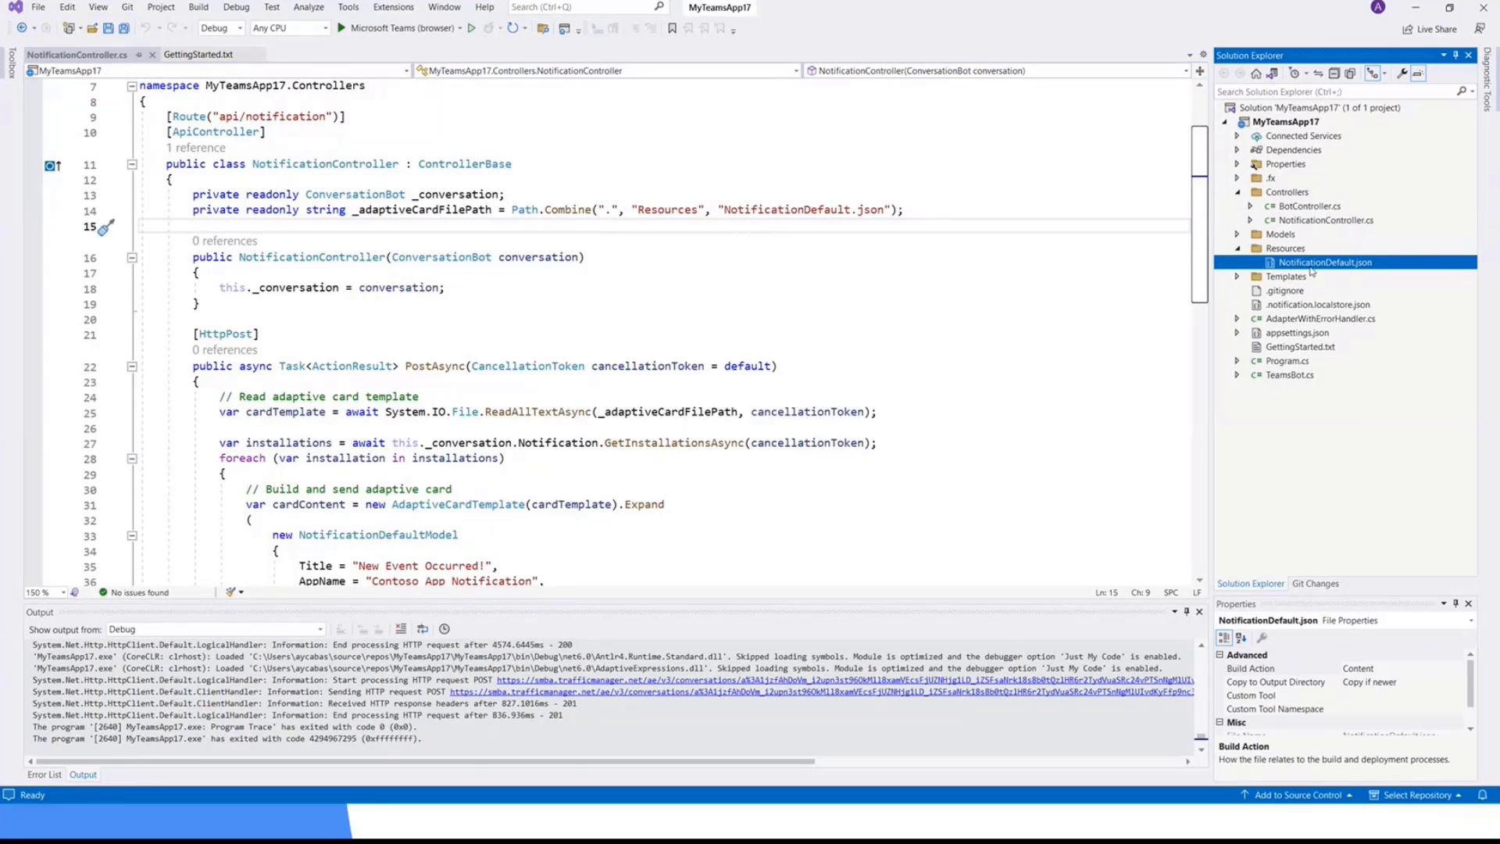
# Open NotificationDefault.json and review its title TextBlock placeholder and View Details OpenUrl action
pyautogui.doubleClick(1325, 262)
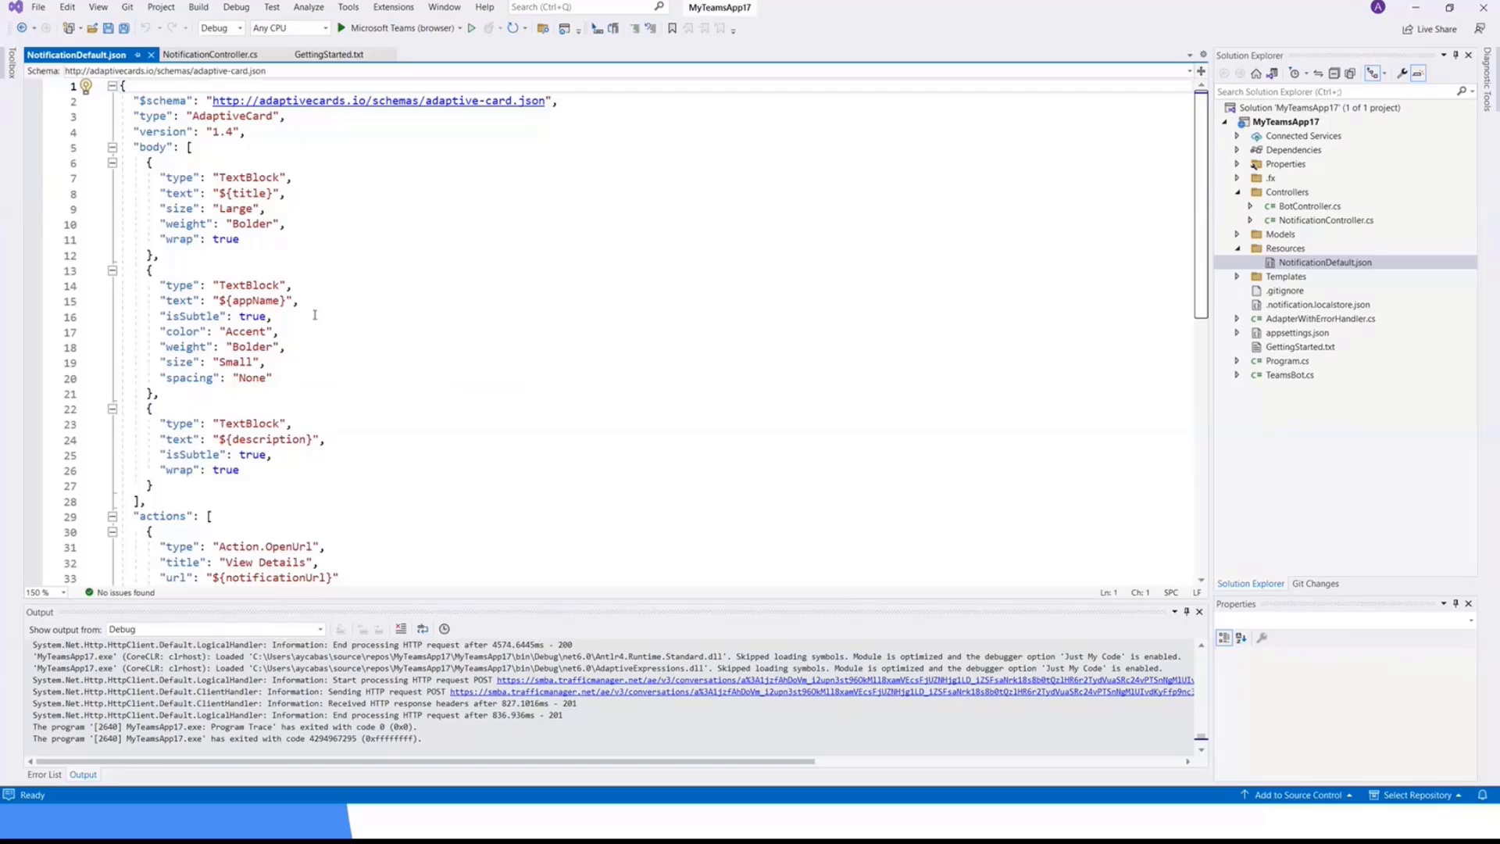
pyautogui.doubleClick(250, 177)
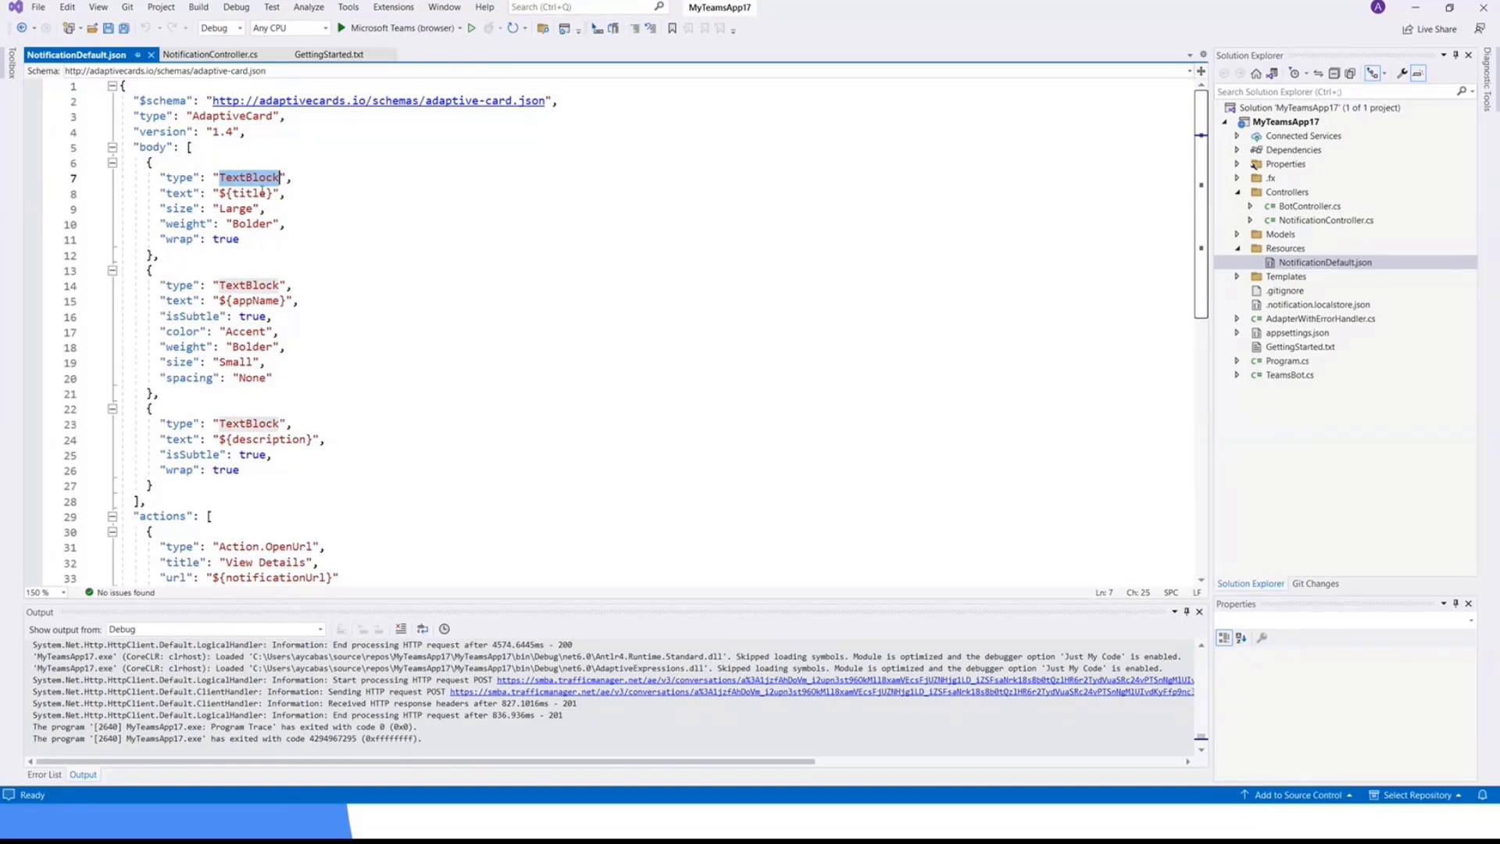
pyautogui.click(237, 193)
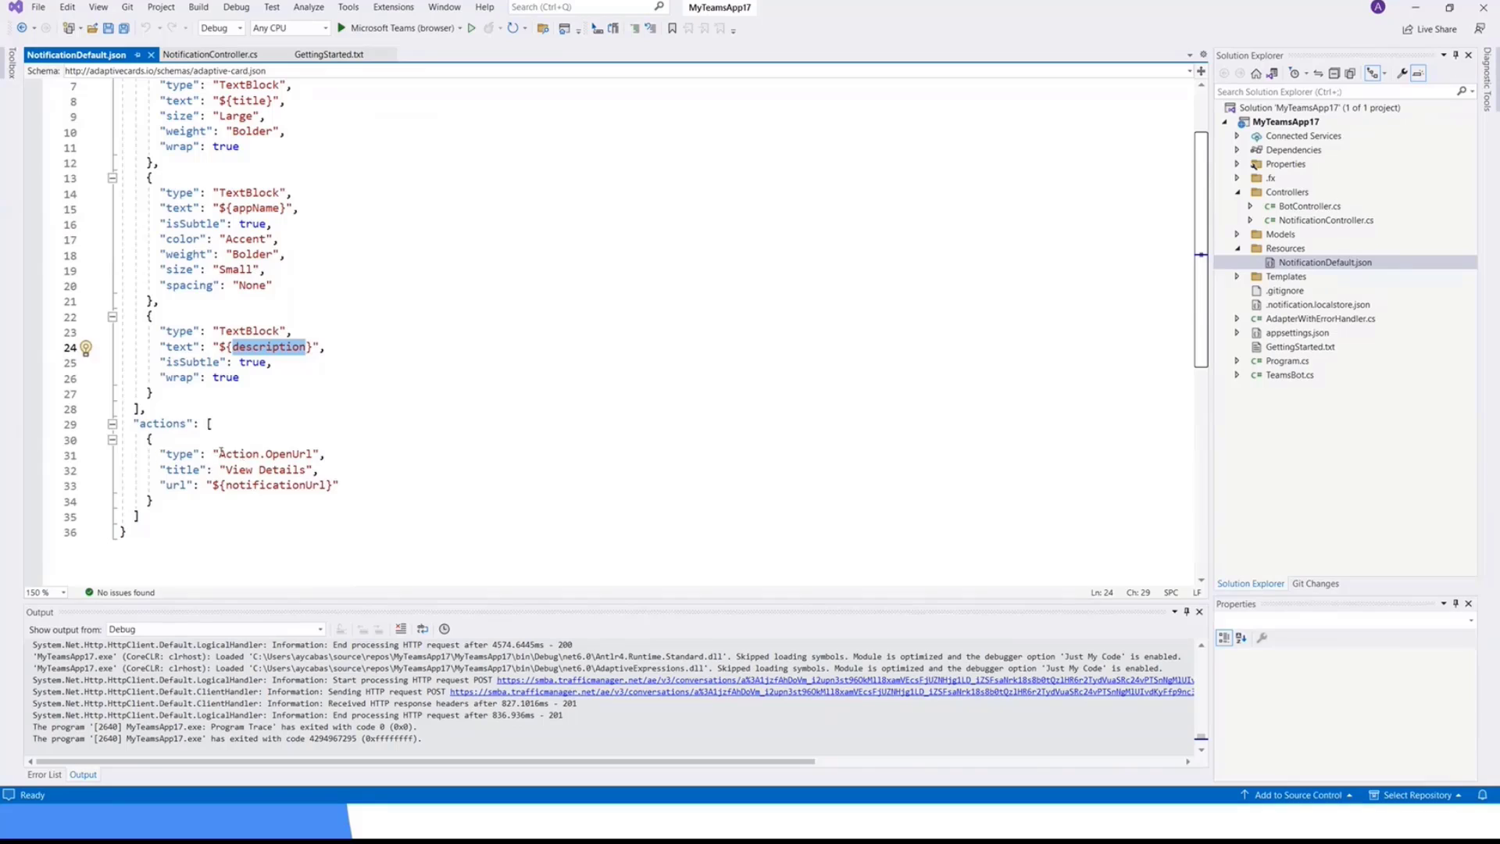
pyautogui.click(329, 453)
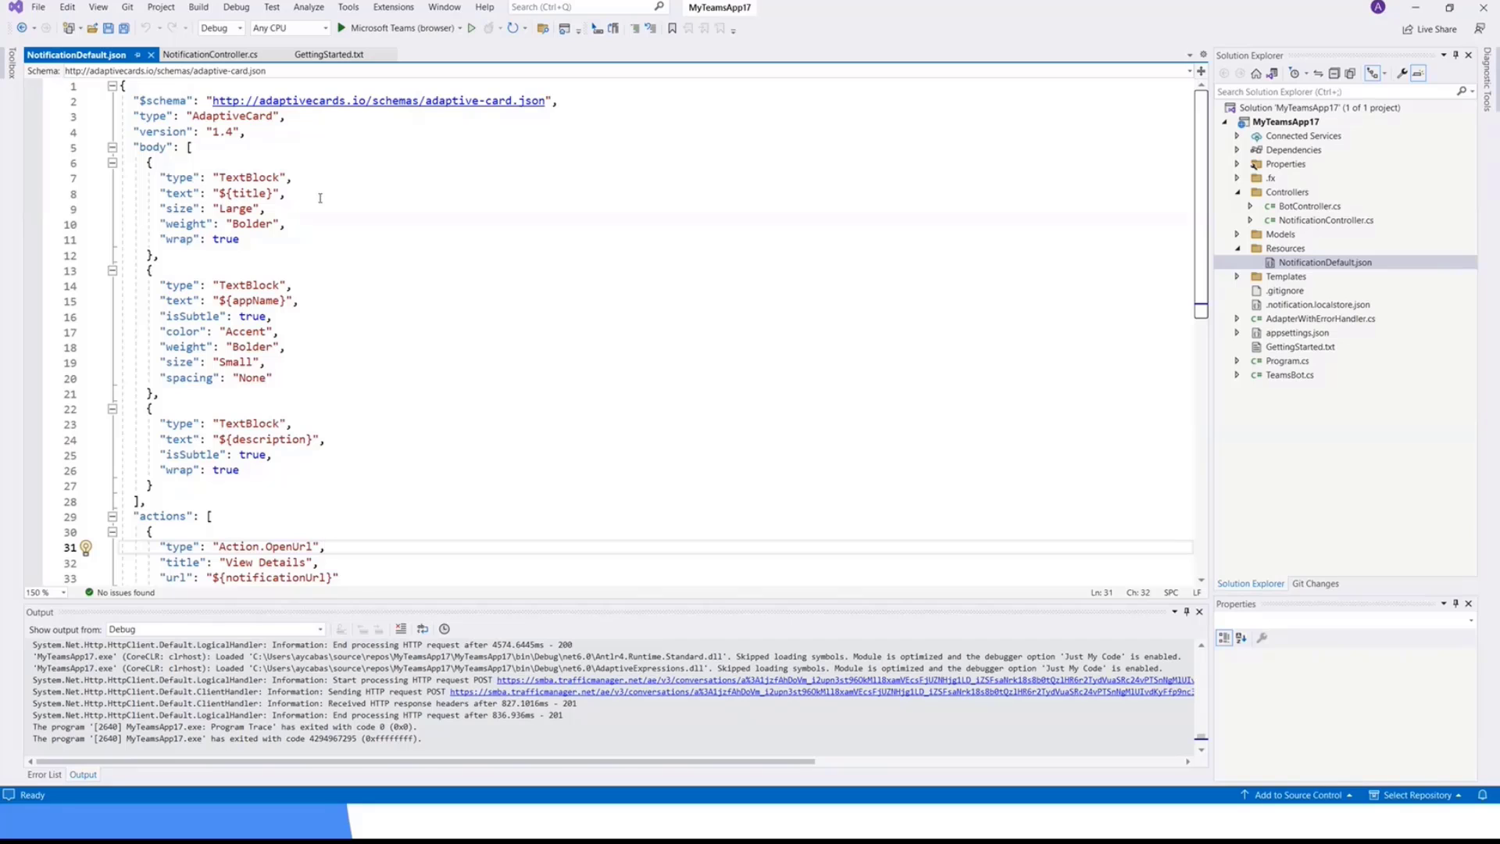
# Review PostAsync in NotificationController.cs, where the template expands with New Event Occurred! values
pyautogui.click(206, 54)
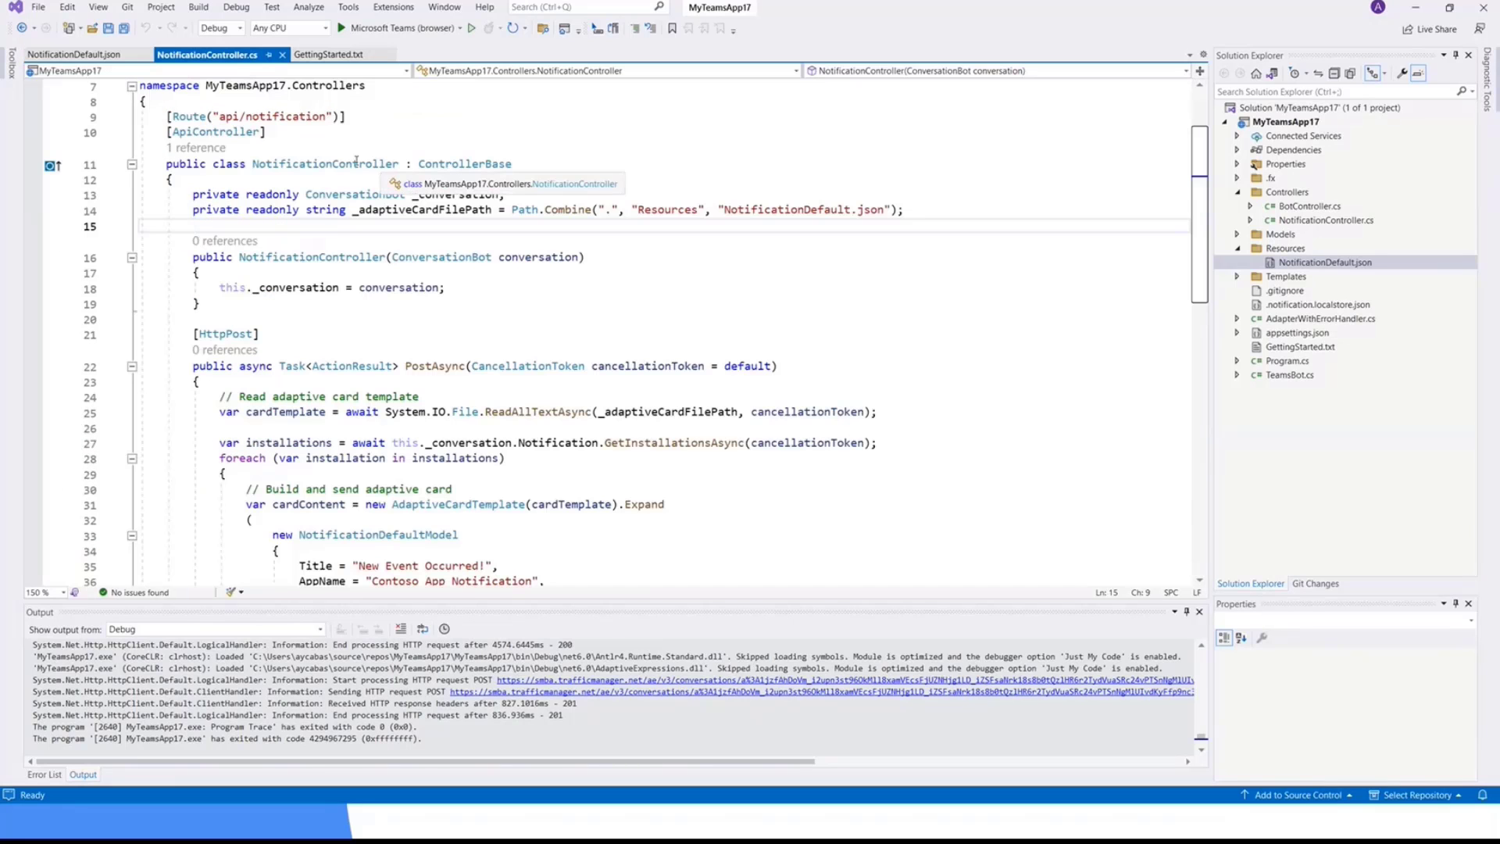
pyautogui.scroll(-3)
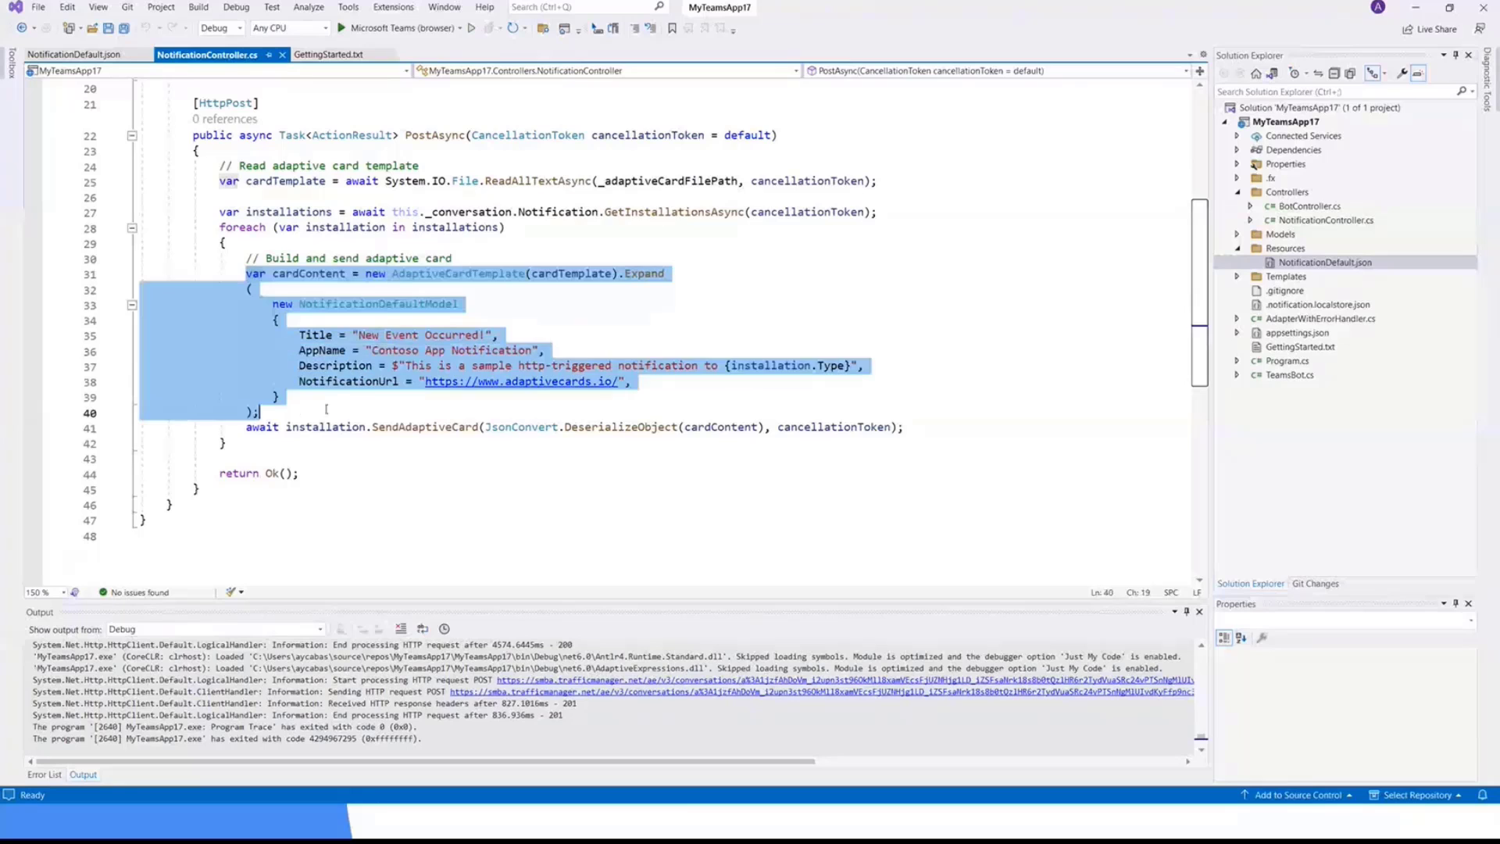
pyautogui.click(359, 336)
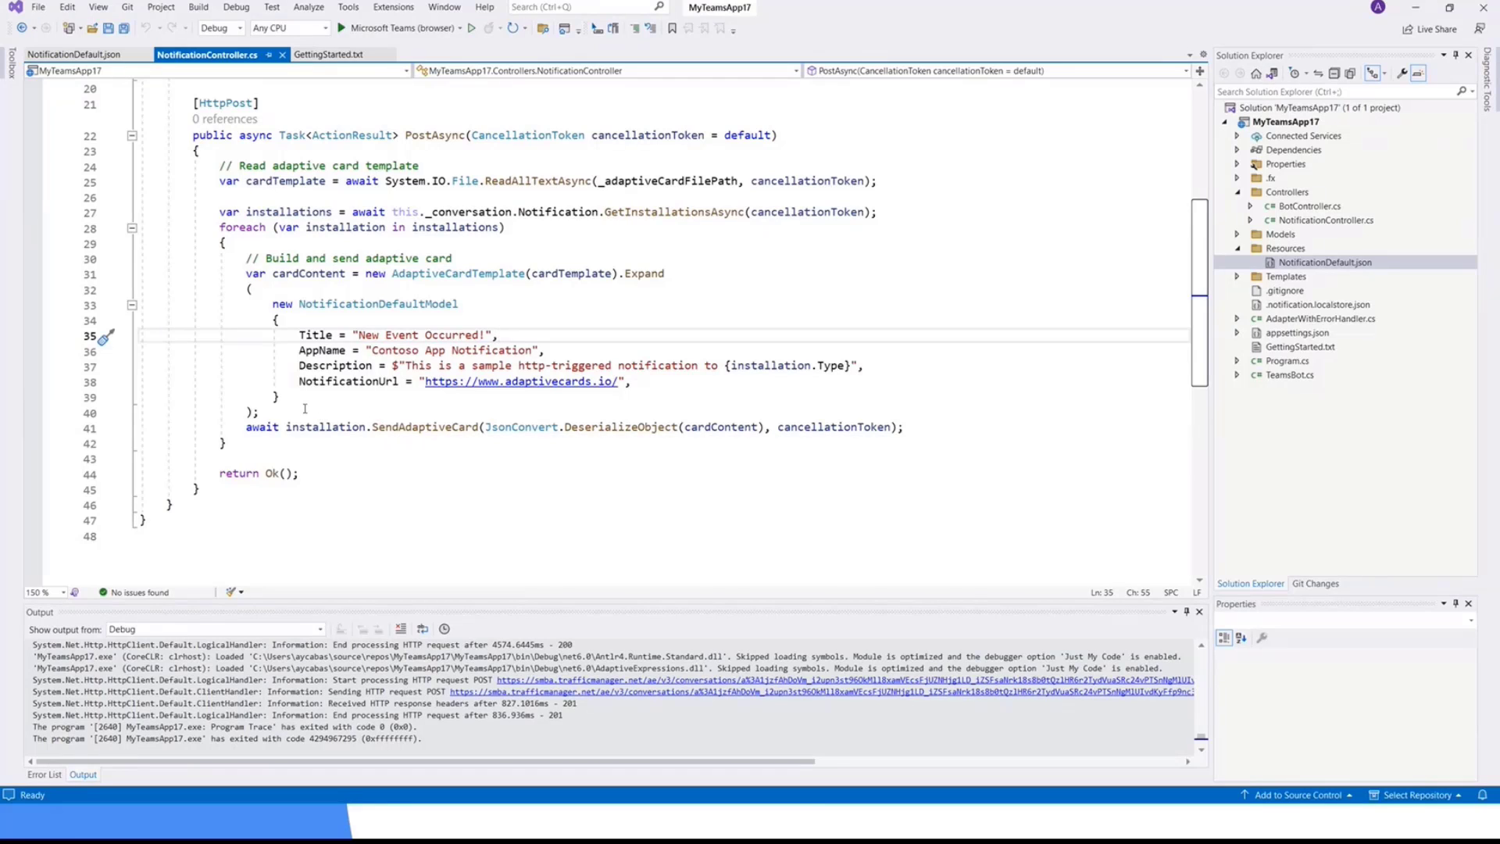
pyautogui.moveTo(333, 422)
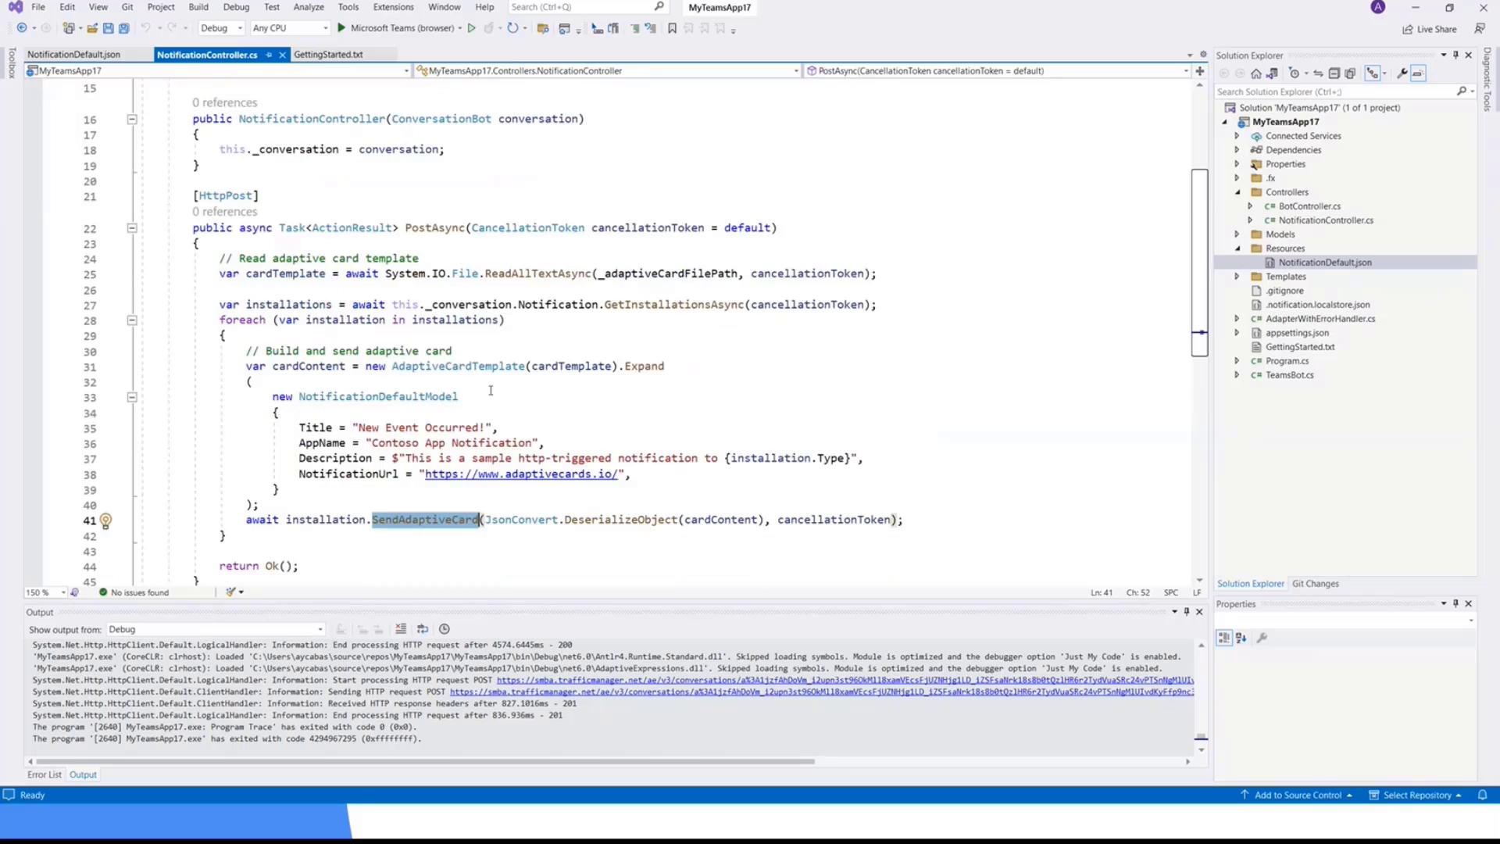
pyautogui.scroll(-3)
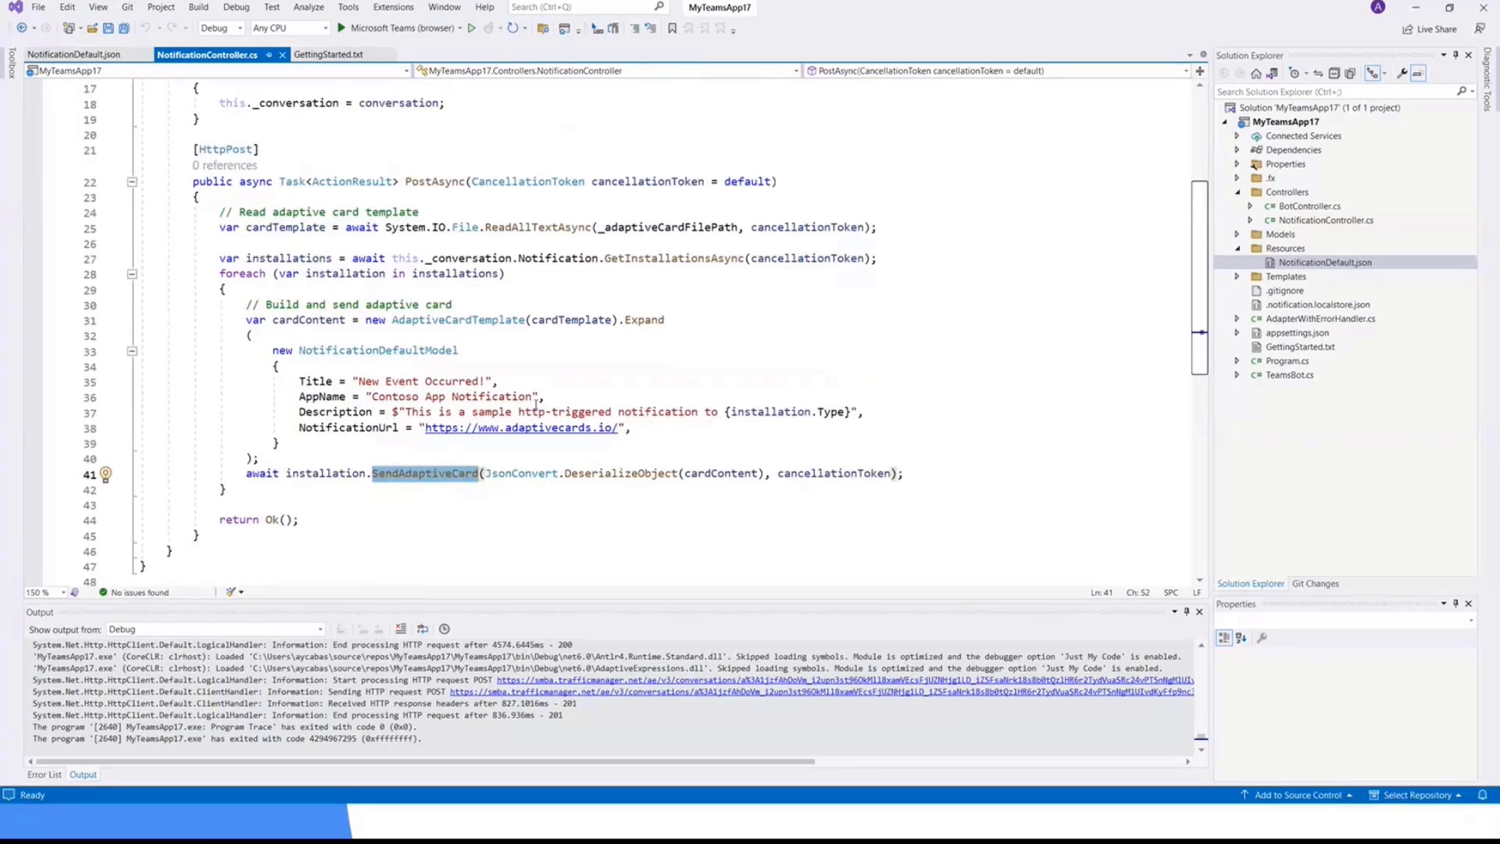